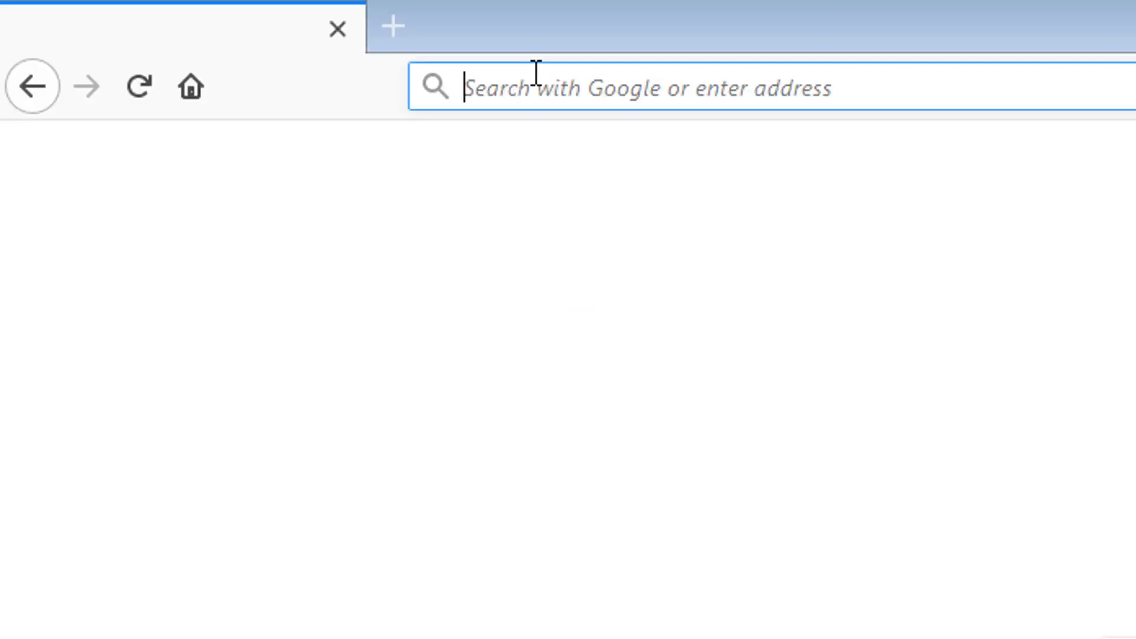
Load the dashboard login page from the localhost:5019 address in Firefox
{"action": "type", "text": "localhost/"}
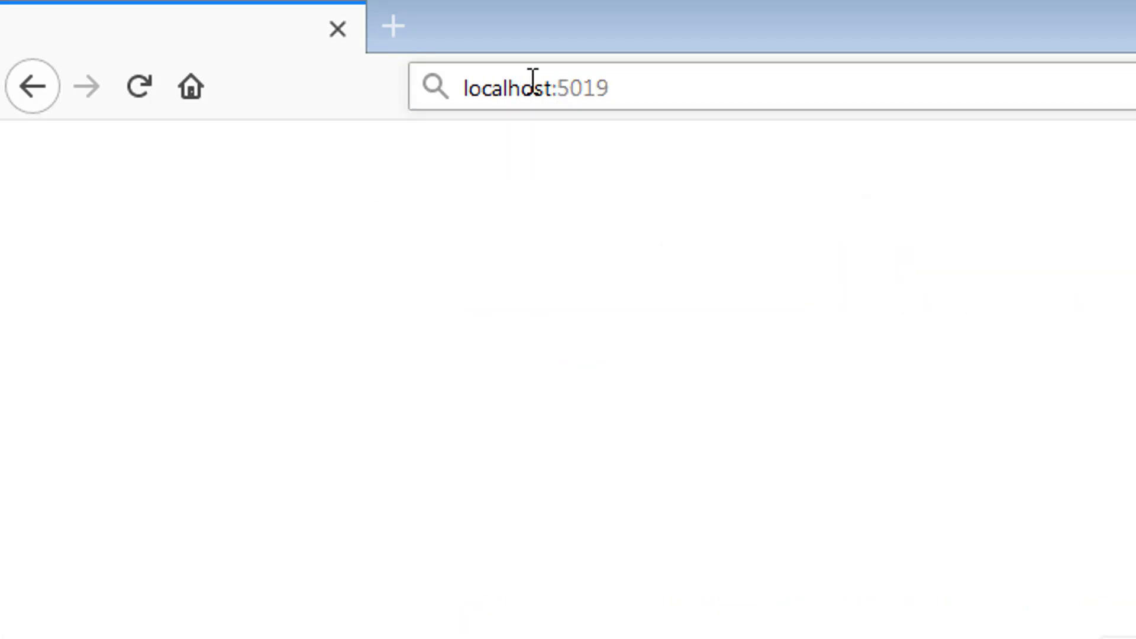
{"action": "key", "text": "Return"}
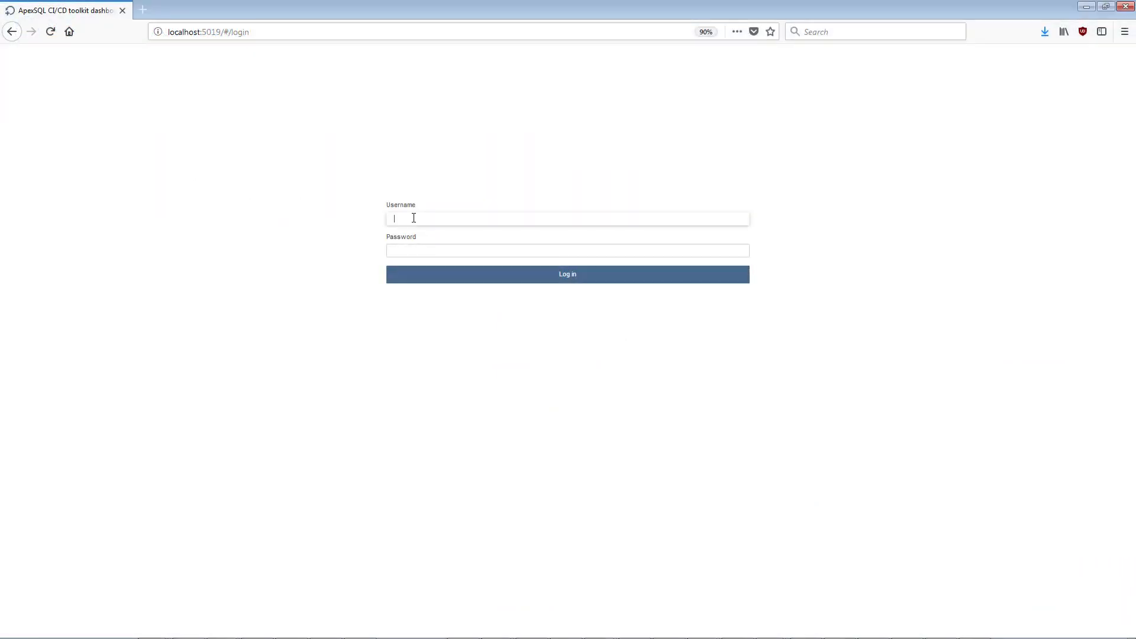
Sign in as the QA admin user to reach the Pipelines list
{"action": "type", "text": "QA"}
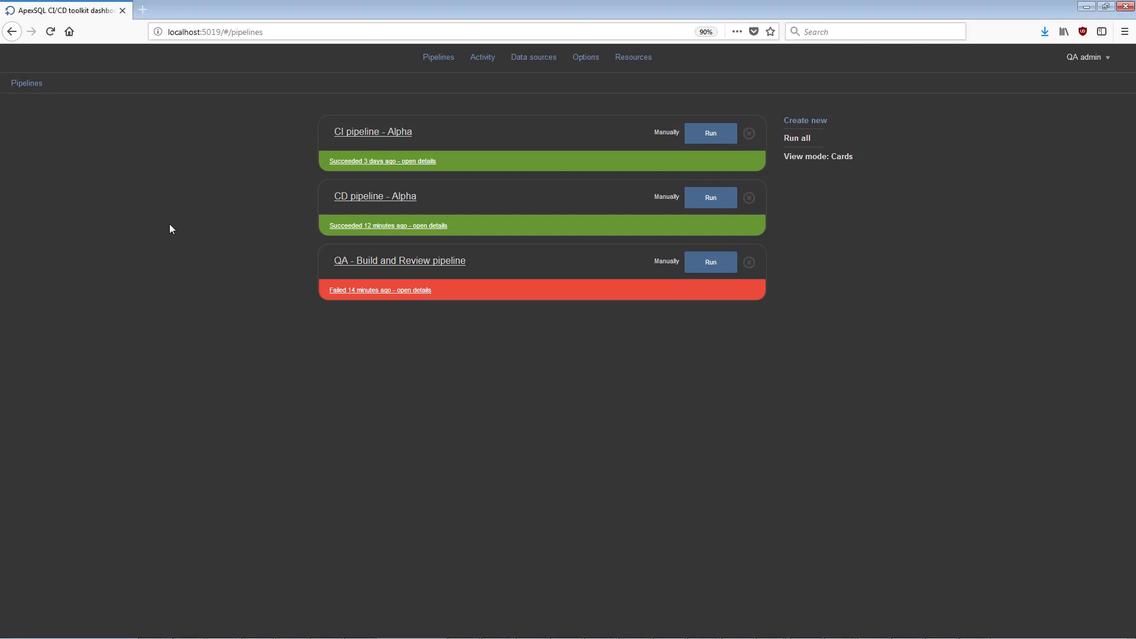
Start a new pipeline named 'QA - Build and Document pipeline' described as documenting Alpha project changes
{"action": "left_click", "coordinate": [805, 120]}
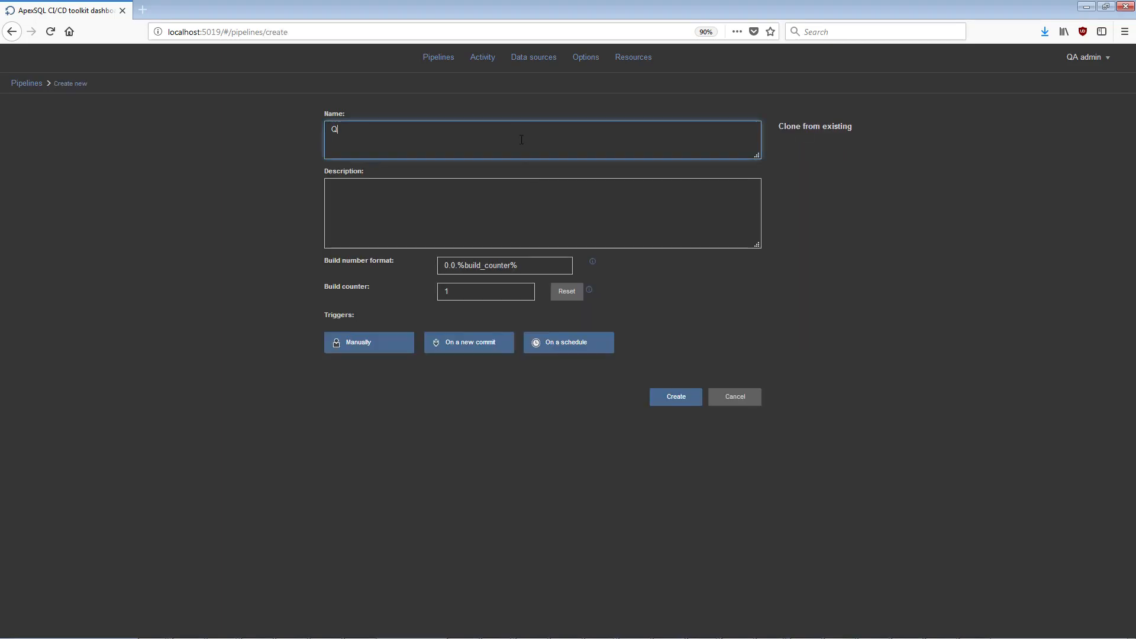
{"action": "type", "text": "QA - Build and"}
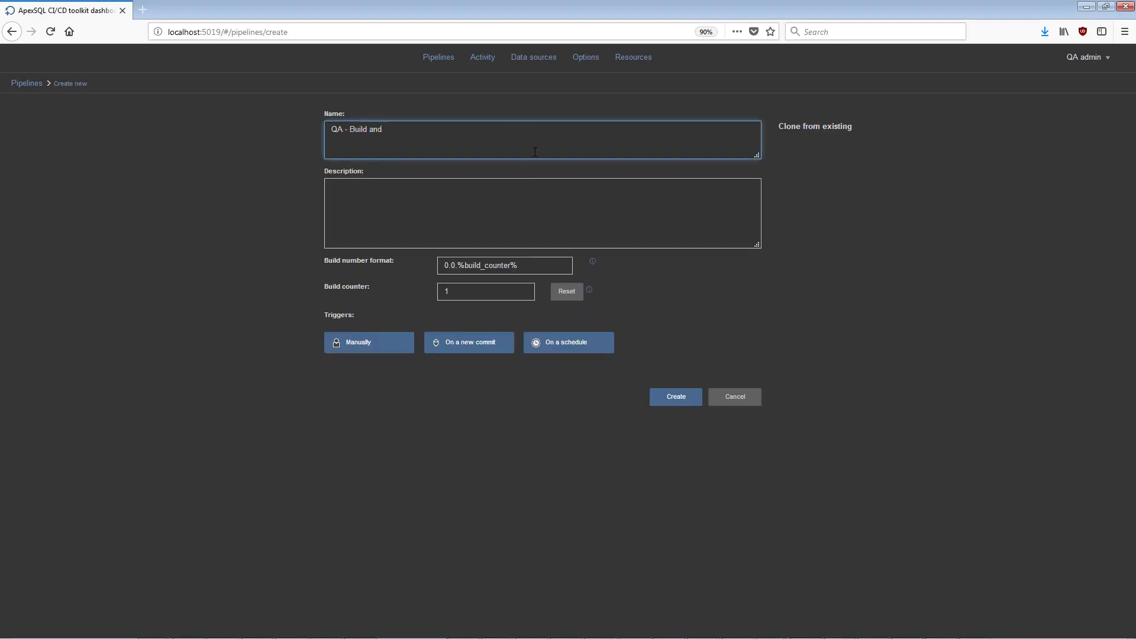
{"action": "type", "text": "Document pipeline"}
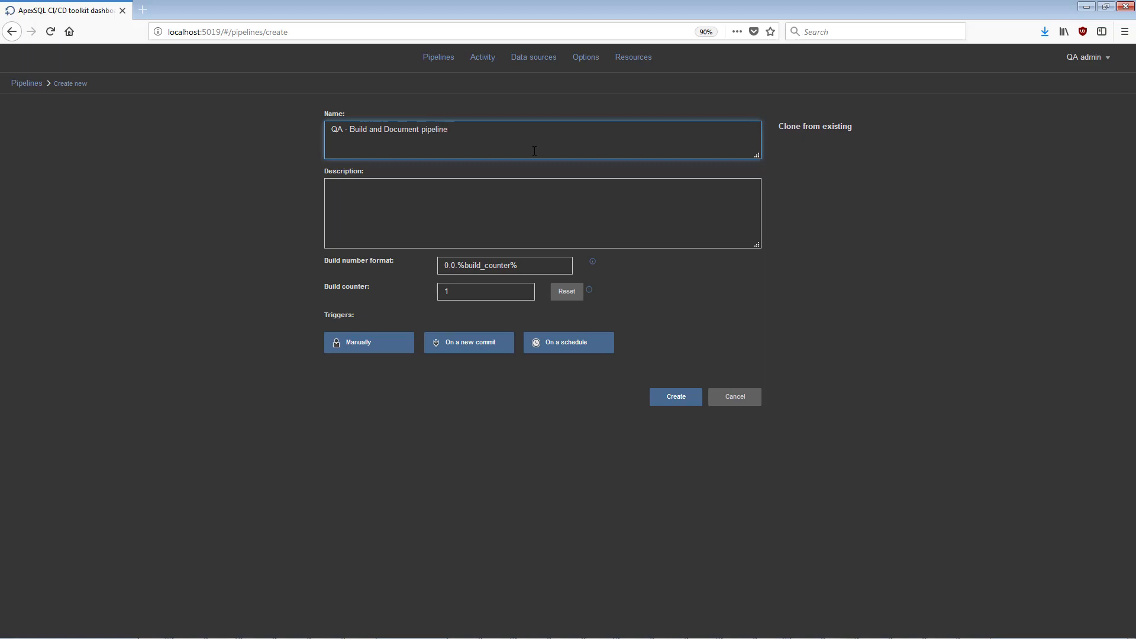
{"action": "type", "text": "Pipeline for documentation of  A"}
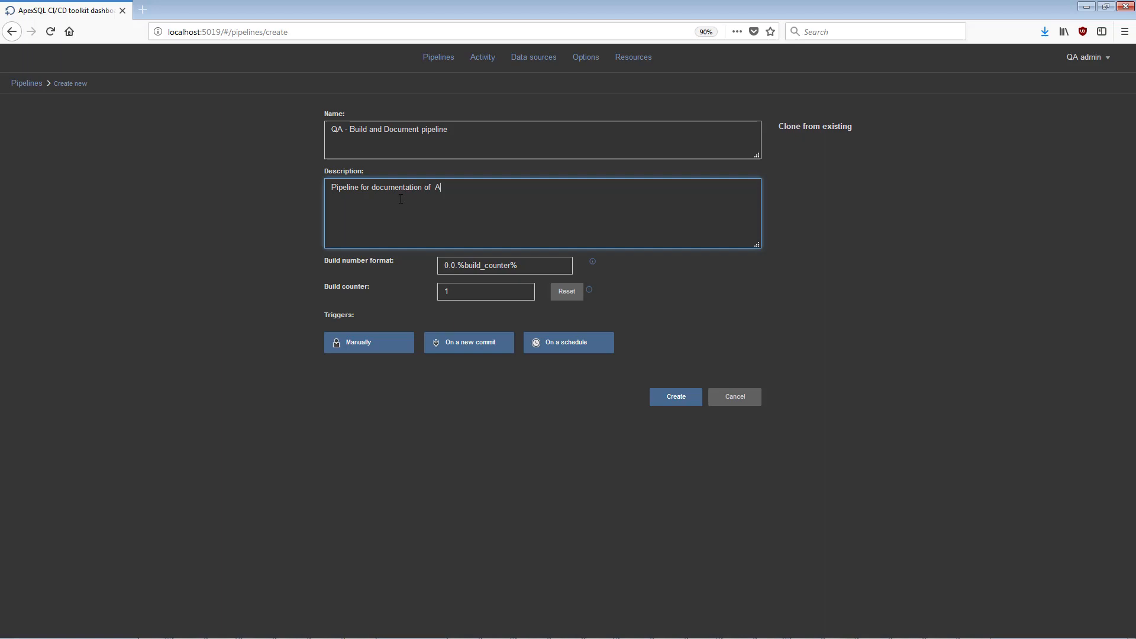
{"action": "type", "text": "lpha project changes"}
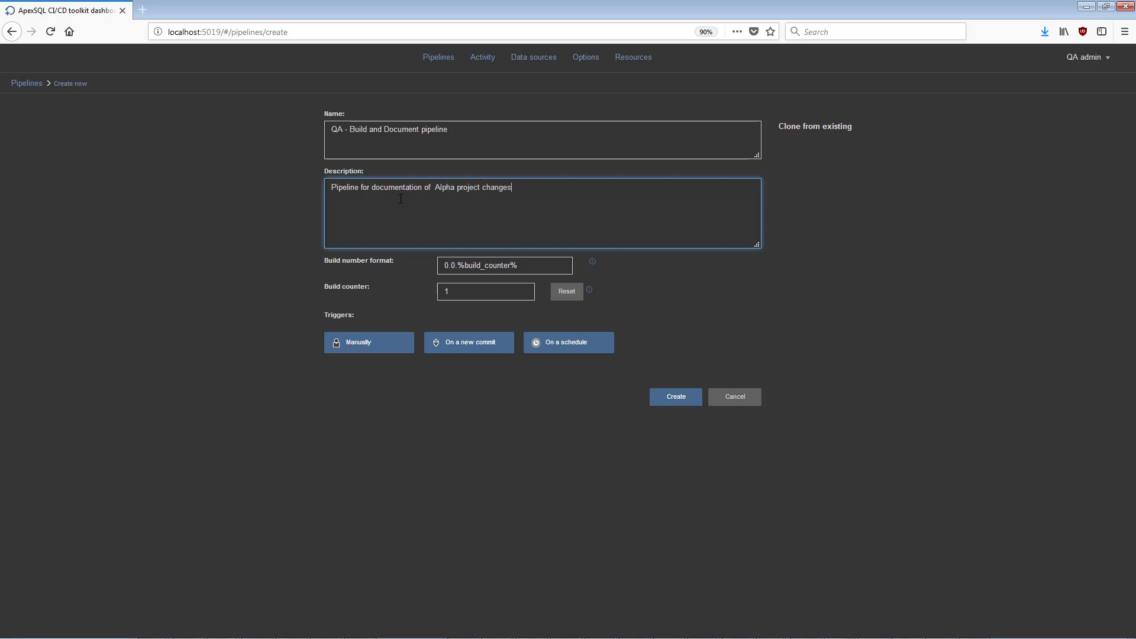
Choose manual triggering for the new pipeline
{"action": "left_click", "coordinate": [368, 342]}
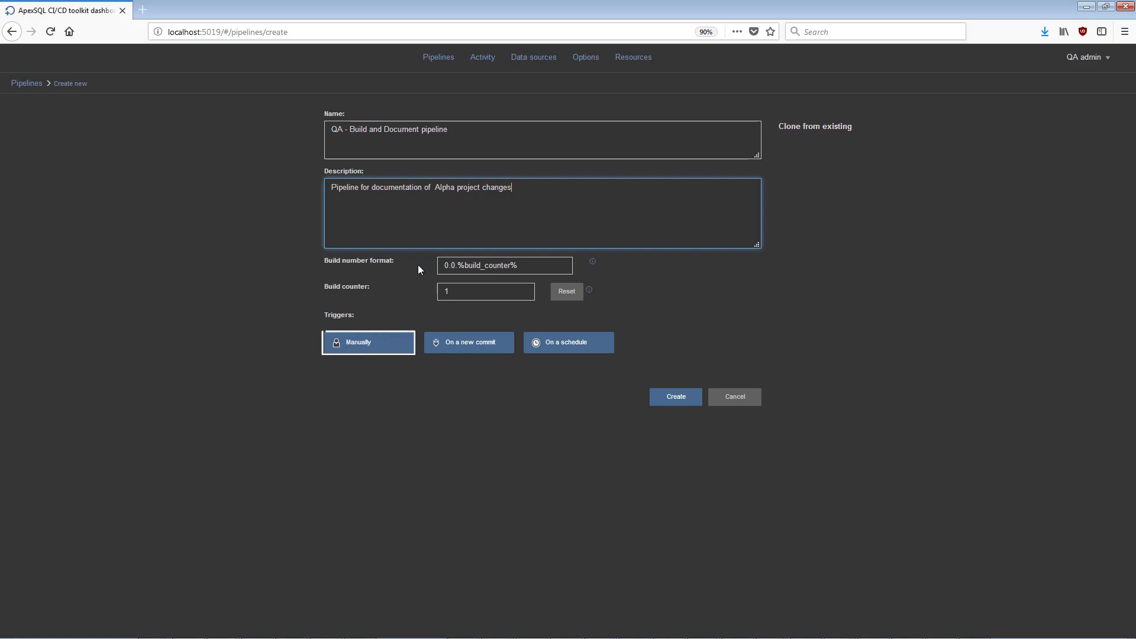
{"action": "left_click", "coordinate": [468, 342]}
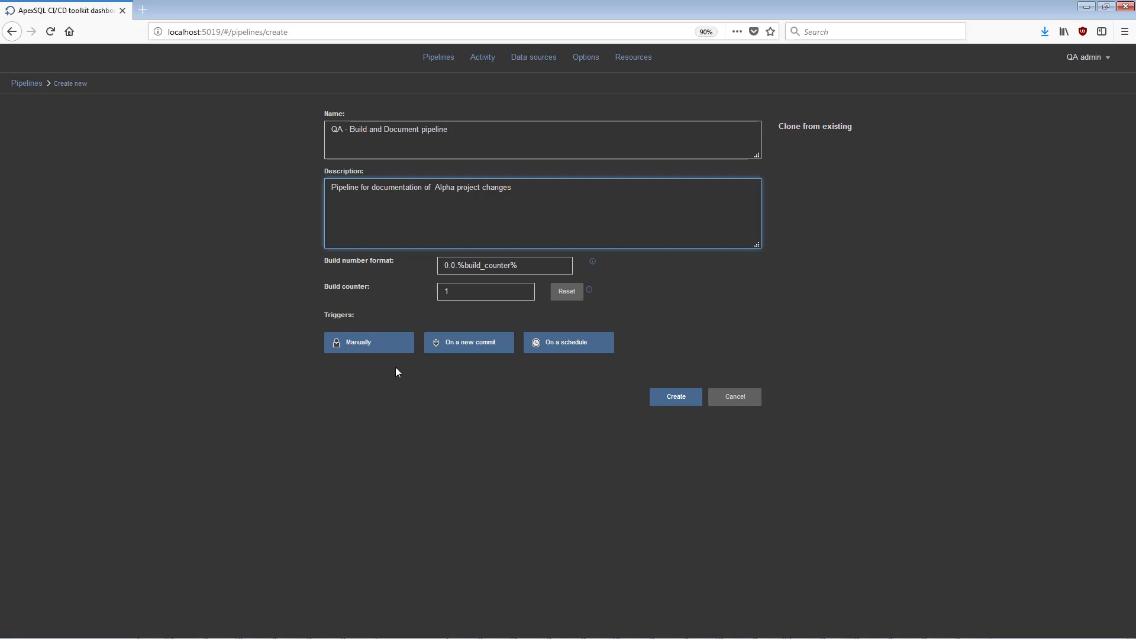
{"action": "mouse_move", "coordinate": [674, 396]}
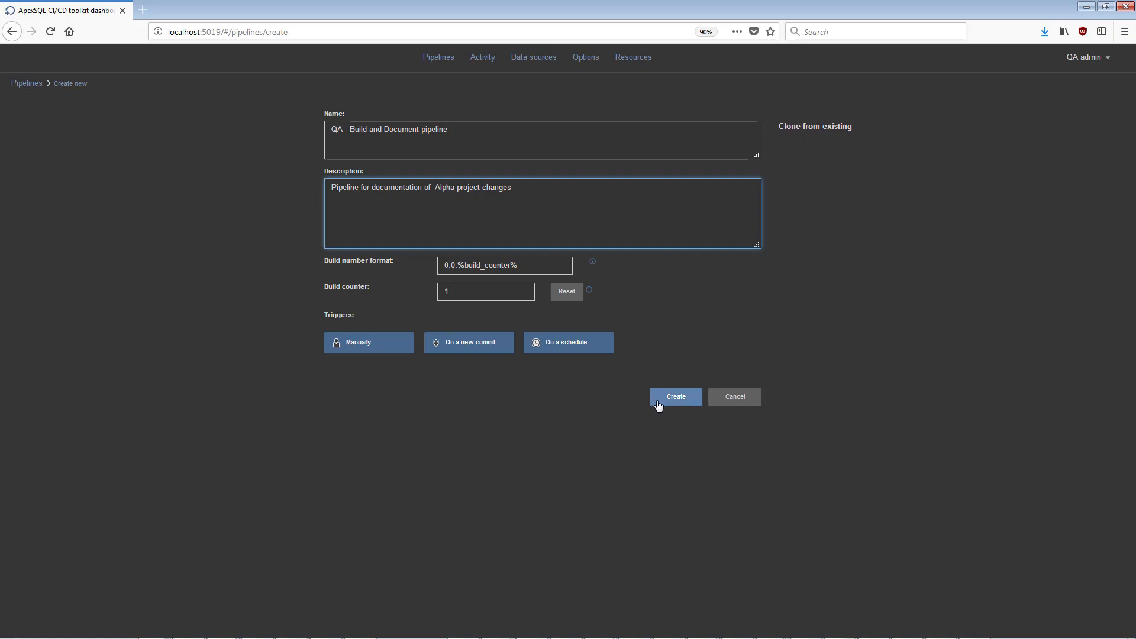
Create the 'QA - Build and Document pipeline', which opens with no steps yet
{"action": "left_click", "coordinate": [674, 397]}
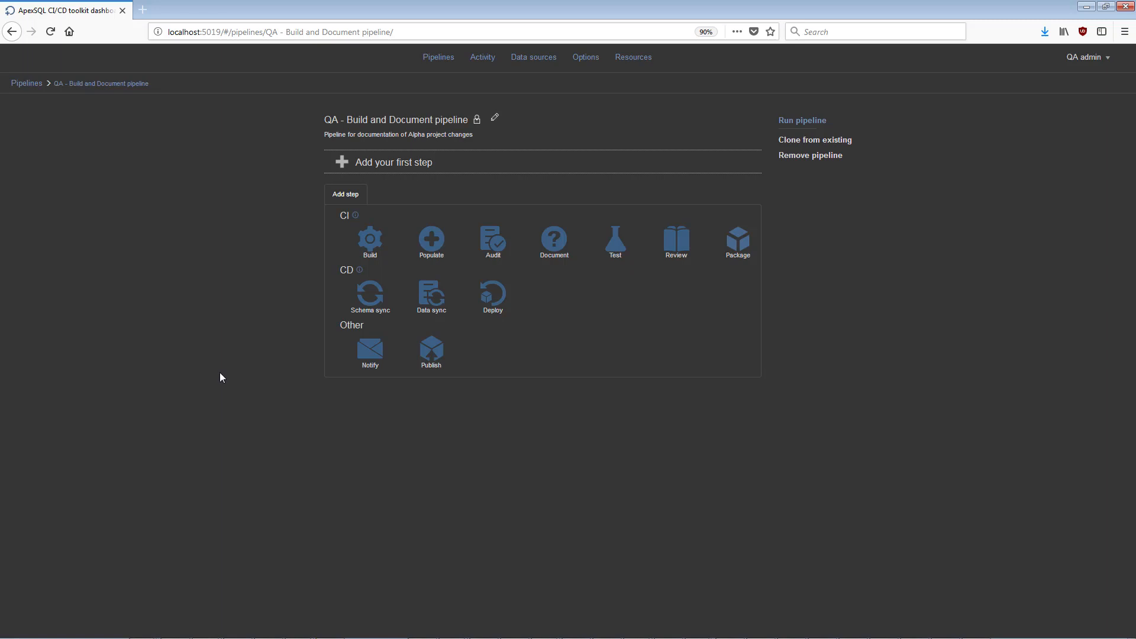
{"action": "mouse_move", "coordinate": [368, 245]}
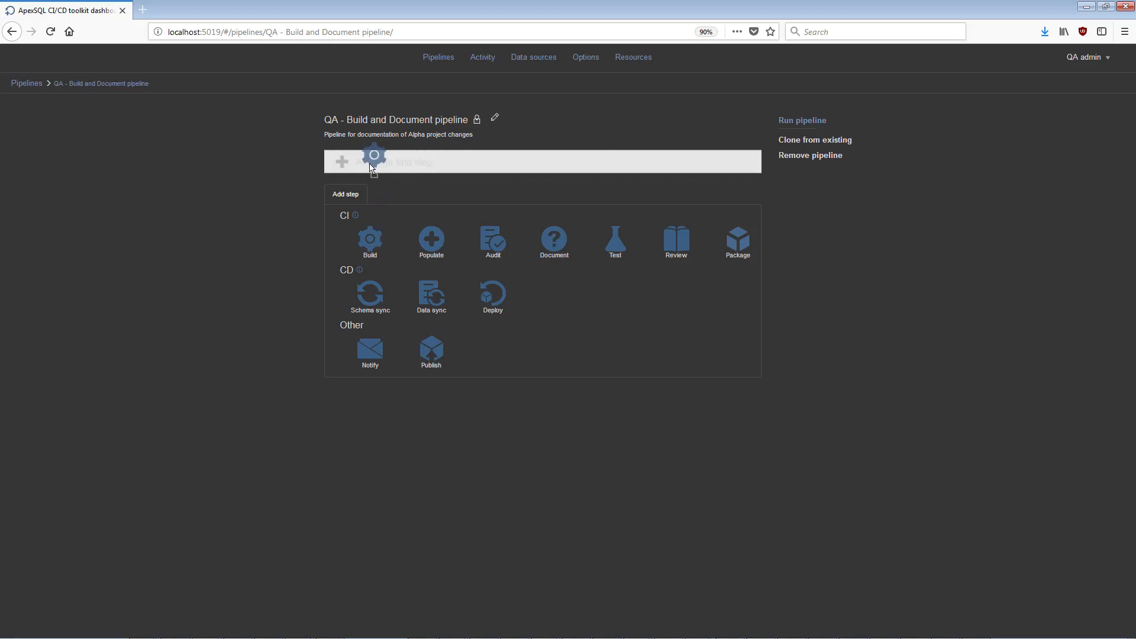
Add a Build step as the pipeline's first step, bringing up its settings form
{"action": "left_click", "coordinate": [370, 242]}
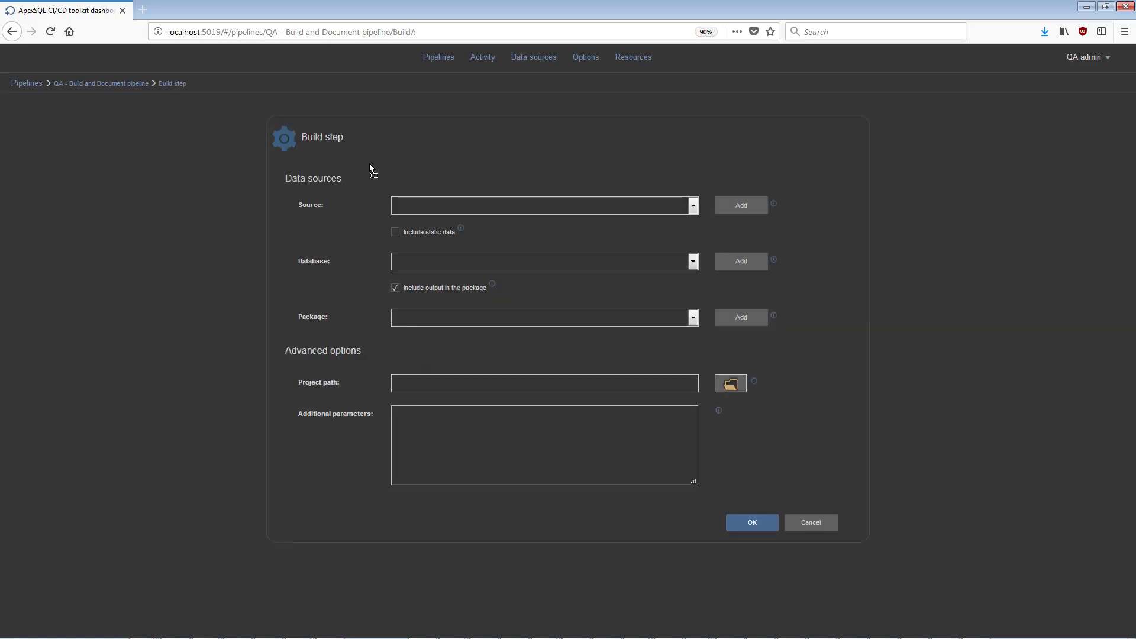
{"action": "mouse_move", "coordinate": [249, 167]}
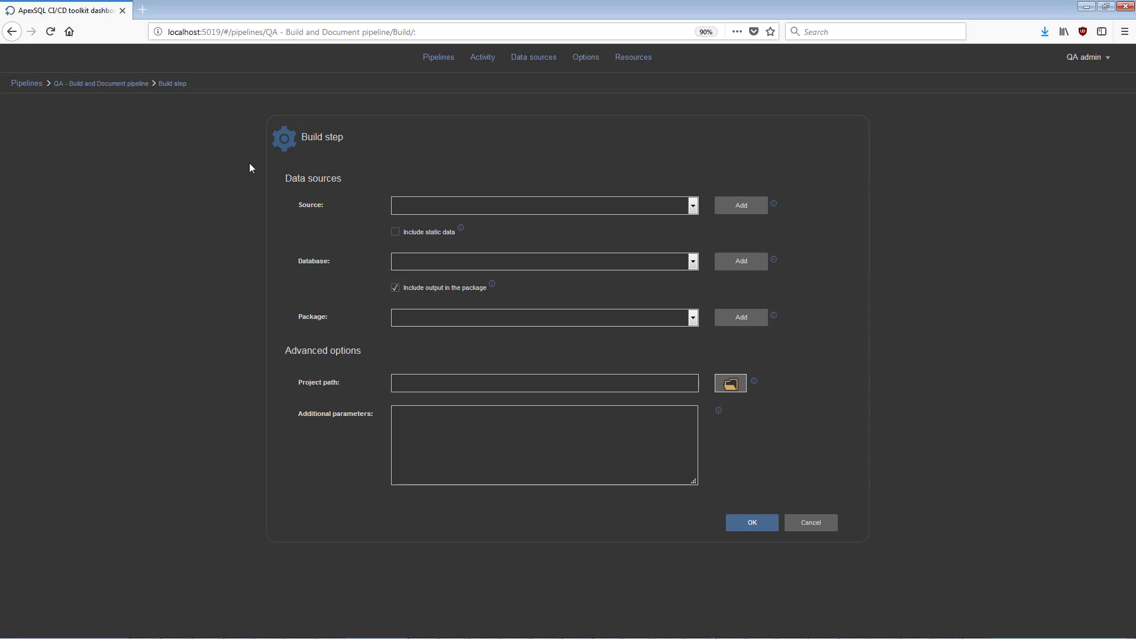
{"action": "mouse_move", "coordinate": [249, 169]}
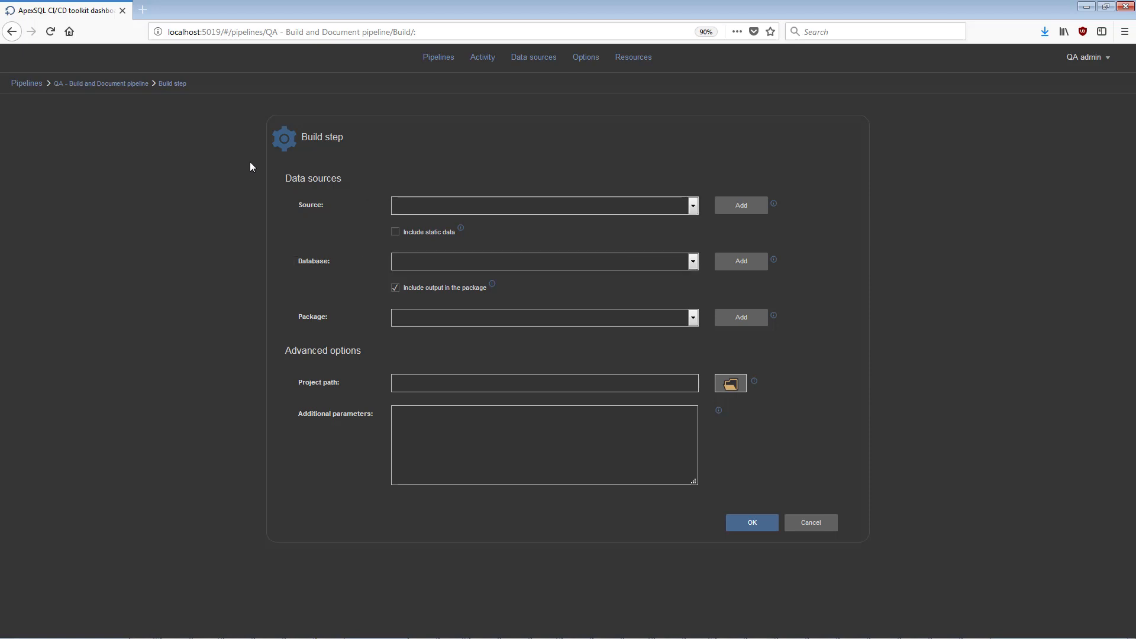
{"action": "mouse_move", "coordinate": [313, 283]}
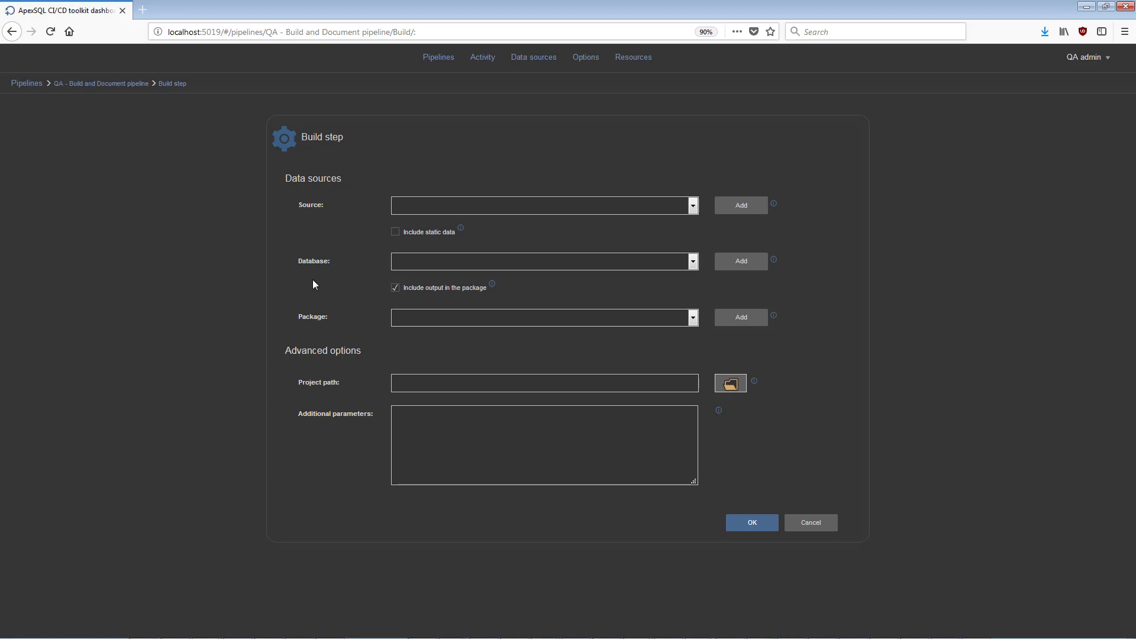
Point the Build step's project path at the CI build.axbd file in the Projects folder
{"action": "left_click", "coordinate": [730, 382]}
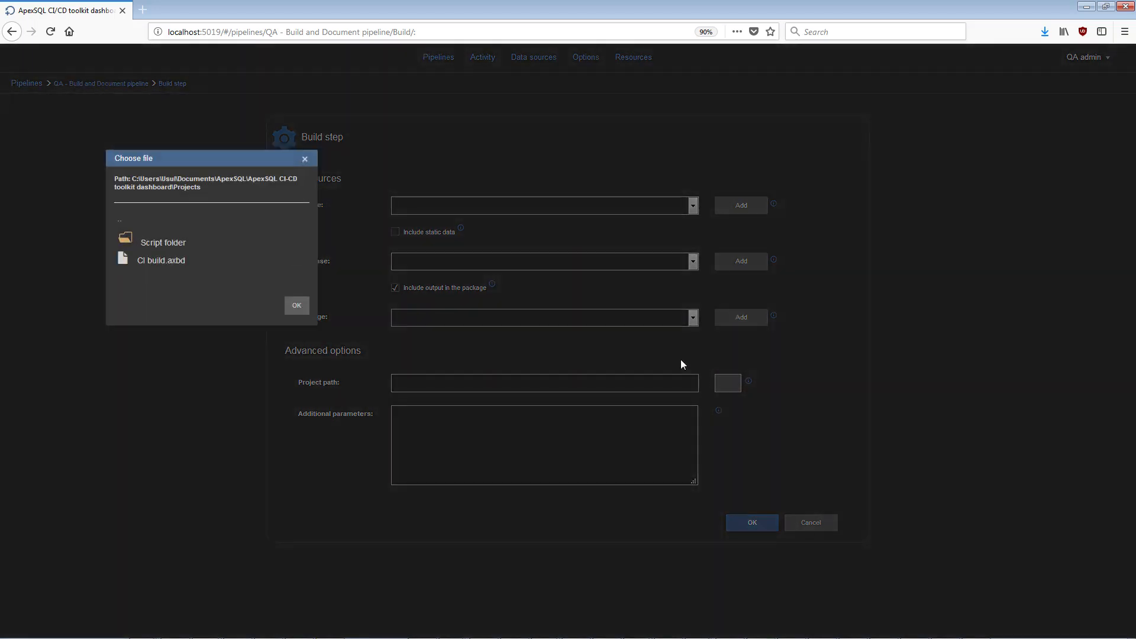
{"action": "left_click", "coordinate": [161, 259]}
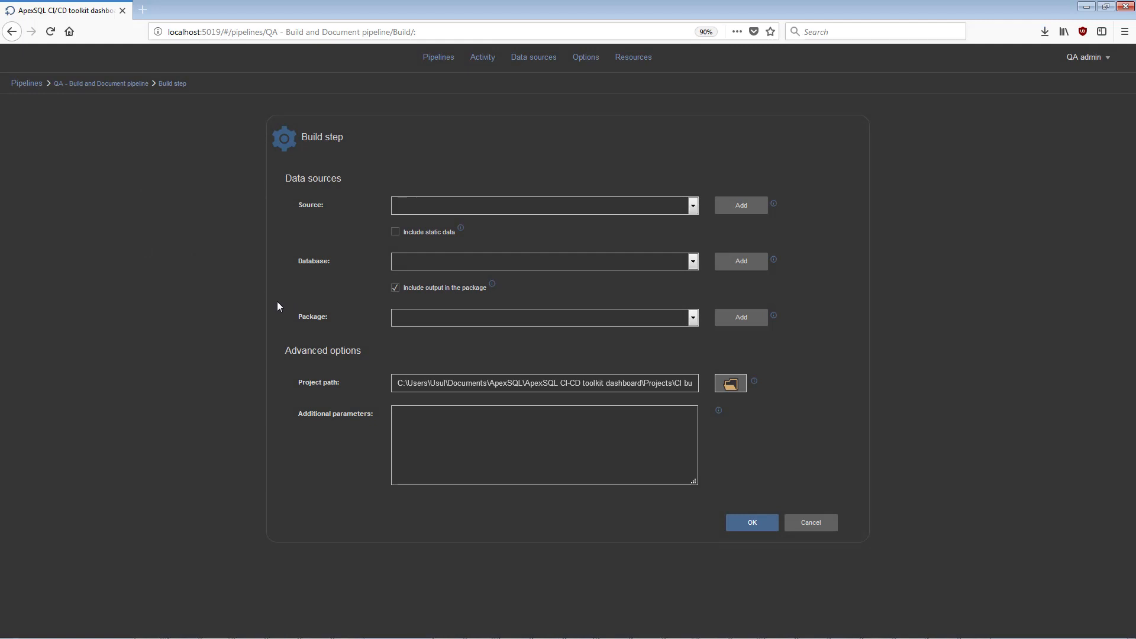
{"action": "mouse_move", "coordinate": [314, 205]}
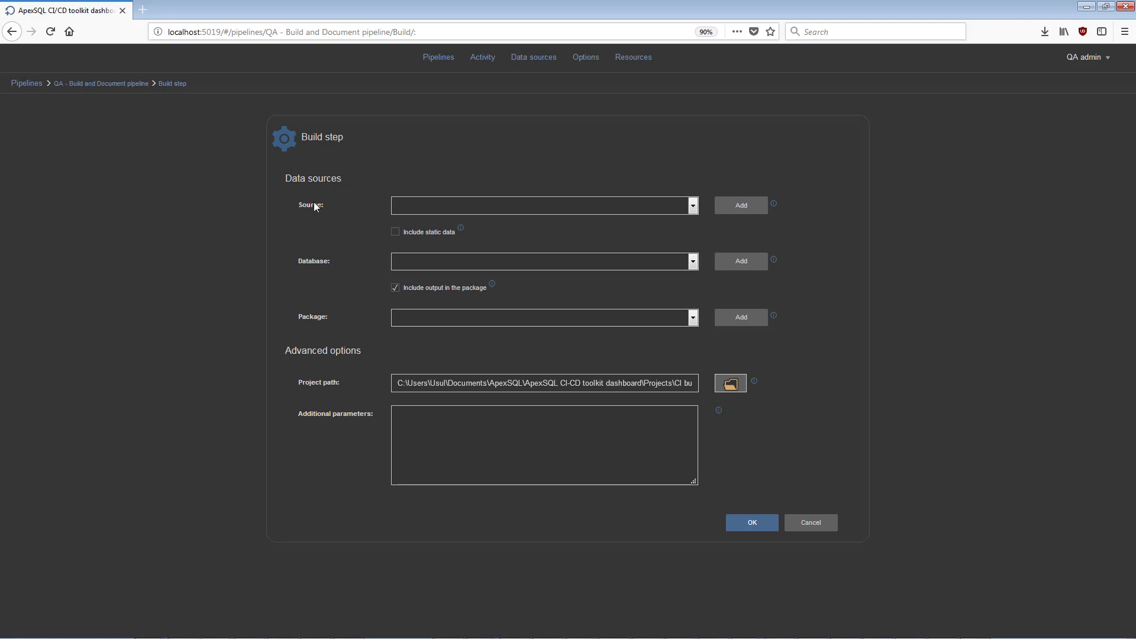
{"action": "mouse_move", "coordinate": [304, 266]}
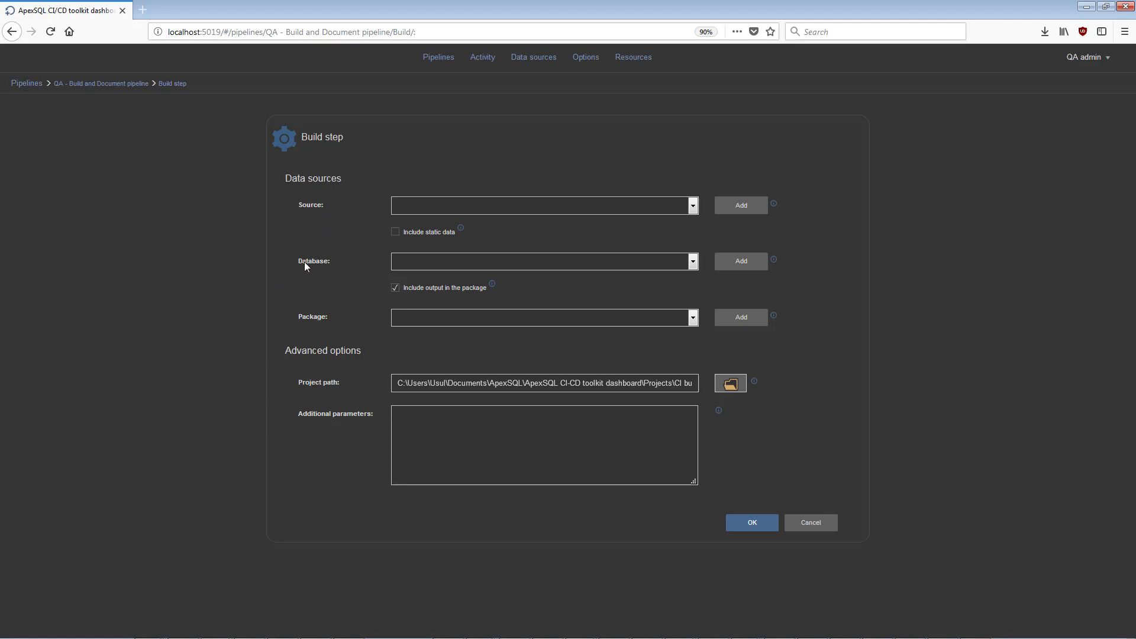
{"action": "mouse_move", "coordinate": [285, 273]}
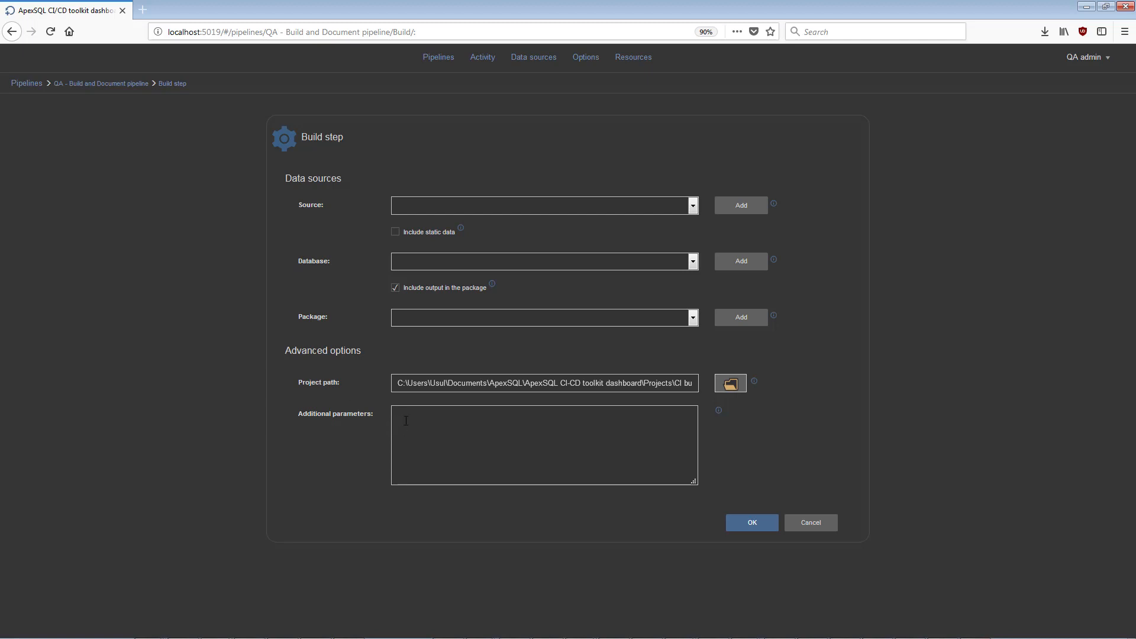
Enter '/verbose /drop_if_exists' as the Build step's additional parameters
{"action": "type", "text": "/"}
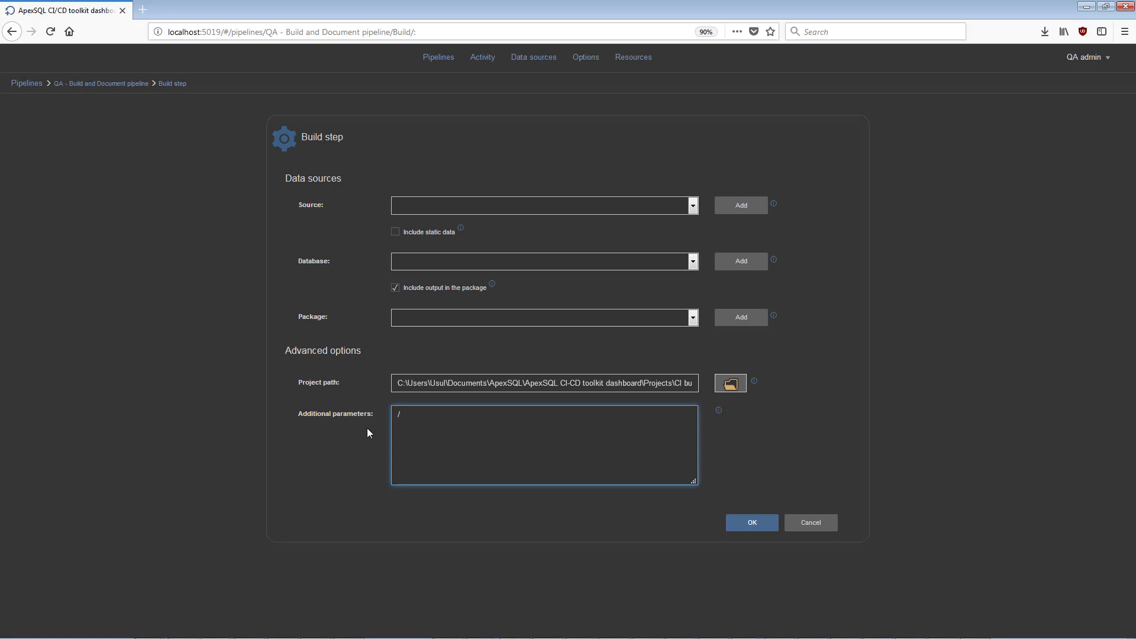
{"action": "type", "text": "verbose"}
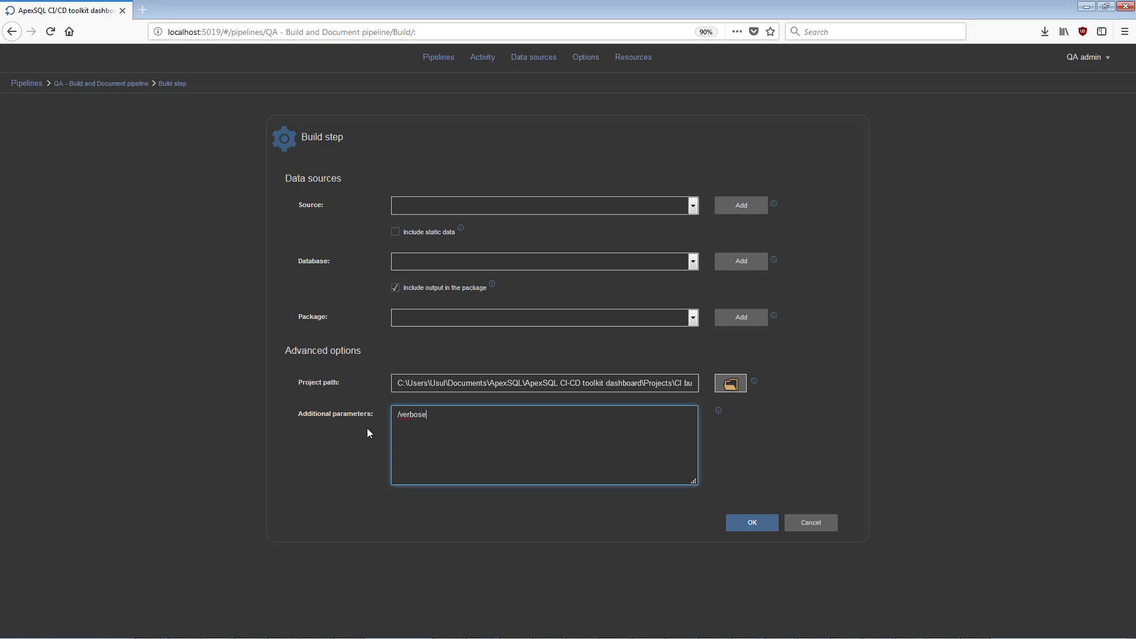
{"action": "type", "text": "/"}
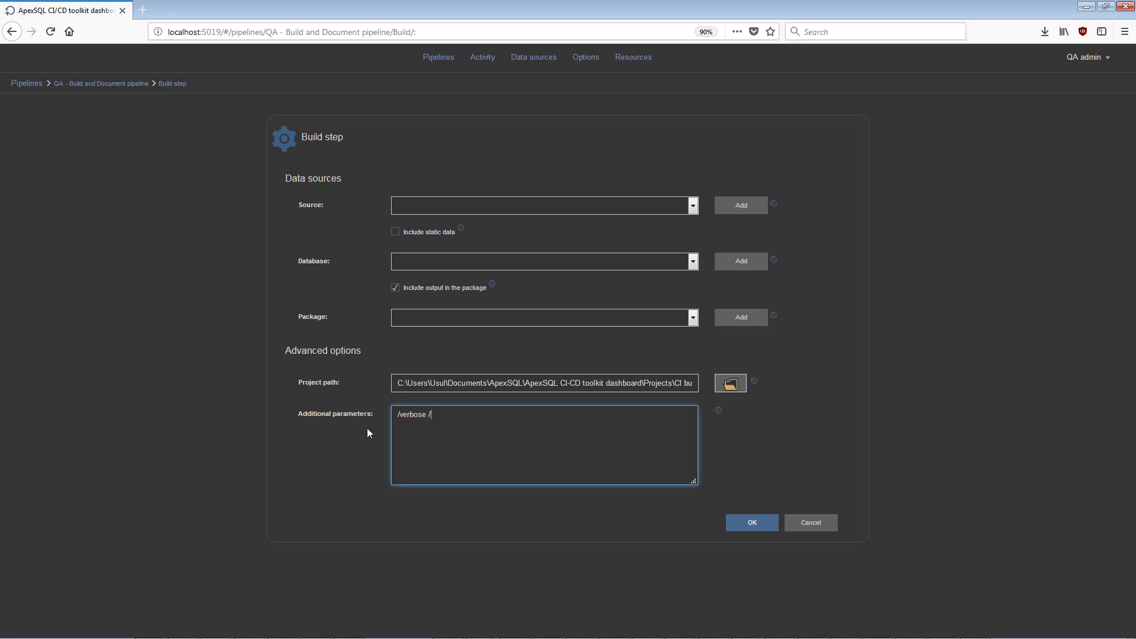
{"action": "type", "text": "dro"}
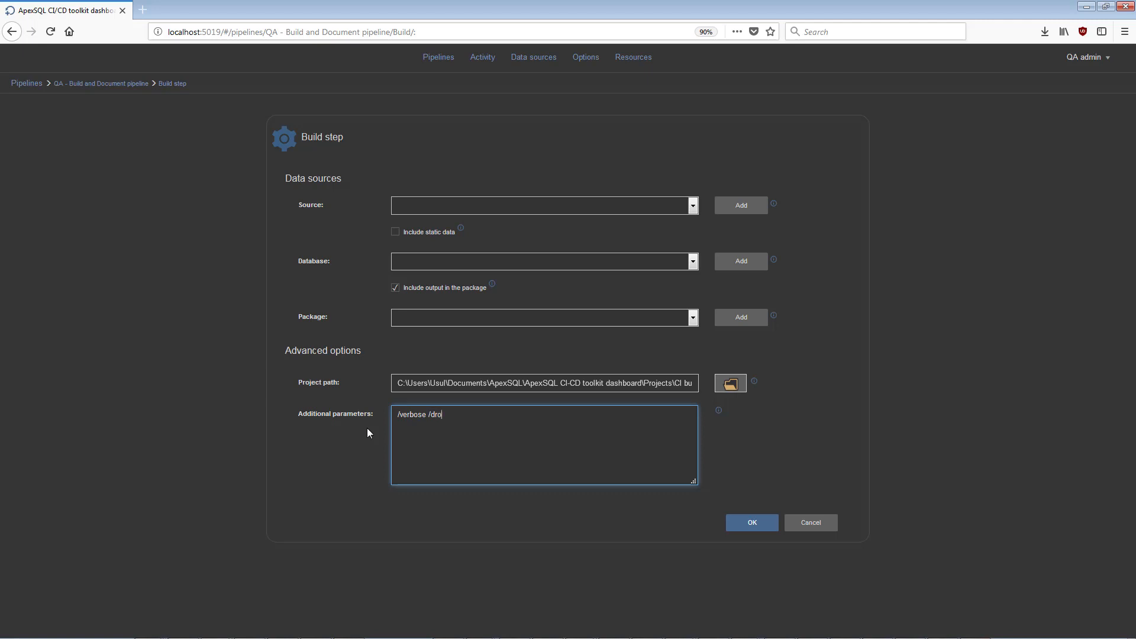
{"action": "type", "text": "p_if_ex"}
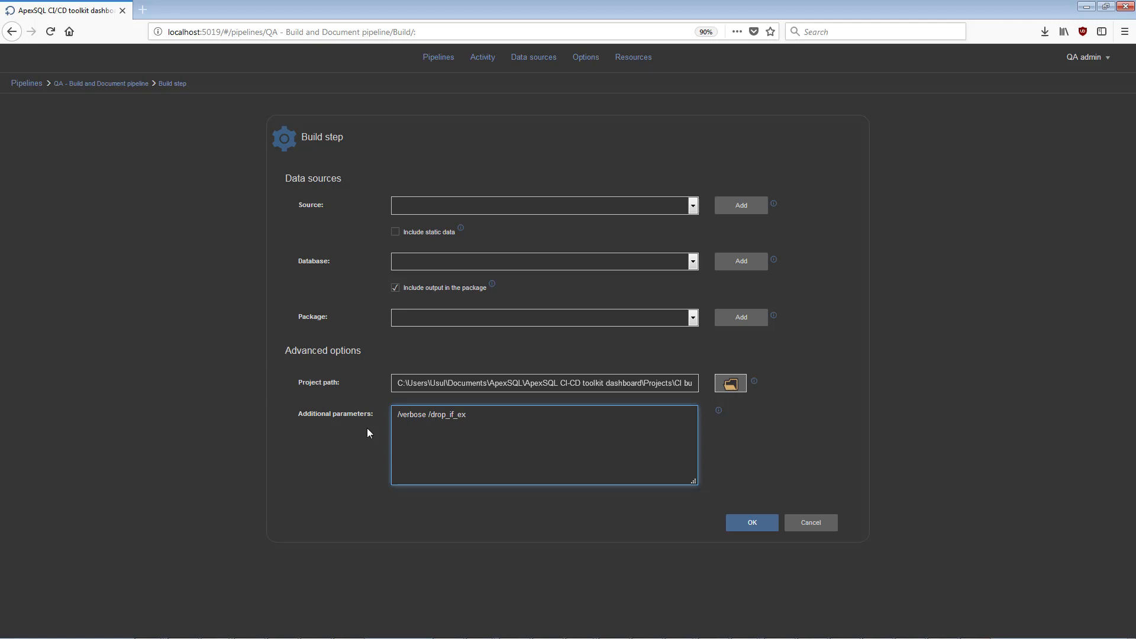
{"action": "type", "text": "ists"}
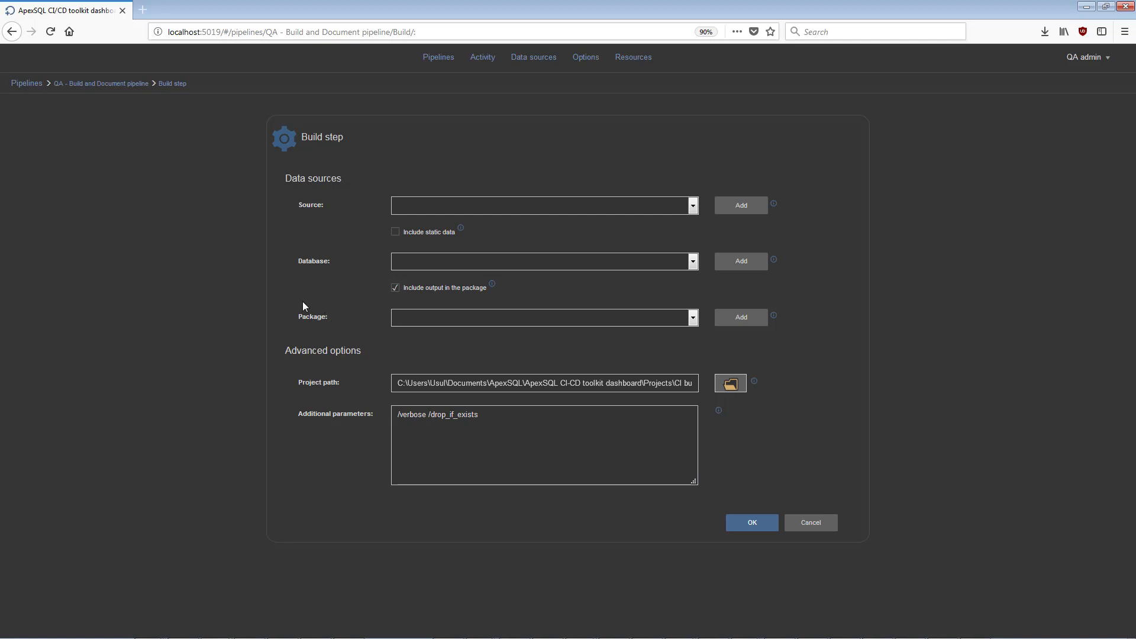
{"action": "mouse_move", "coordinate": [748, 348]}
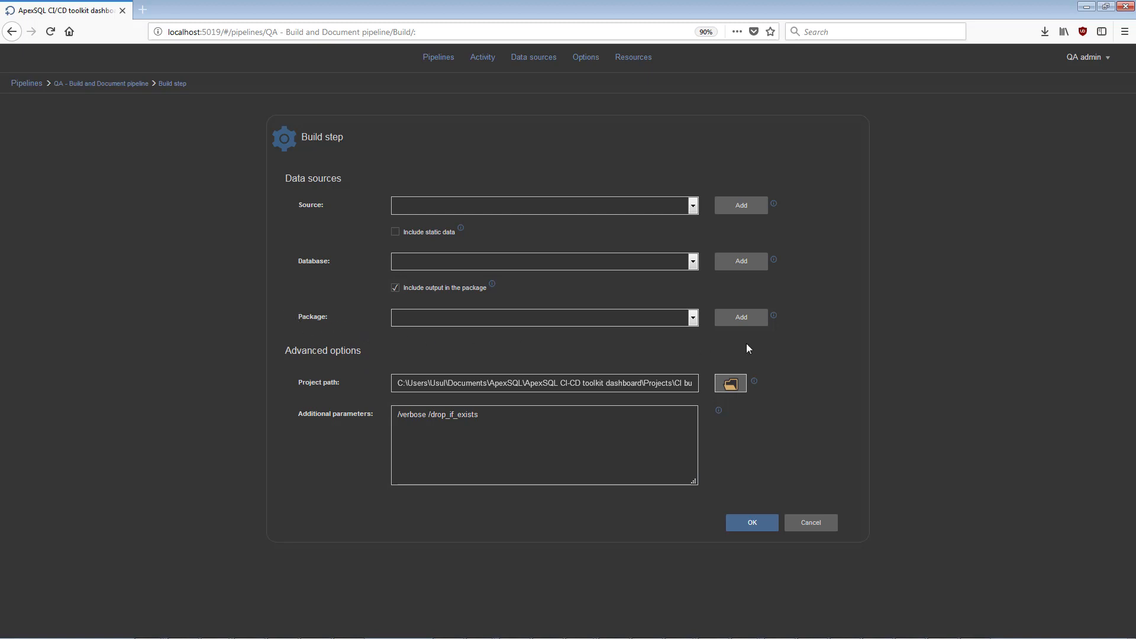
{"action": "mouse_move", "coordinate": [773, 317]}
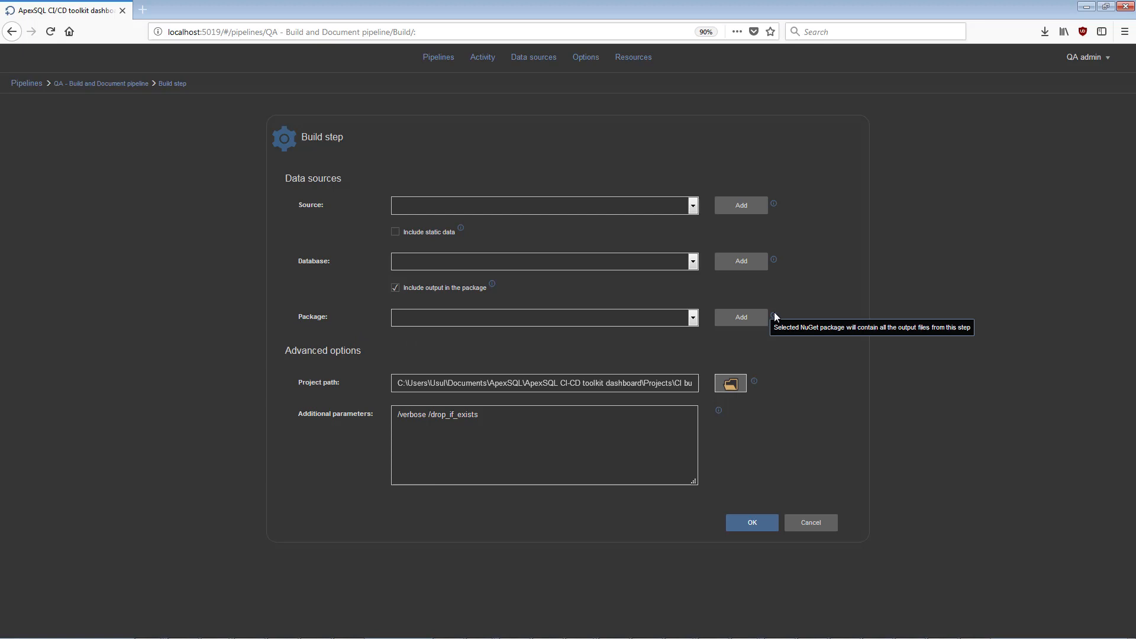
{"action": "mouse_move", "coordinate": [795, 312]}
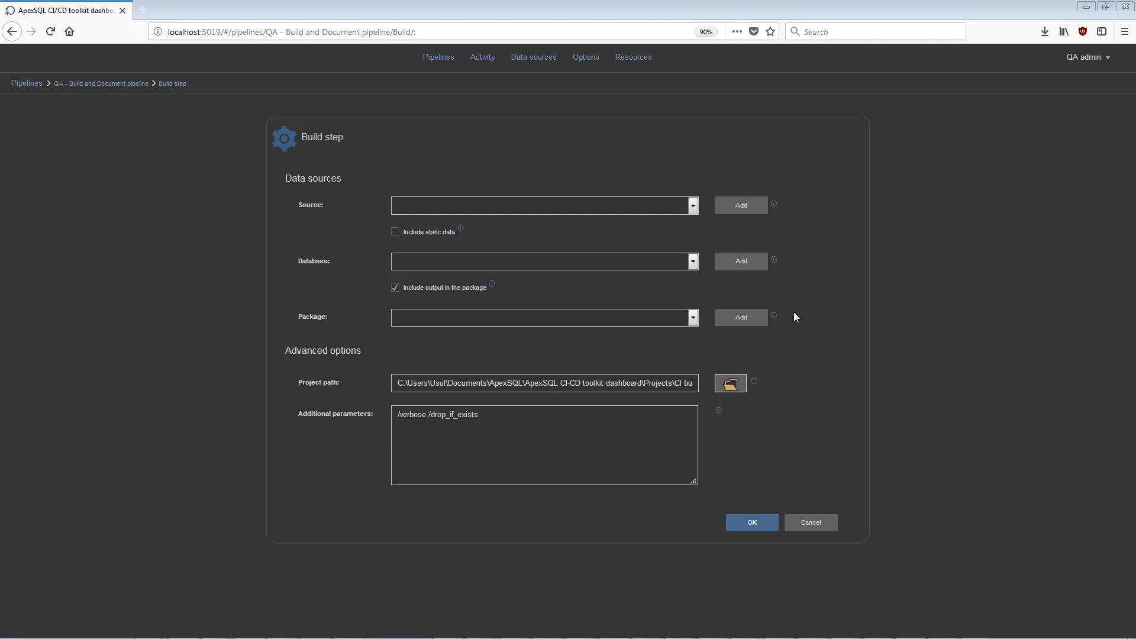
{"action": "mouse_move", "coordinate": [722, 300]}
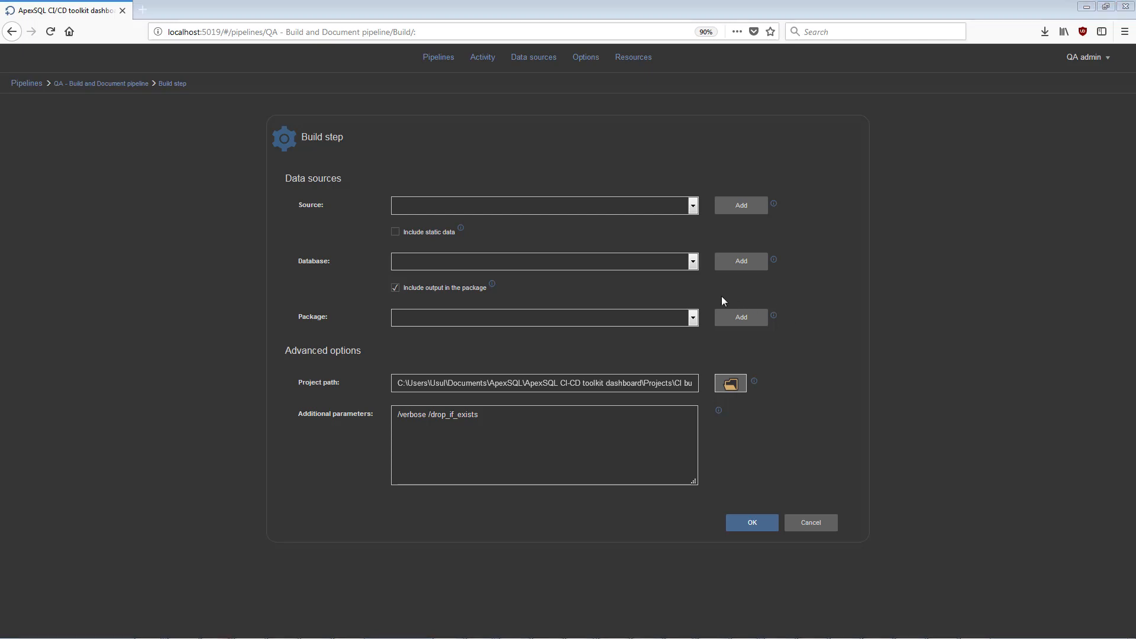
Use Alpha_dev_src with static data, database QA_test_Alpha_prj and package NuGet_output, then save the Build step
{"action": "left_click", "coordinate": [691, 204]}
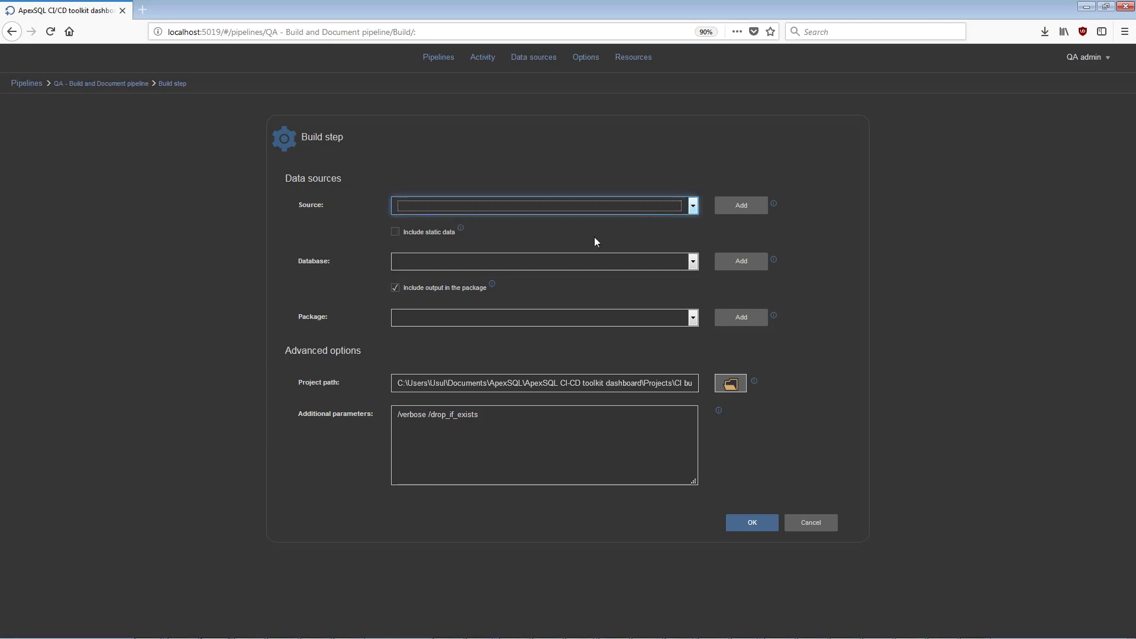
{"action": "left_click", "coordinate": [691, 260]}
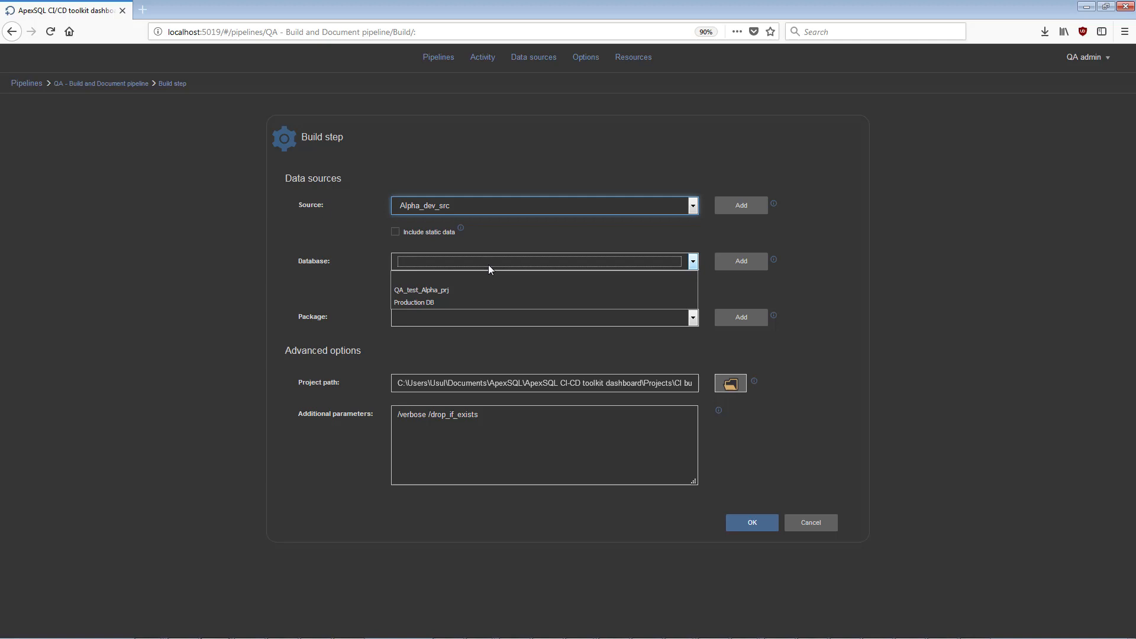
{"action": "left_click", "coordinate": [420, 290]}
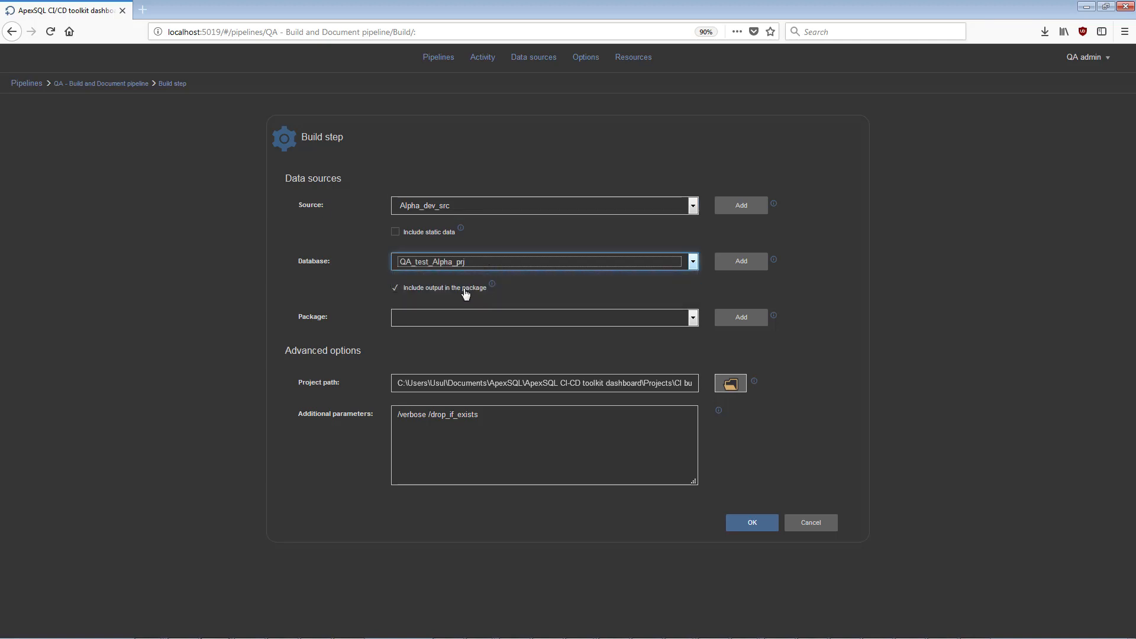
{"action": "left_click", "coordinate": [395, 231]}
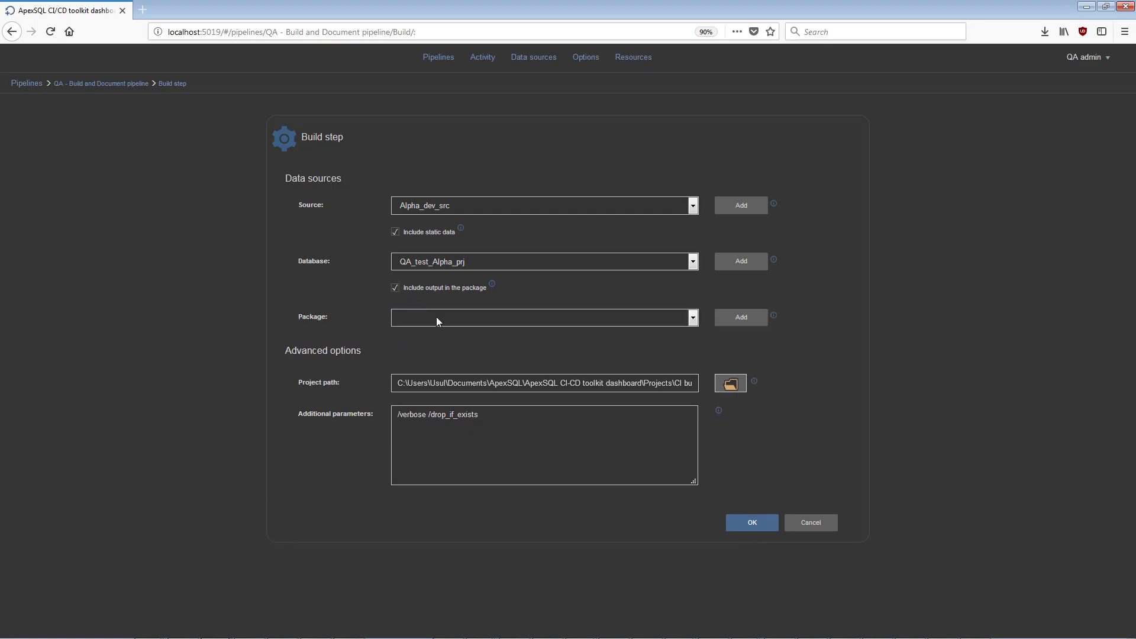
{"action": "left_click", "coordinate": [690, 317]}
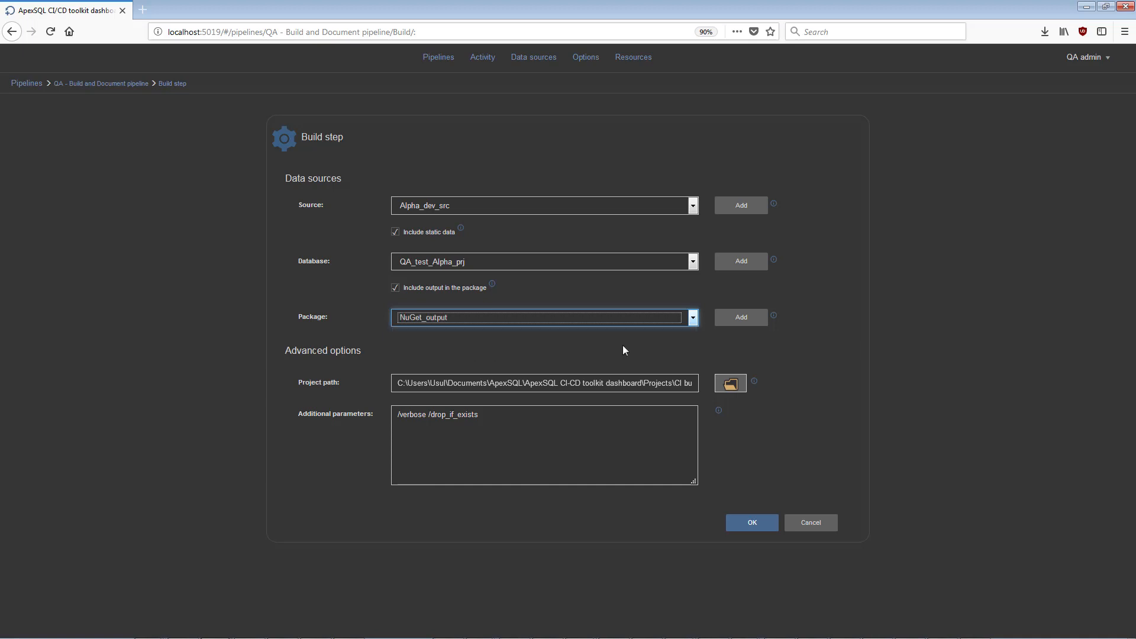
{"action": "mouse_move", "coordinate": [831, 365]}
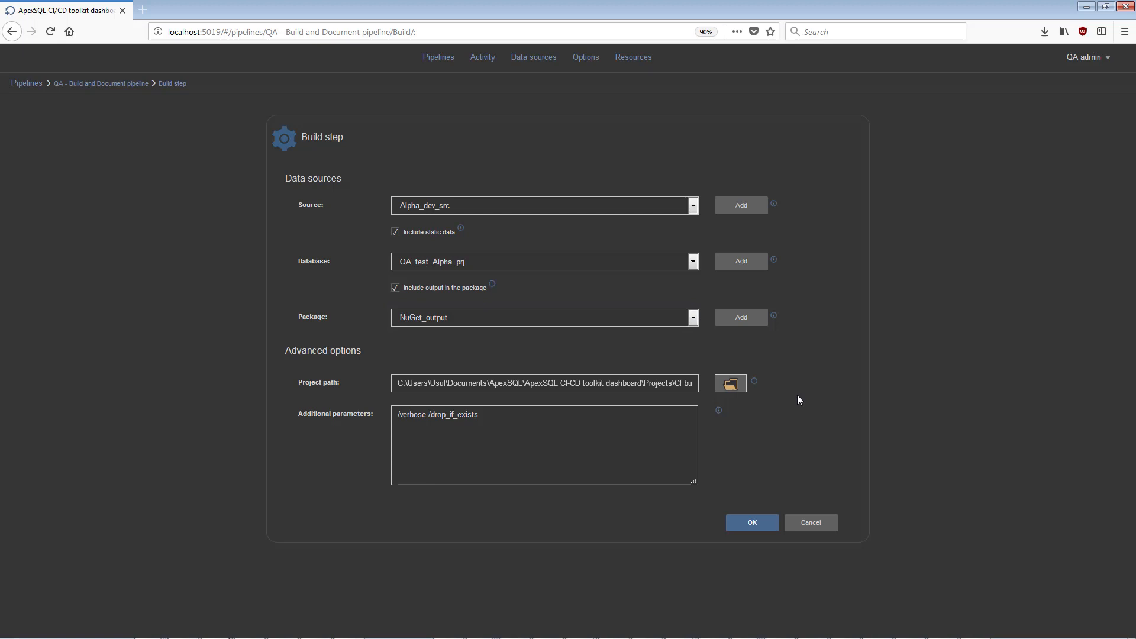
{"action": "mouse_move", "coordinate": [752, 521]}
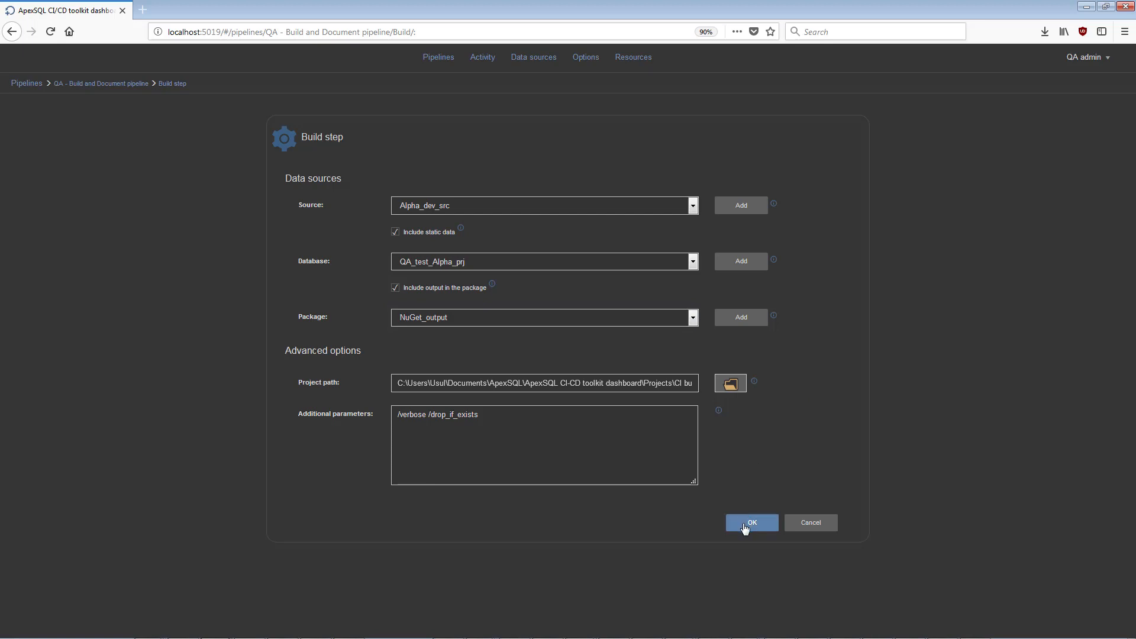
{"action": "mouse_move", "coordinate": [750, 528]}
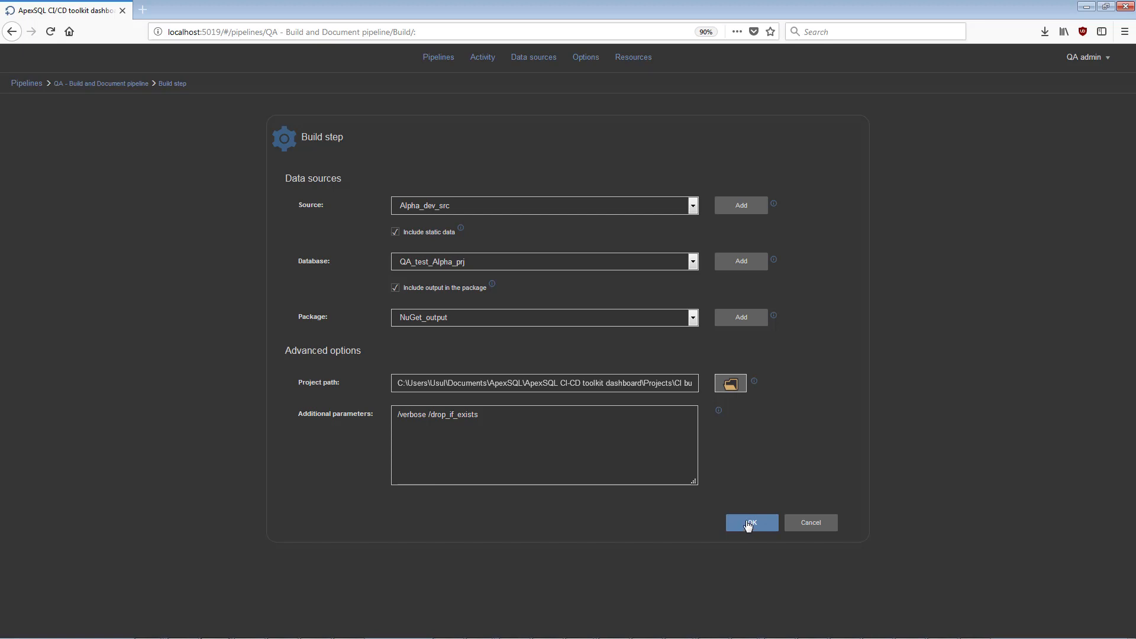
{"action": "left_click", "coordinate": [752, 522]}
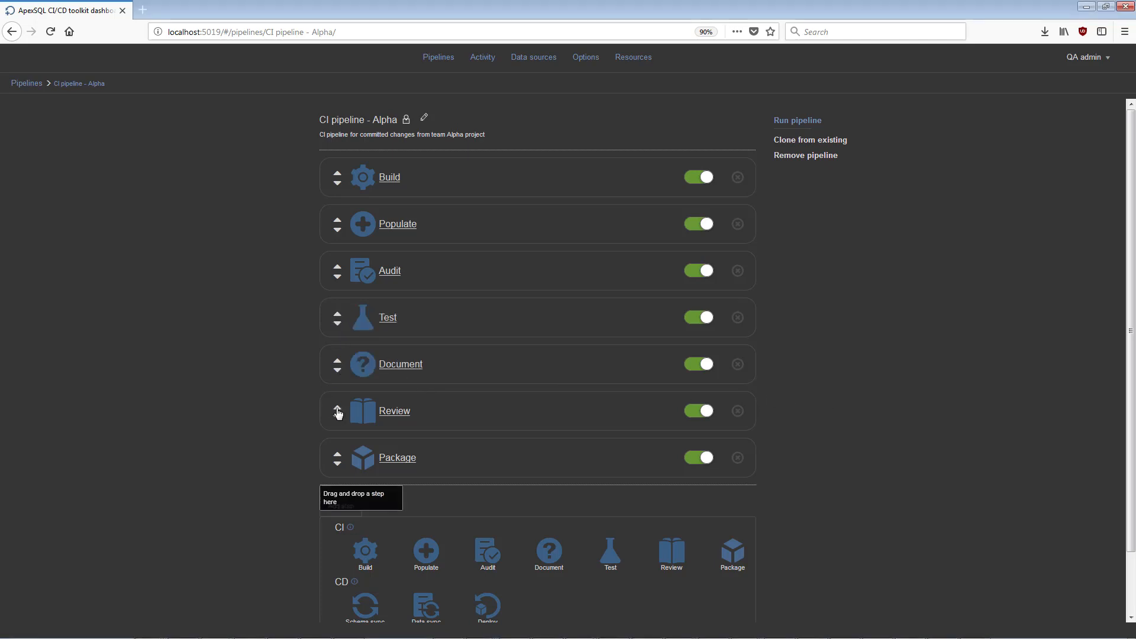
Move Review above Document and run CI pipeline - Alpha until its steps succeed
{"action": "left_click", "coordinate": [697, 270]}
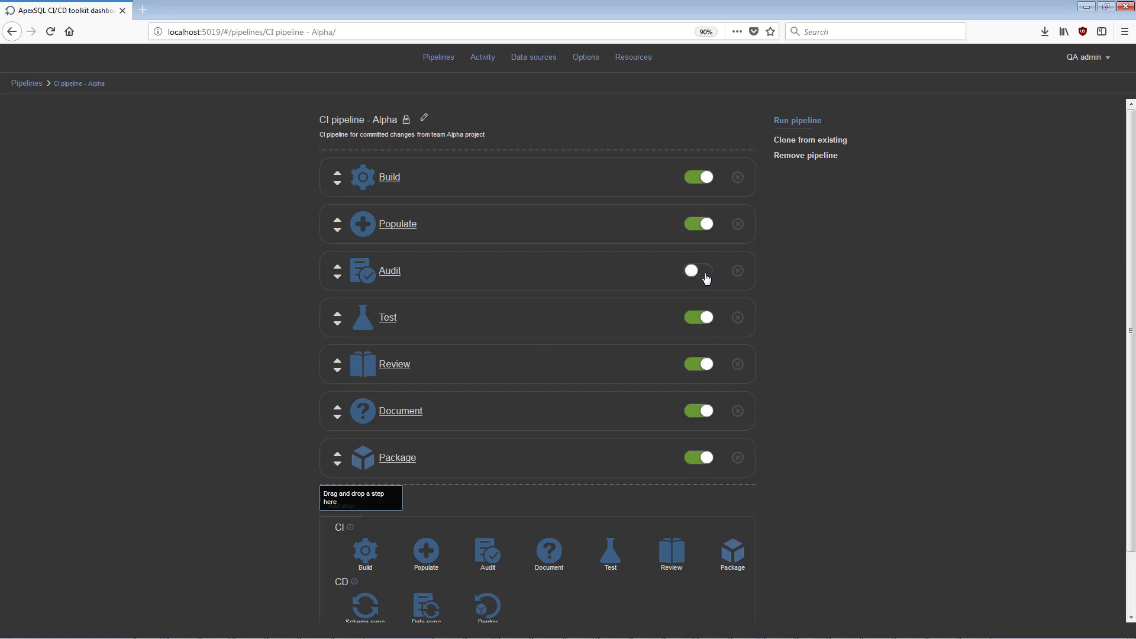
{"action": "left_click", "coordinate": [796, 121]}
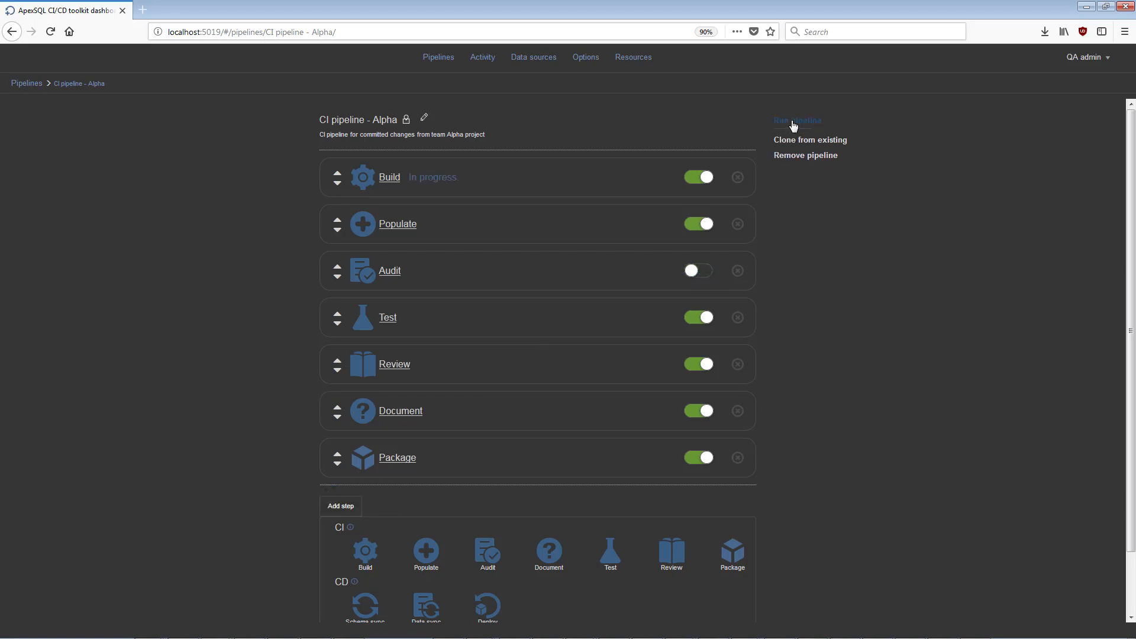
{"action": "mouse_move", "coordinate": [424, 176]}
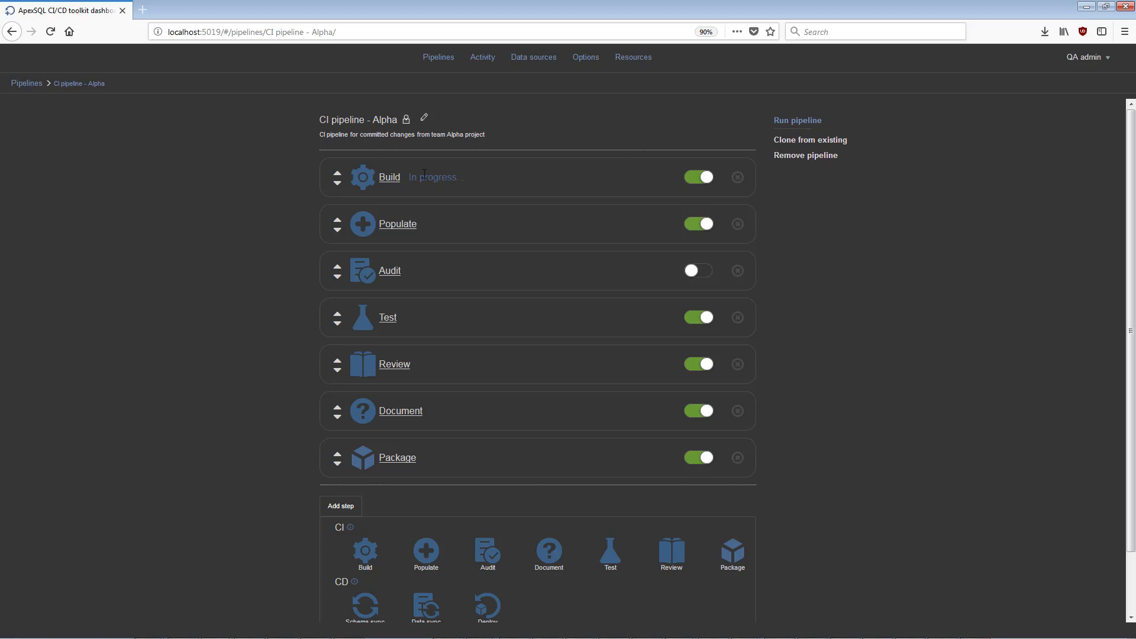
{"action": "left_click", "coordinate": [797, 120]}
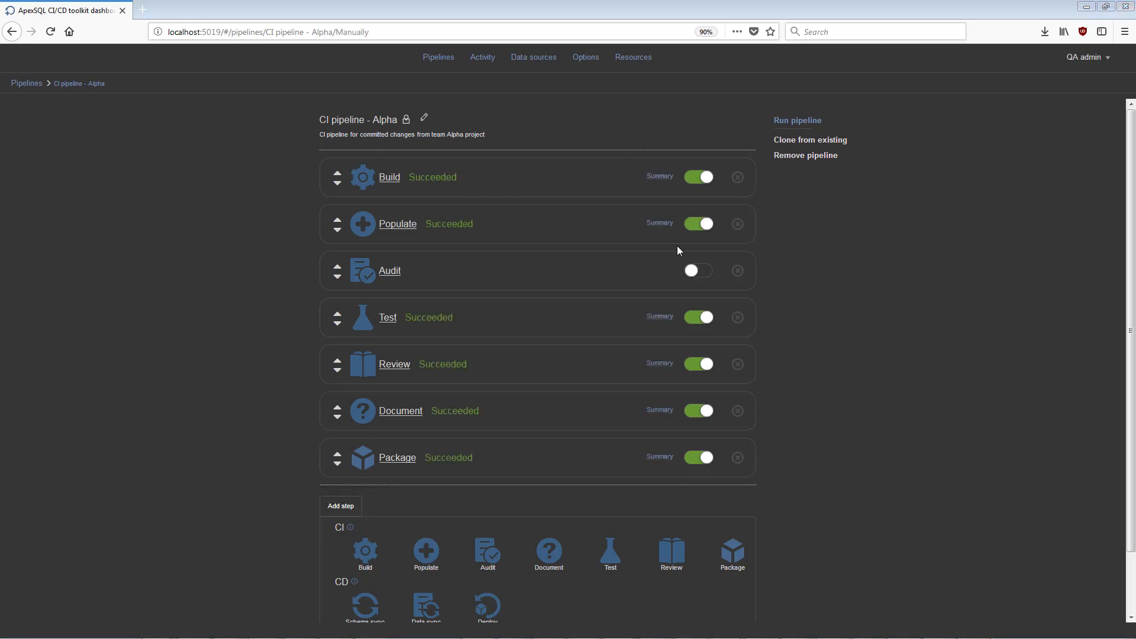
{"action": "mouse_move", "coordinate": [650, 370]}
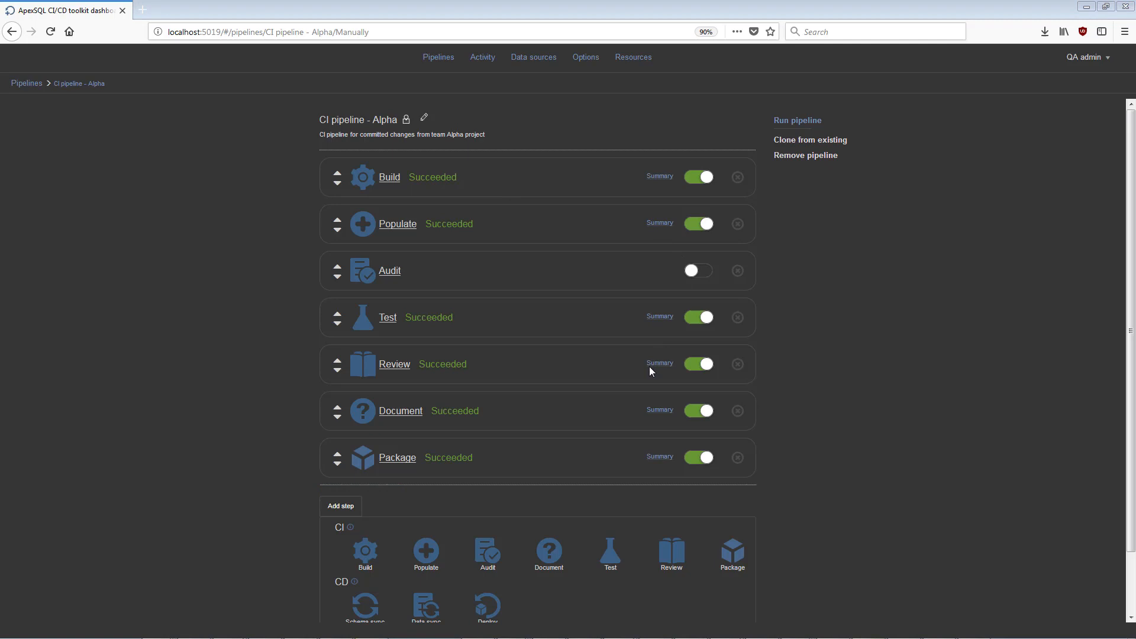
{"action": "mouse_move", "coordinate": [802, 365]}
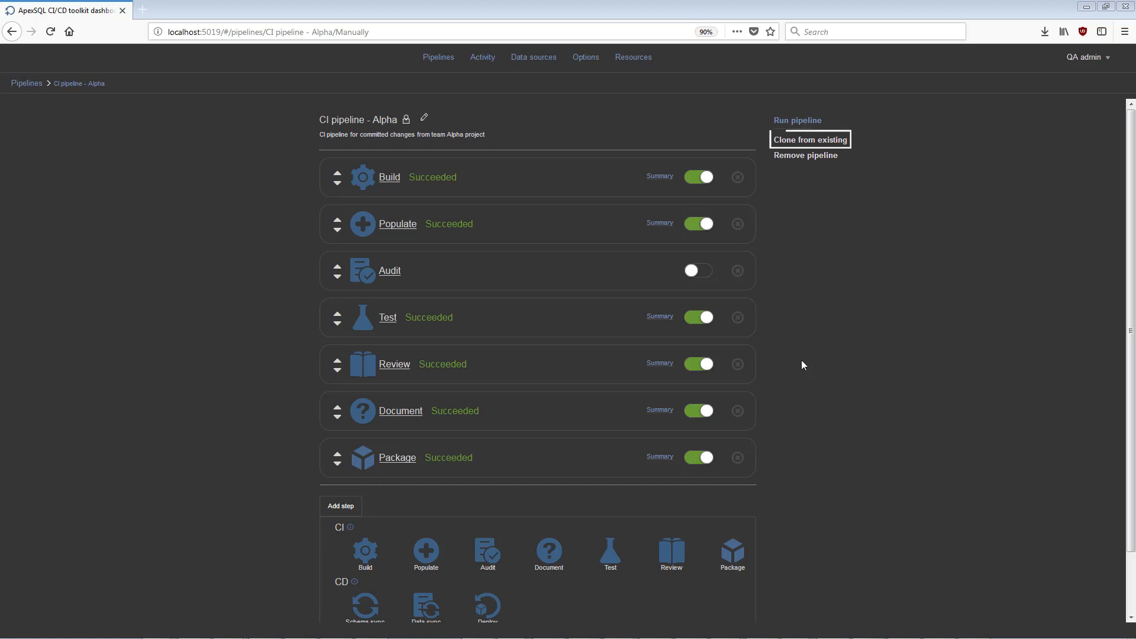
{"action": "mouse_move", "coordinate": [802, 366]}
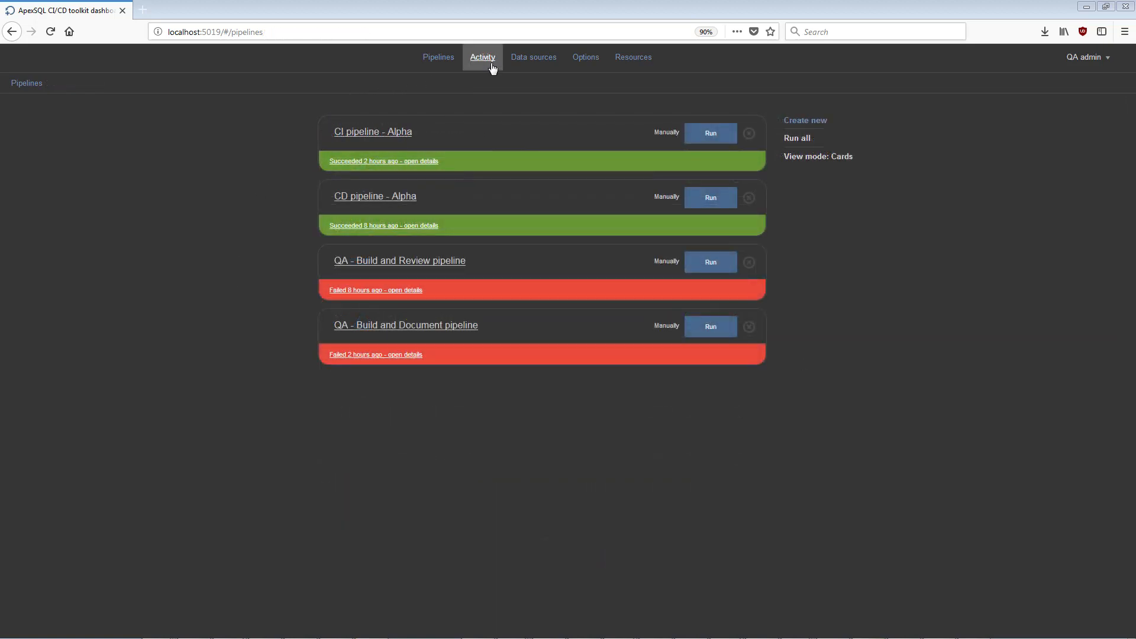
{"action": "mouse_move", "coordinate": [482, 57]}
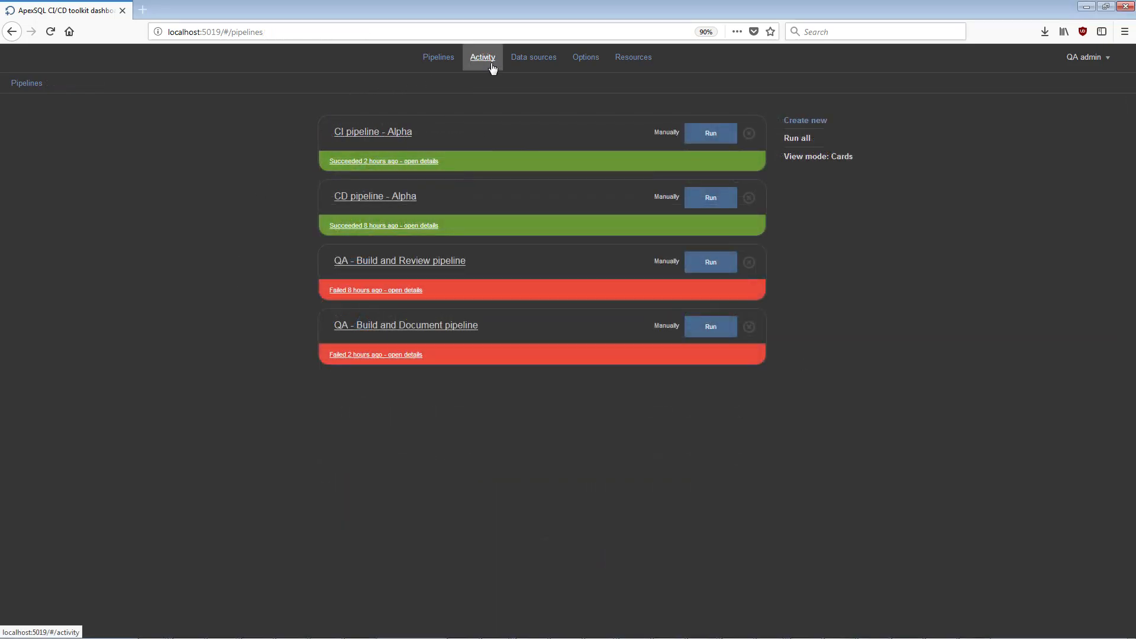
Filter the Activity page to succeeded builds, then include failed builds as well
{"action": "left_click", "coordinate": [482, 57]}
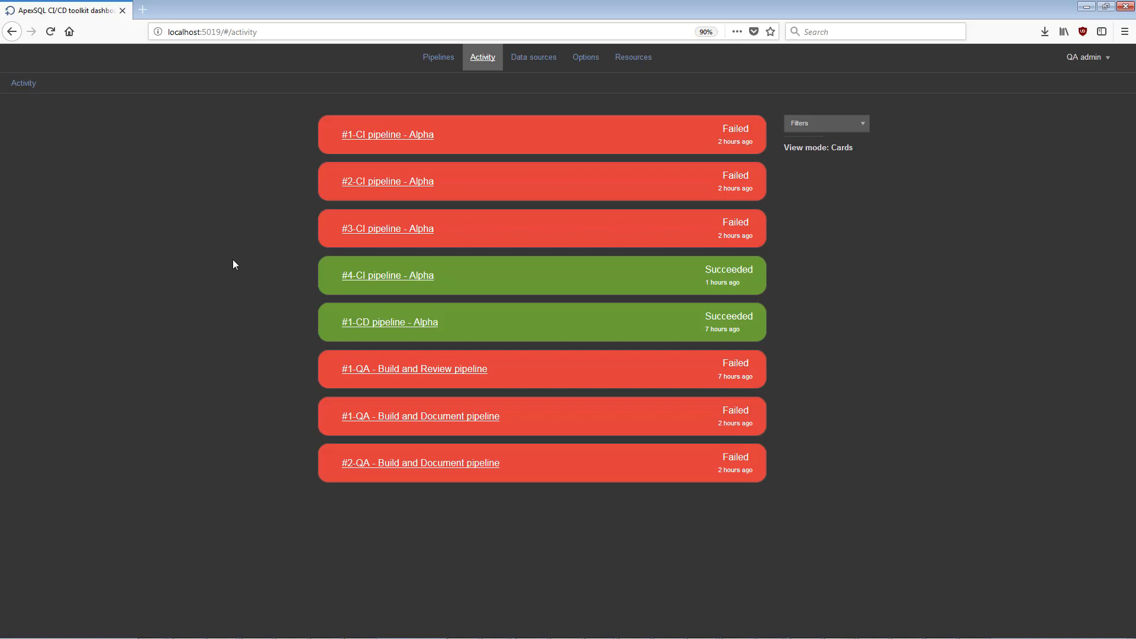
{"action": "mouse_move", "coordinate": [854, 129]}
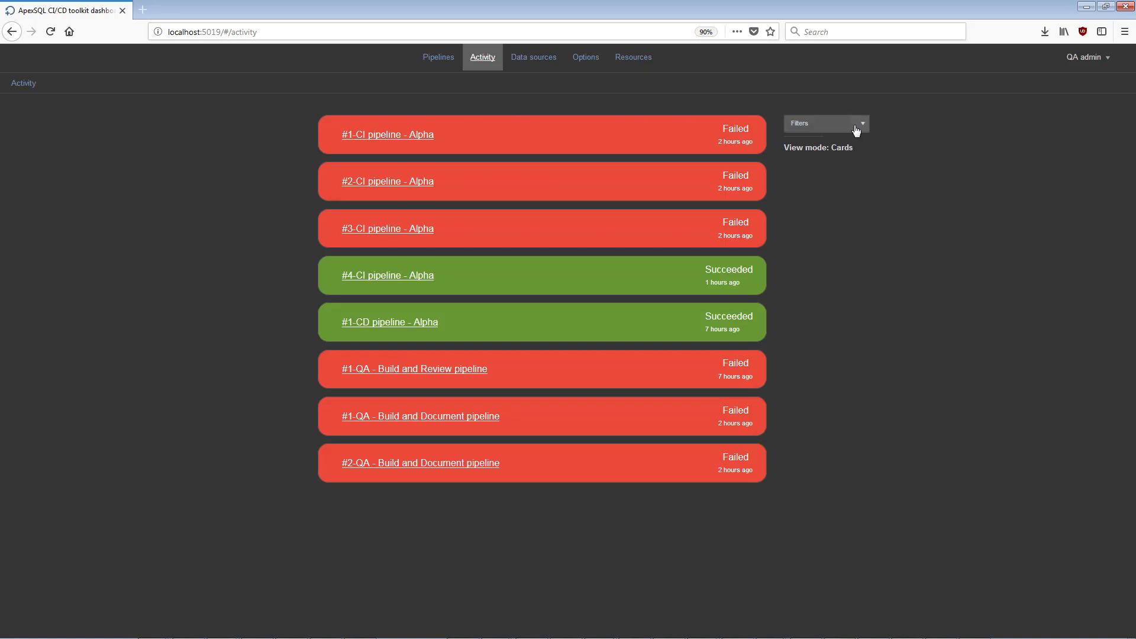
{"action": "left_click", "coordinate": [825, 123]}
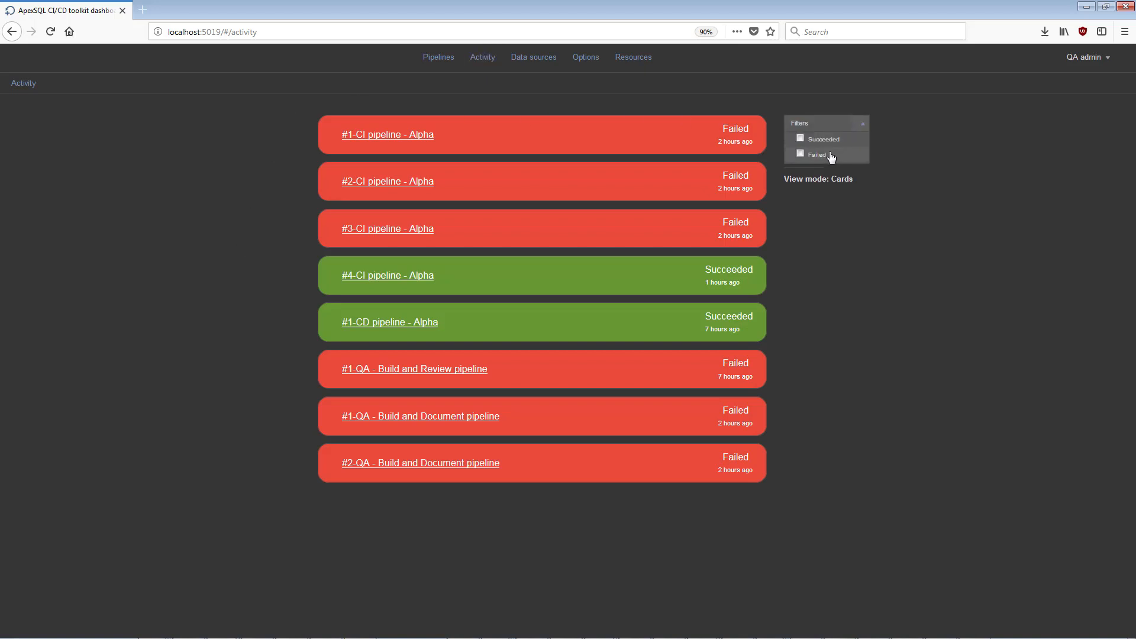
{"action": "left_click", "coordinate": [800, 140]}
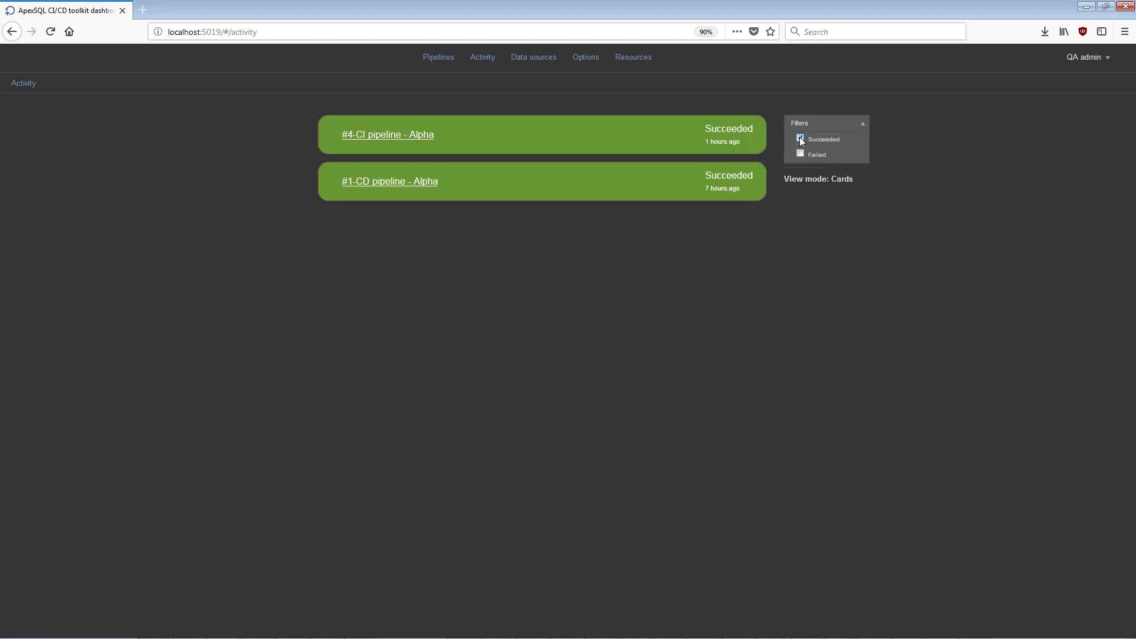
{"action": "left_click", "coordinate": [862, 123]}
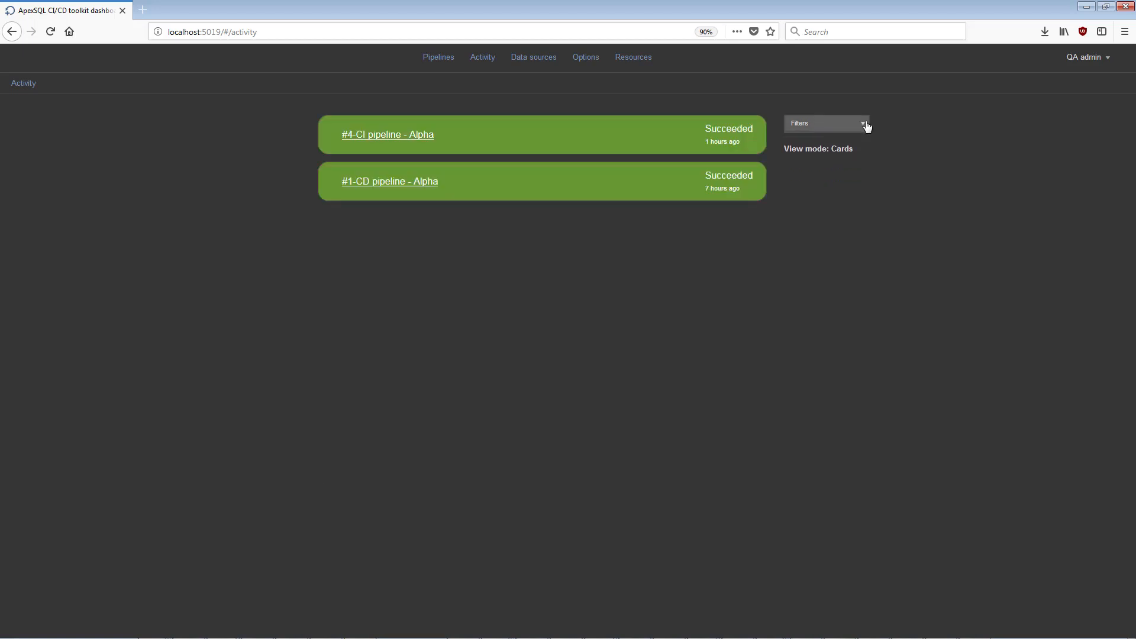
{"action": "mouse_move", "coordinate": [861, 128]}
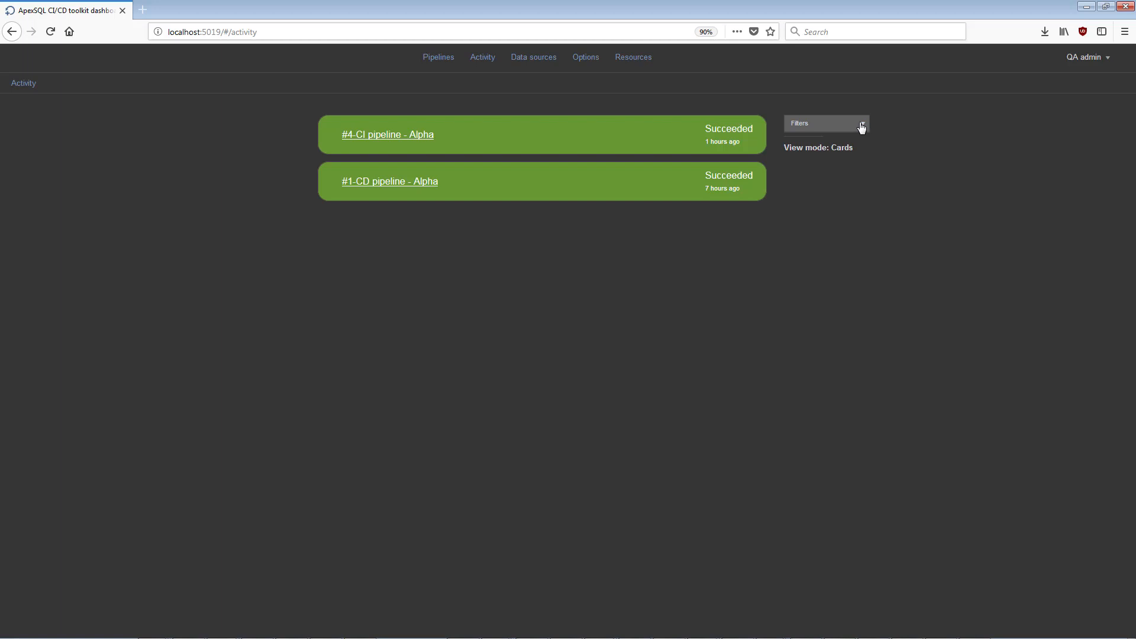
{"action": "left_click", "coordinate": [861, 123]}
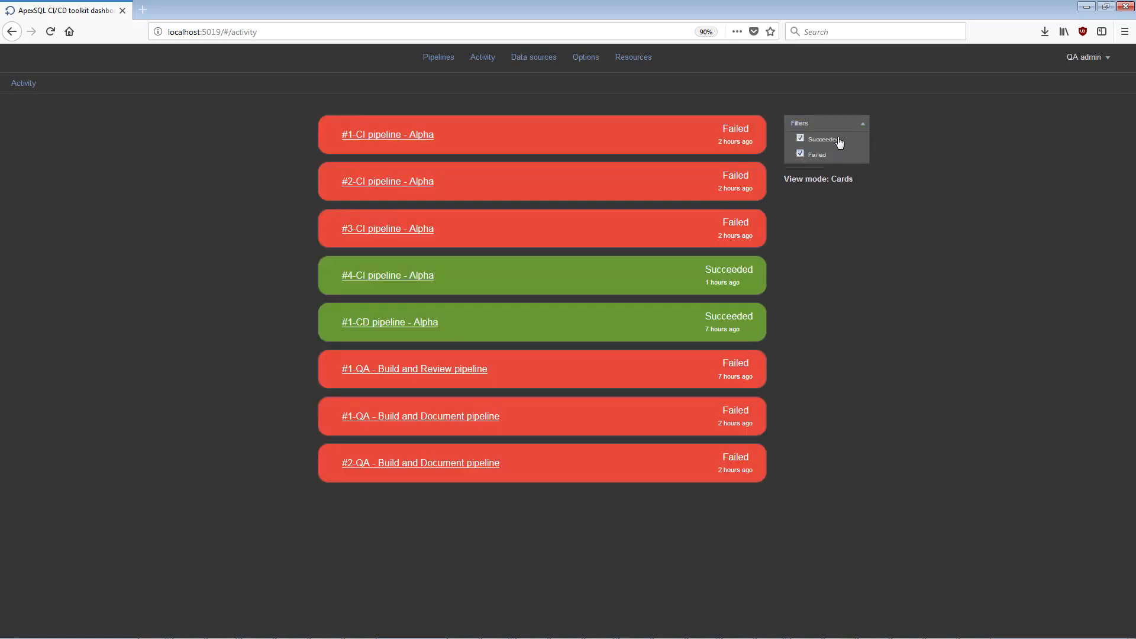
{"action": "left_click", "coordinate": [860, 122]}
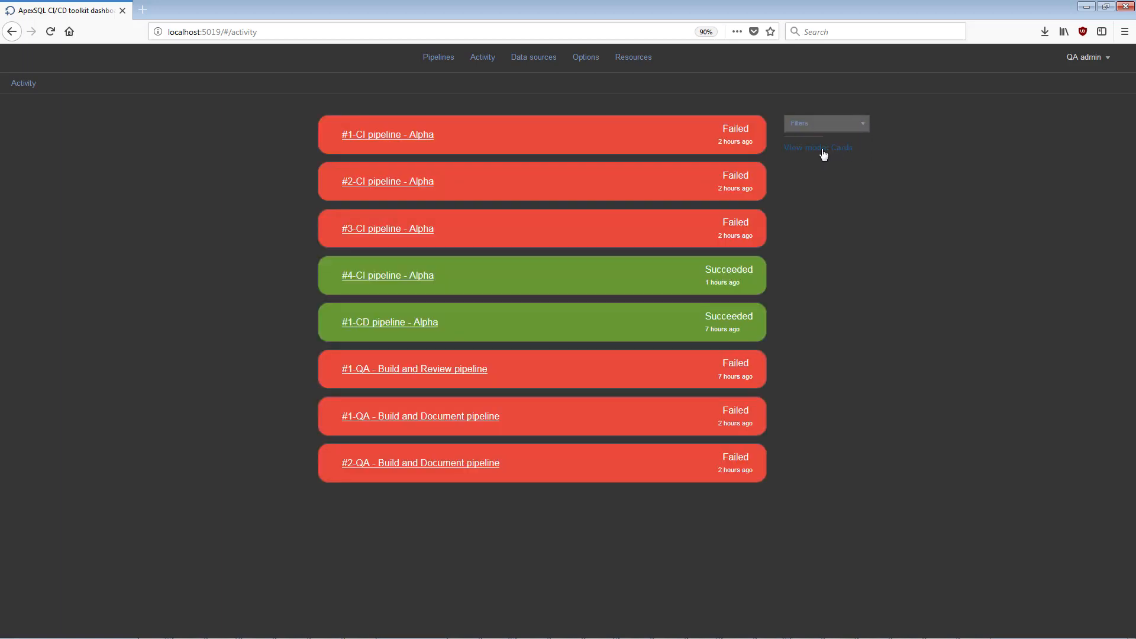
Show the eight pipeline runs as a table instead of cards
{"action": "left_click", "coordinate": [818, 147]}
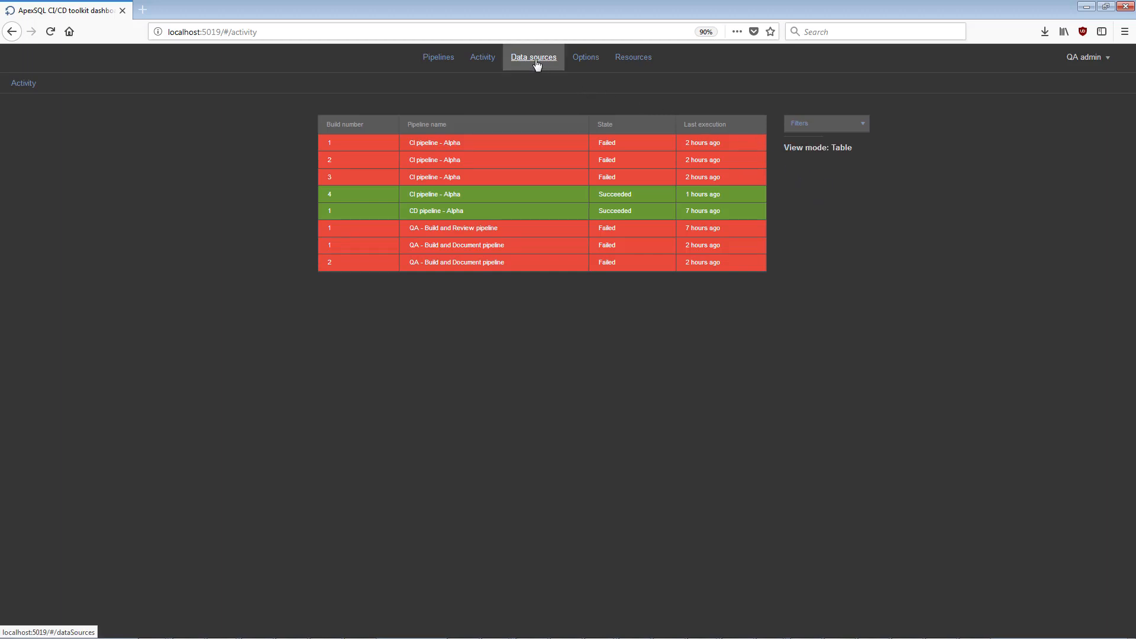
Re-save the Production DB data source from the Data sources page
{"action": "left_click", "coordinate": [533, 57]}
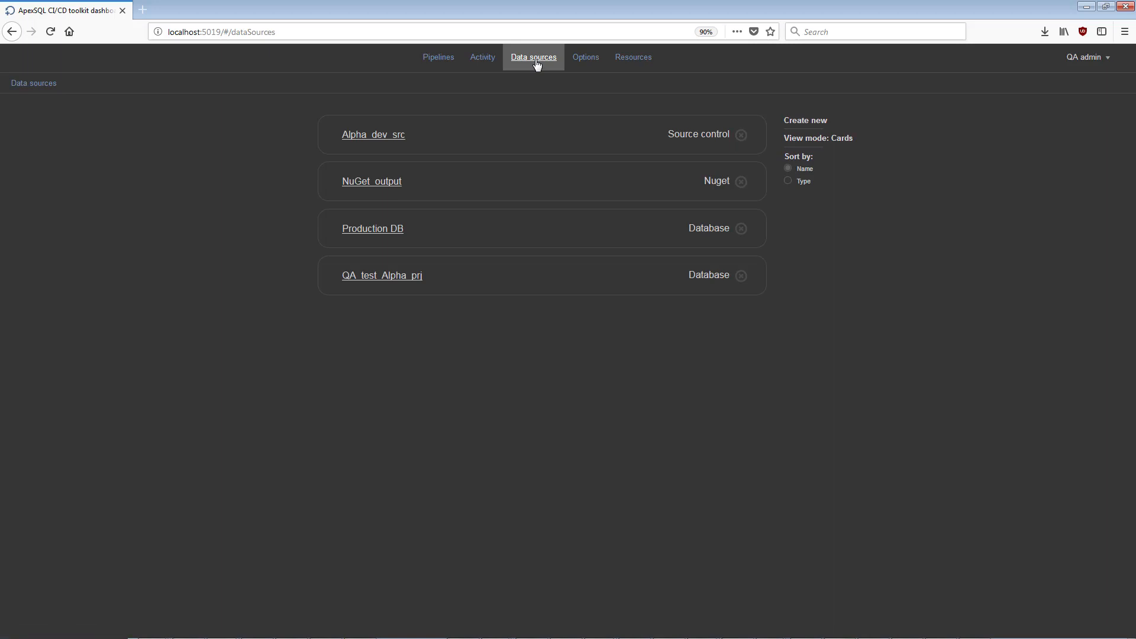
{"action": "mouse_move", "coordinate": [296, 218]}
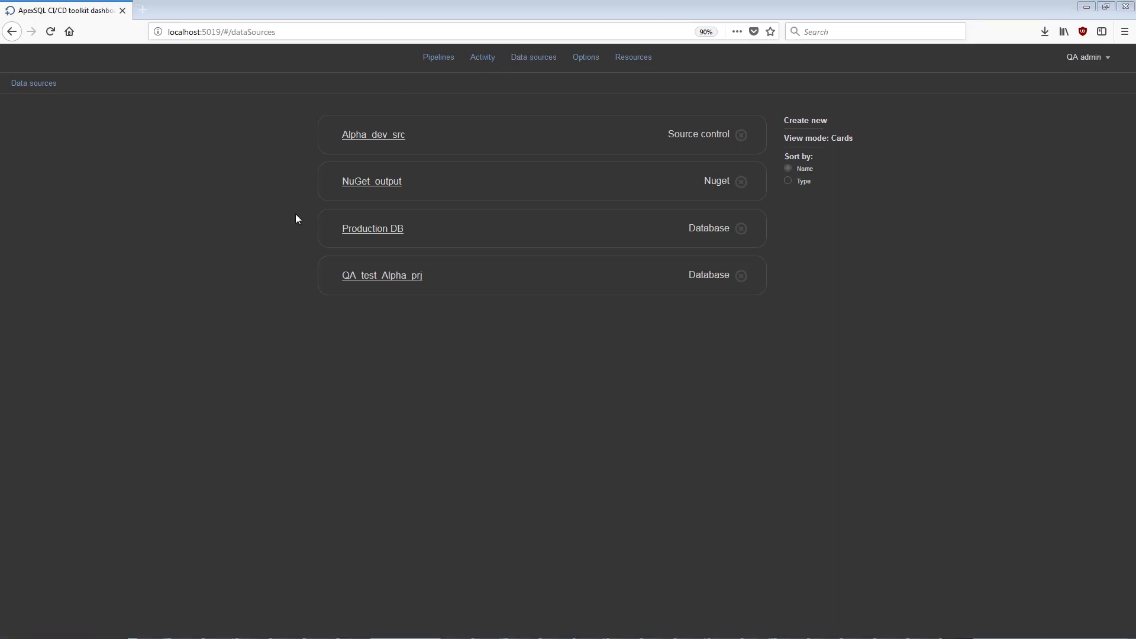
{"action": "mouse_move", "coordinate": [712, 247]}
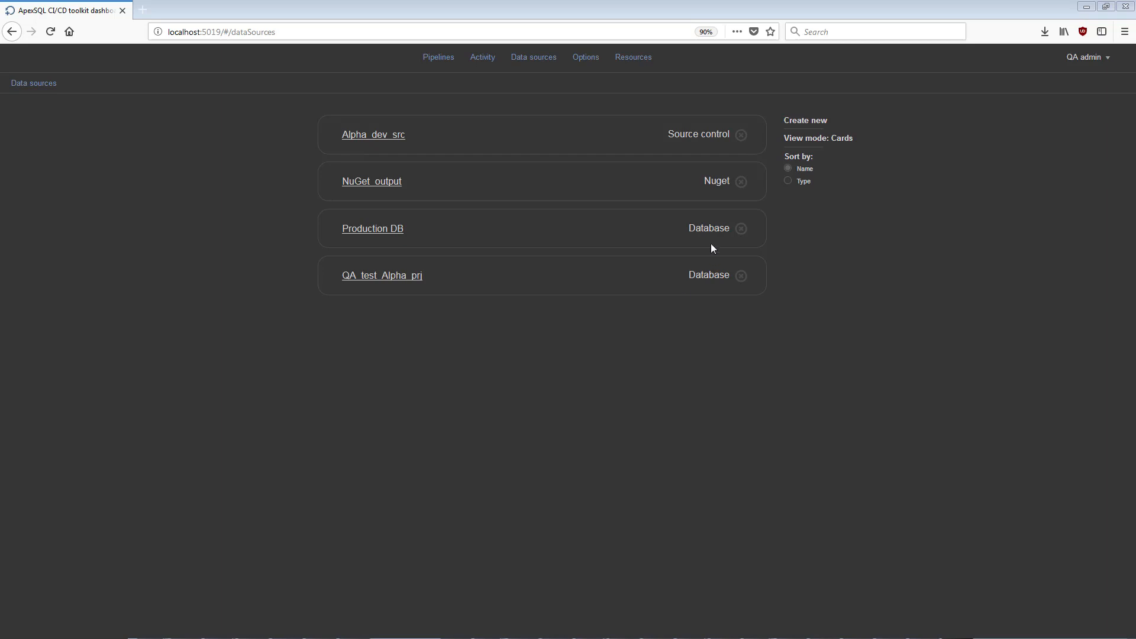
{"action": "mouse_move", "coordinate": [407, 242]}
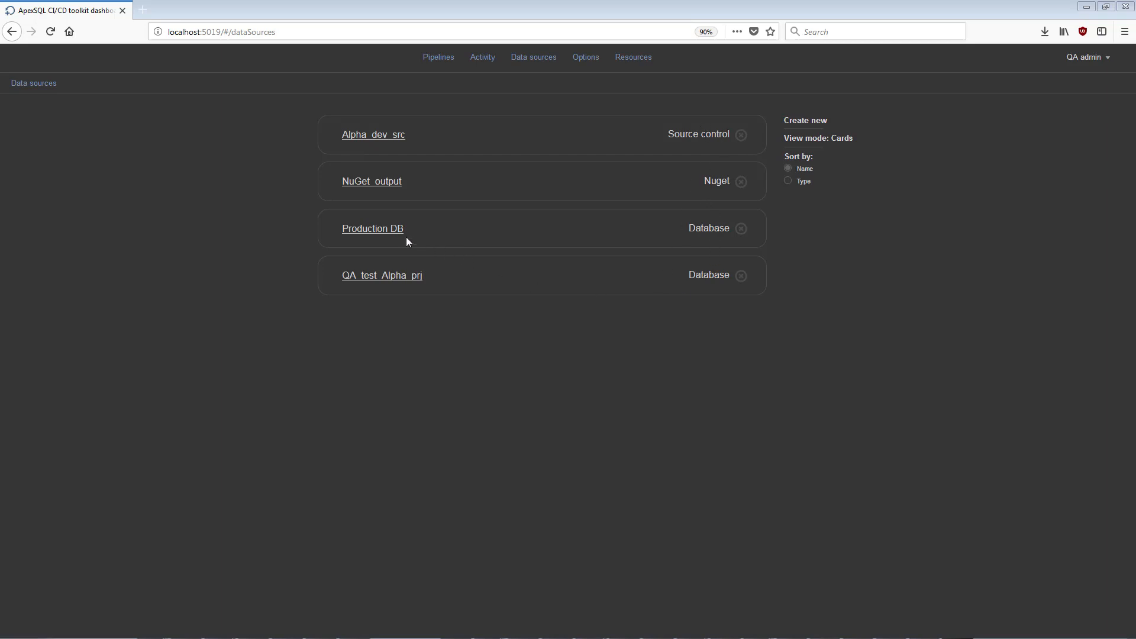
{"action": "left_click", "coordinate": [372, 228]}
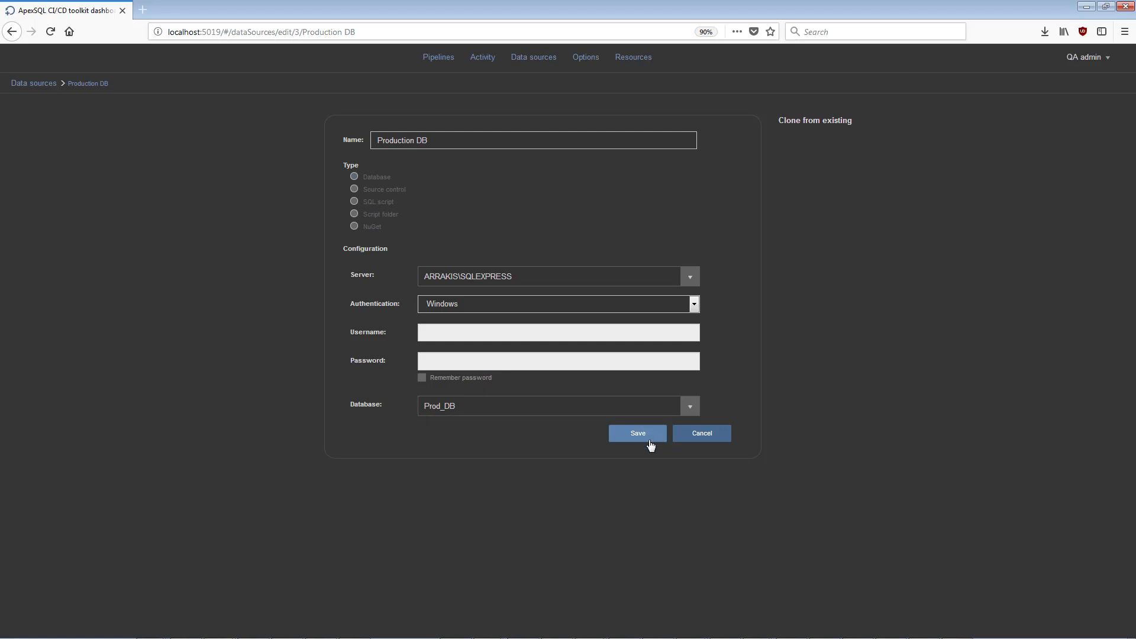
{"action": "left_click", "coordinate": [547, 406]}
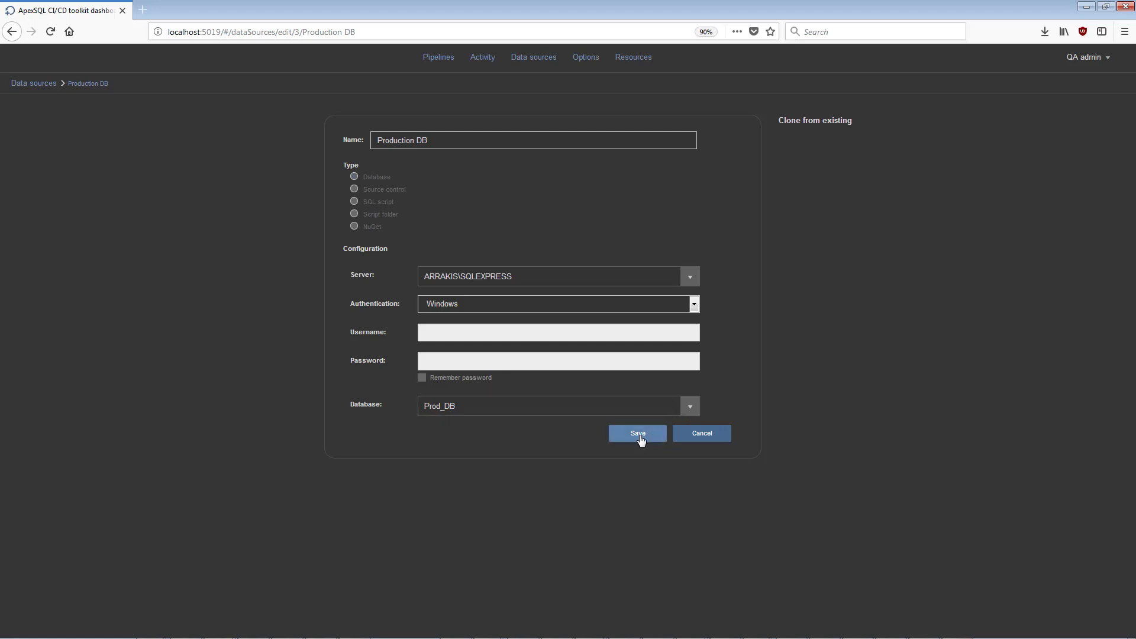
{"action": "left_click", "coordinate": [637, 433]}
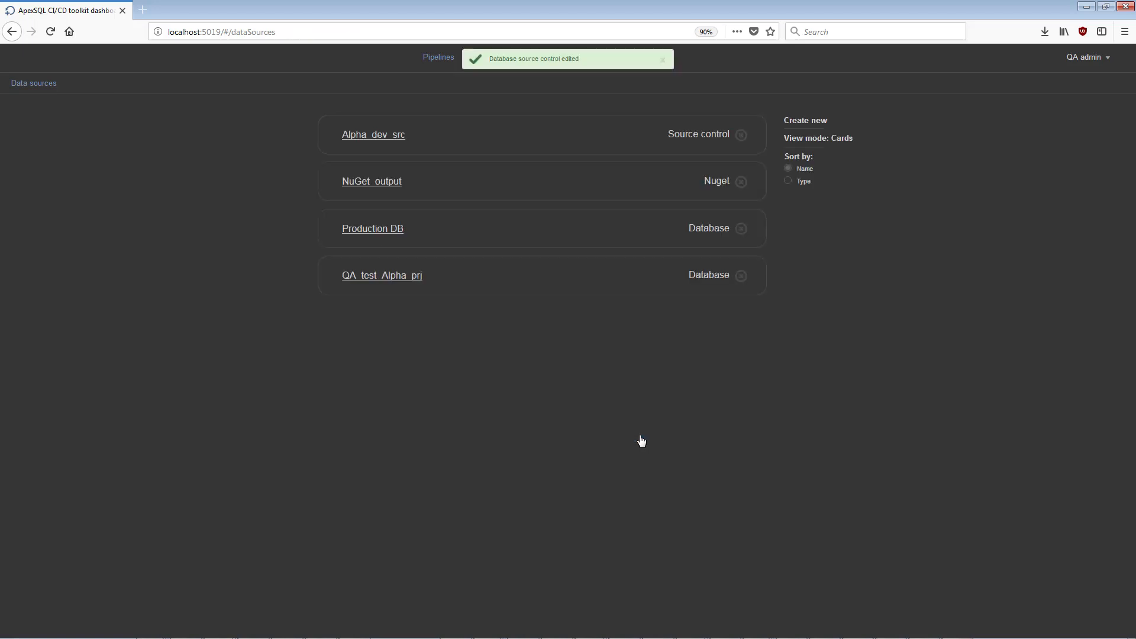
{"action": "mouse_move", "coordinate": [749, 363]}
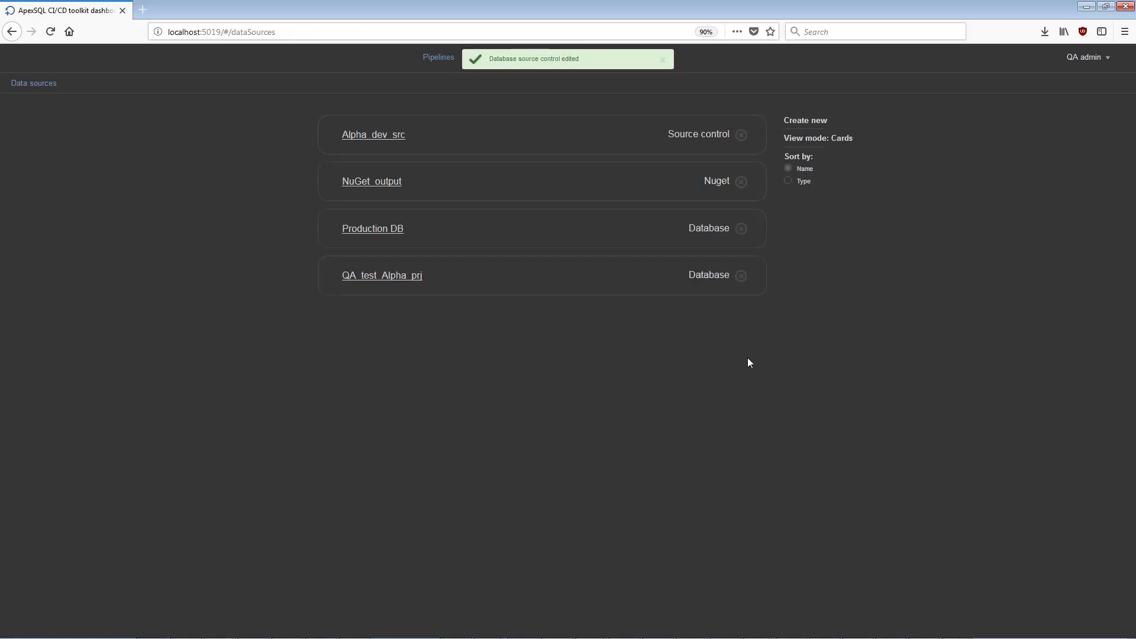
{"action": "mouse_move", "coordinate": [805, 121]}
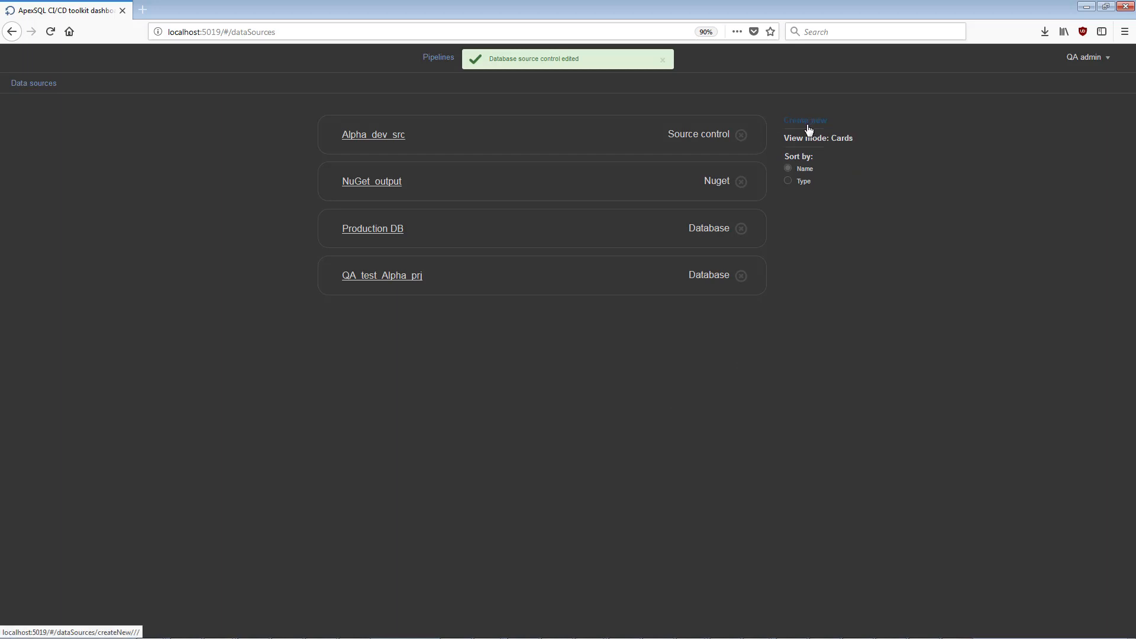
Toggle the view mode to table and back to cards, then sort data sources by type
{"action": "left_click", "coordinate": [817, 139]}
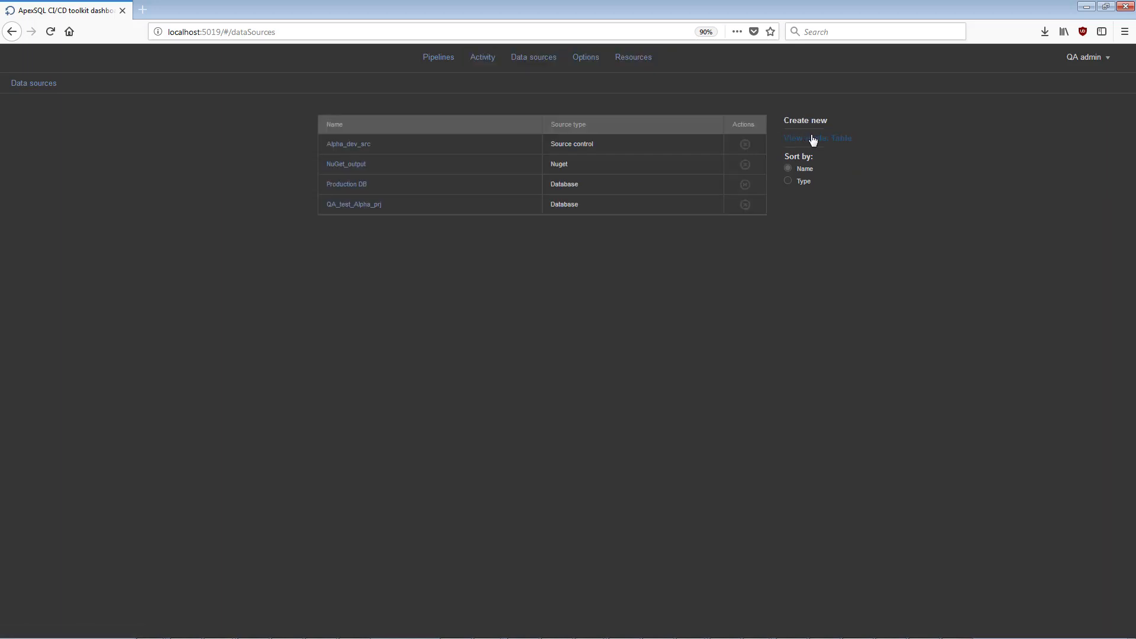
{"action": "left_click", "coordinate": [818, 138]}
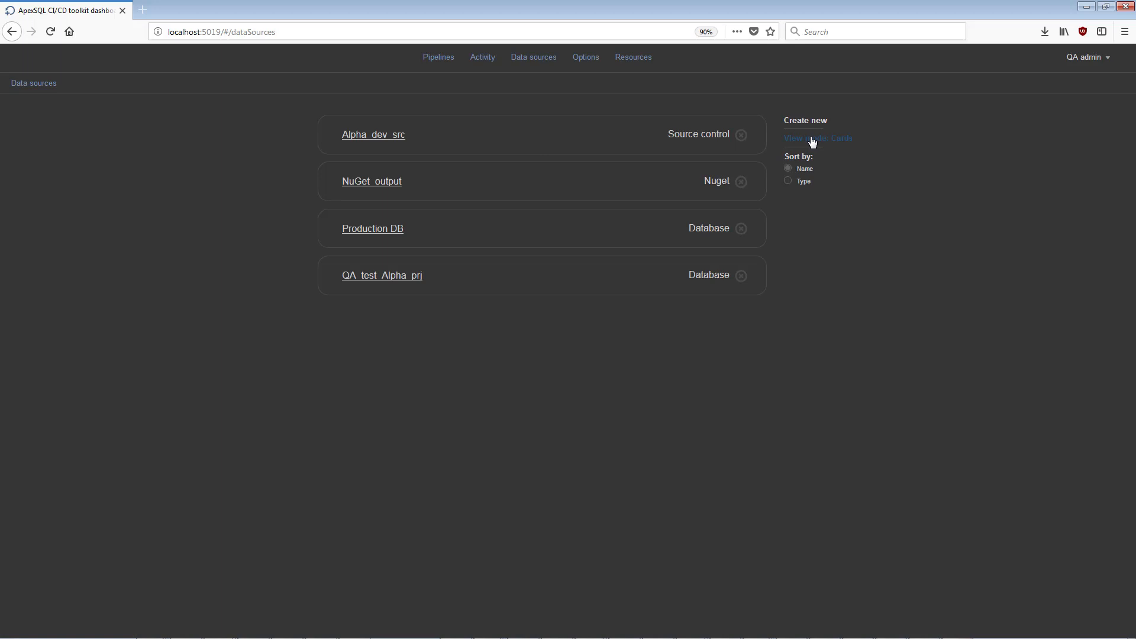
{"action": "left_click", "coordinate": [789, 180]}
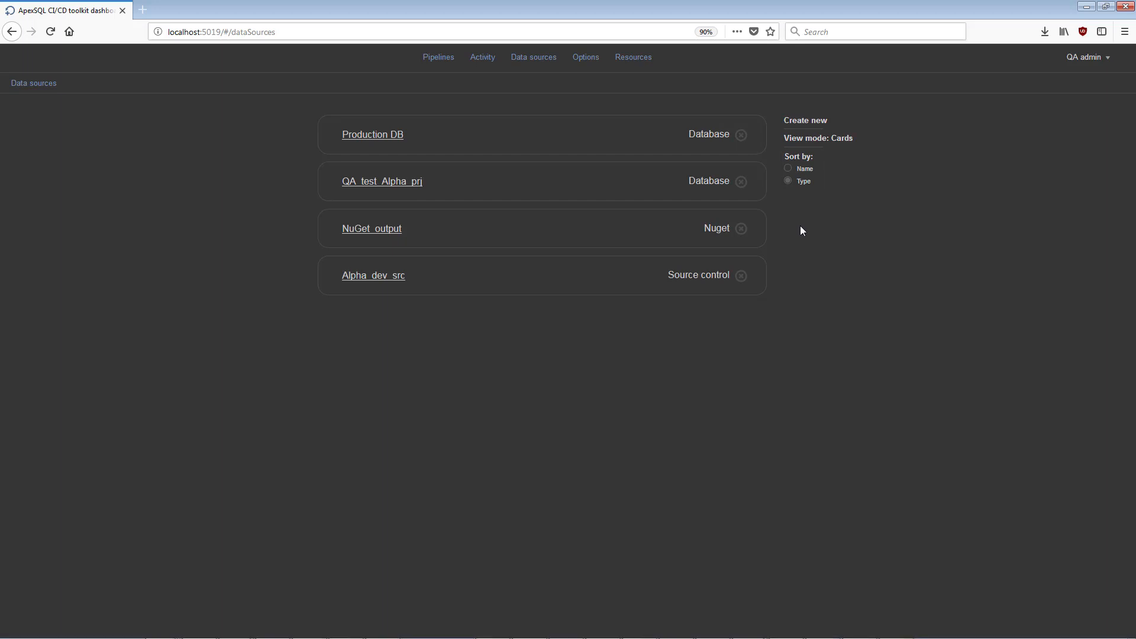
Start a new data source and cycle through the source control, SQL script, script folder and NuGet types
{"action": "left_click", "coordinate": [805, 120]}
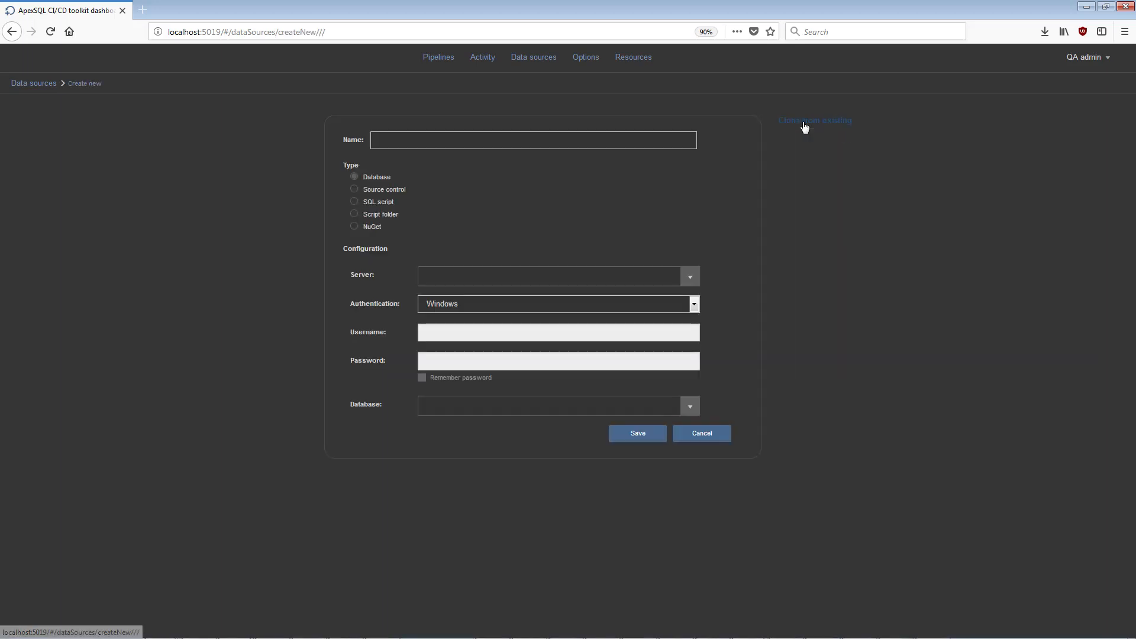
{"action": "mouse_move", "coordinate": [393, 158]}
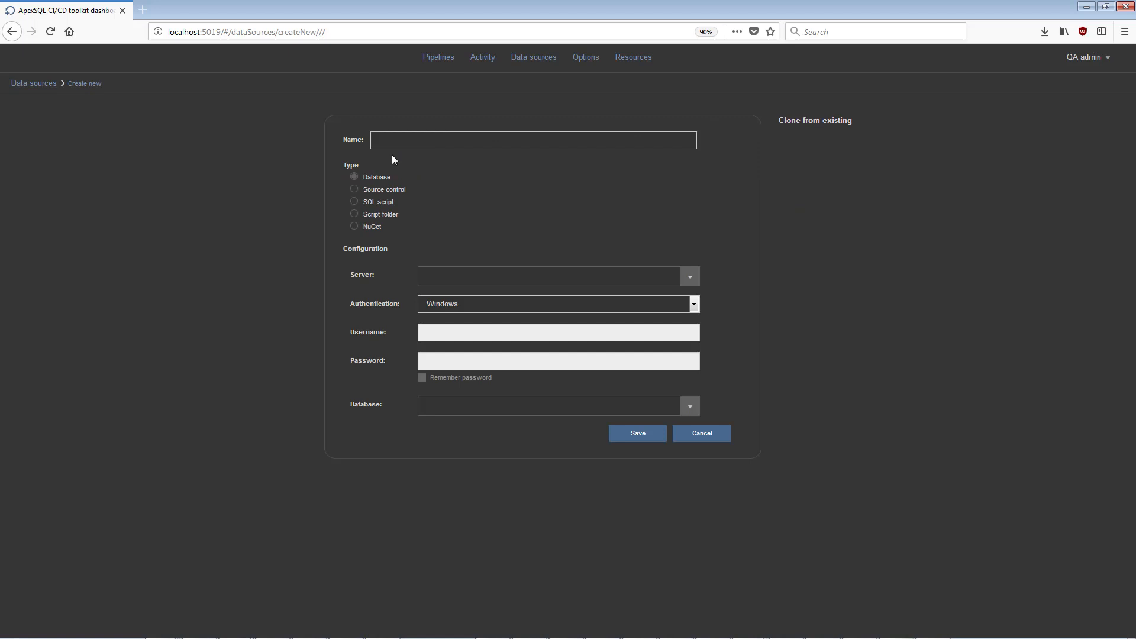
{"action": "mouse_move", "coordinate": [354, 193]}
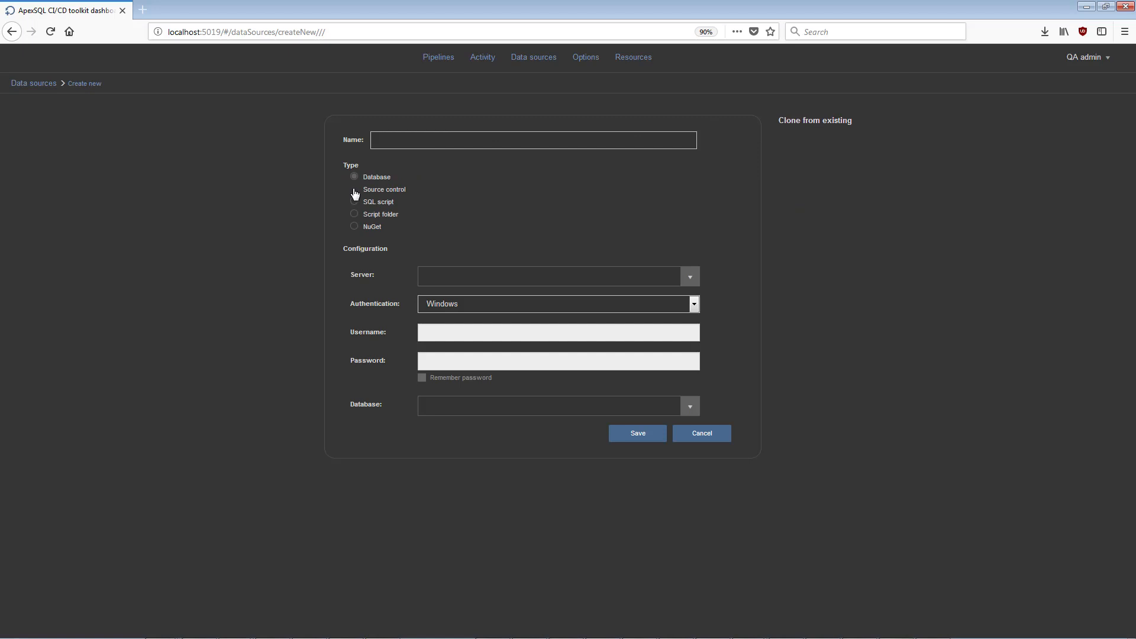
{"action": "left_click", "coordinate": [354, 189]}
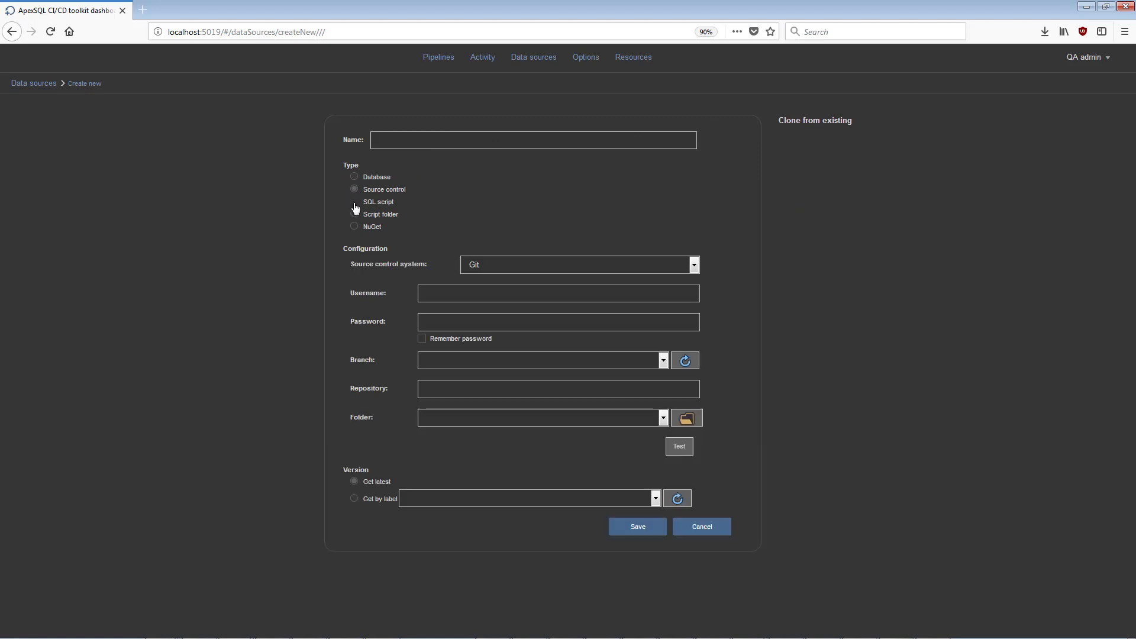
{"action": "left_click", "coordinate": [354, 201]}
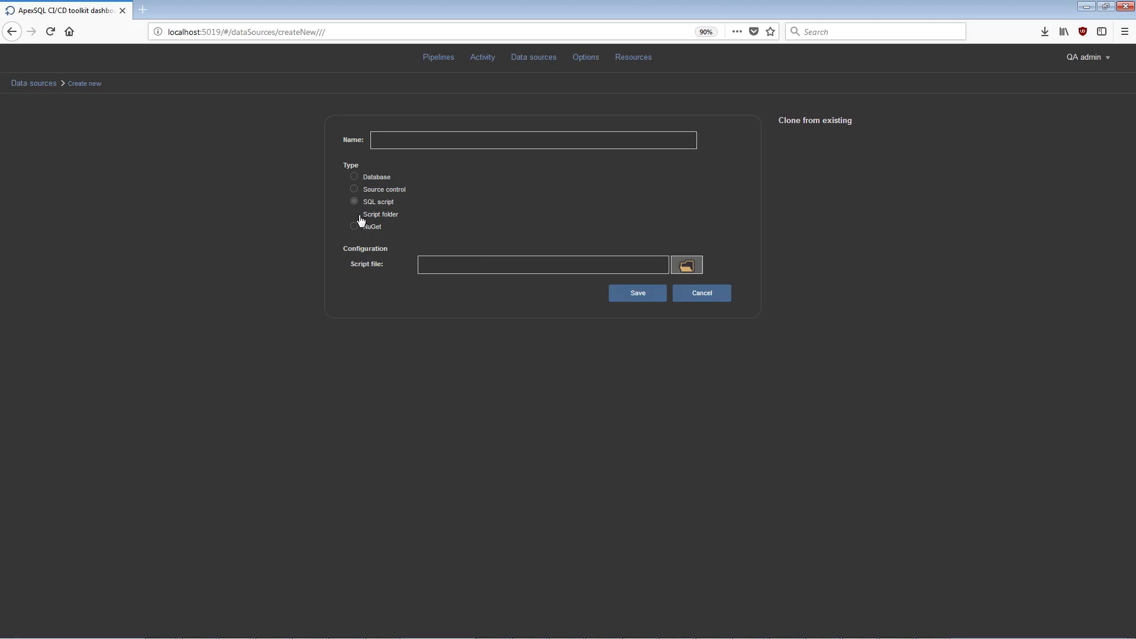
{"action": "left_click", "coordinate": [354, 214]}
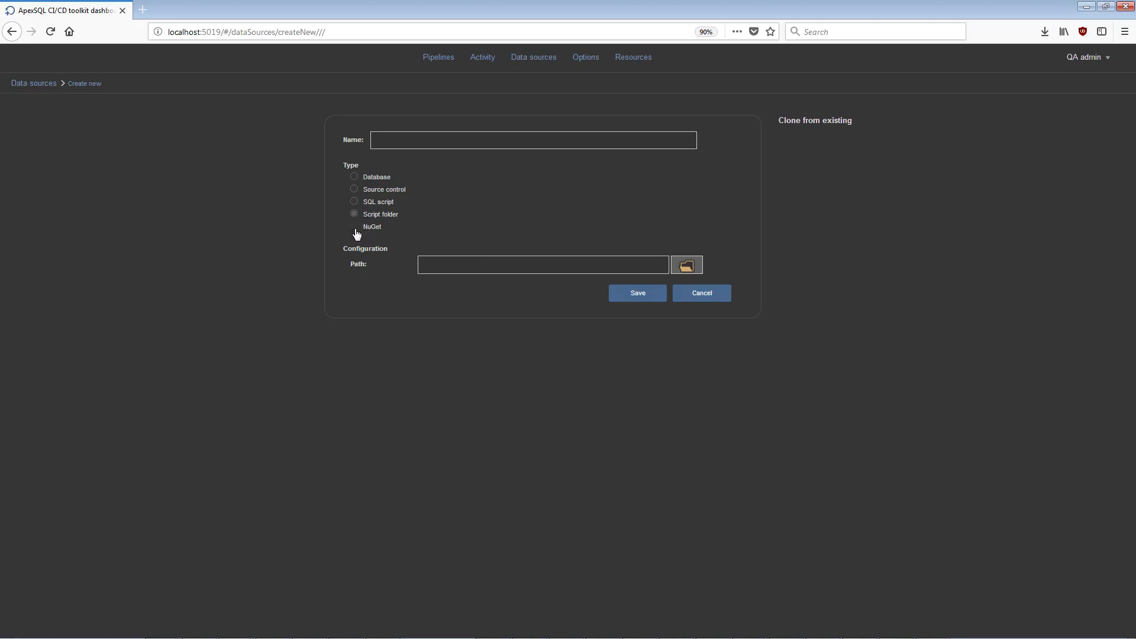
{"action": "left_click", "coordinate": [354, 190]}
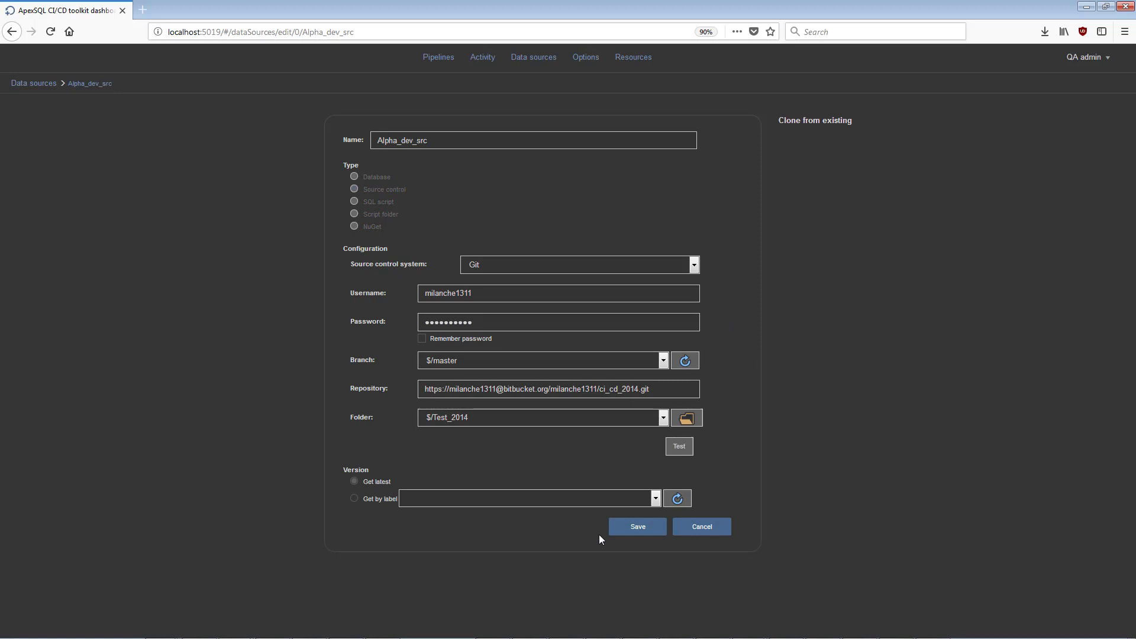
Save the Alpha_dev_src source control data source and return to the list
{"action": "left_click", "coordinate": [636, 526]}
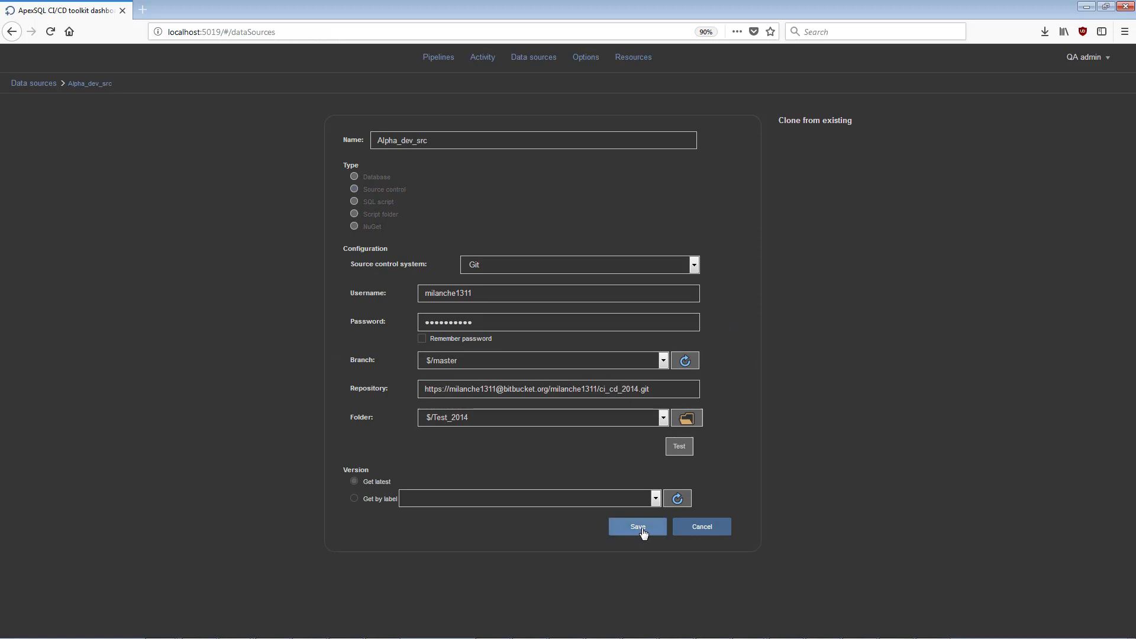
{"action": "left_click", "coordinate": [637, 527]}
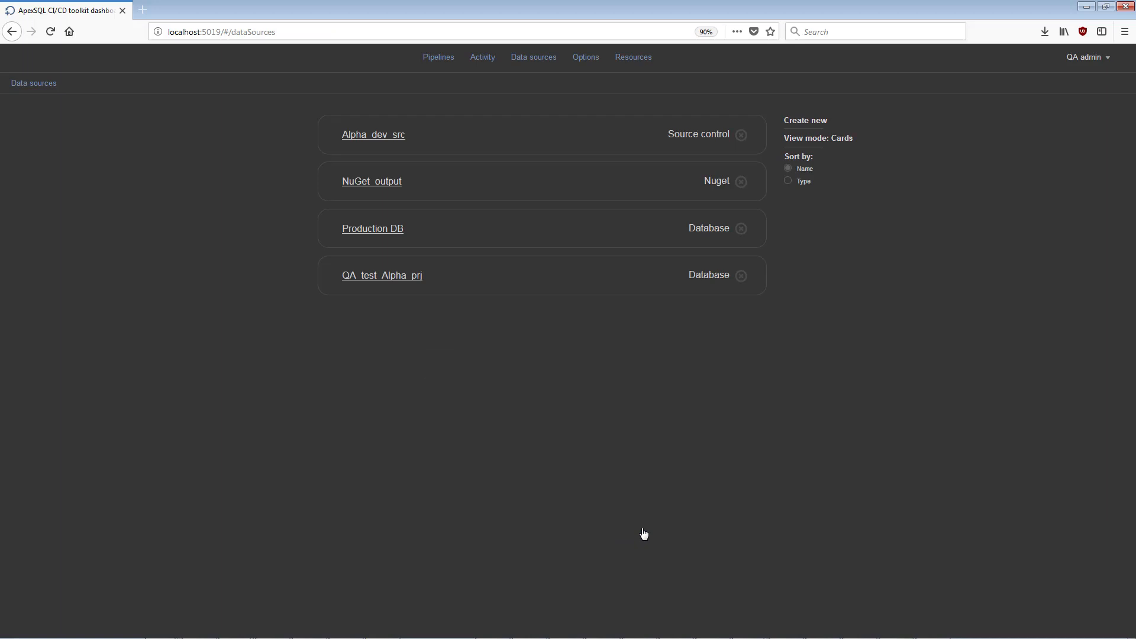
{"action": "mouse_move", "coordinate": [672, 511]}
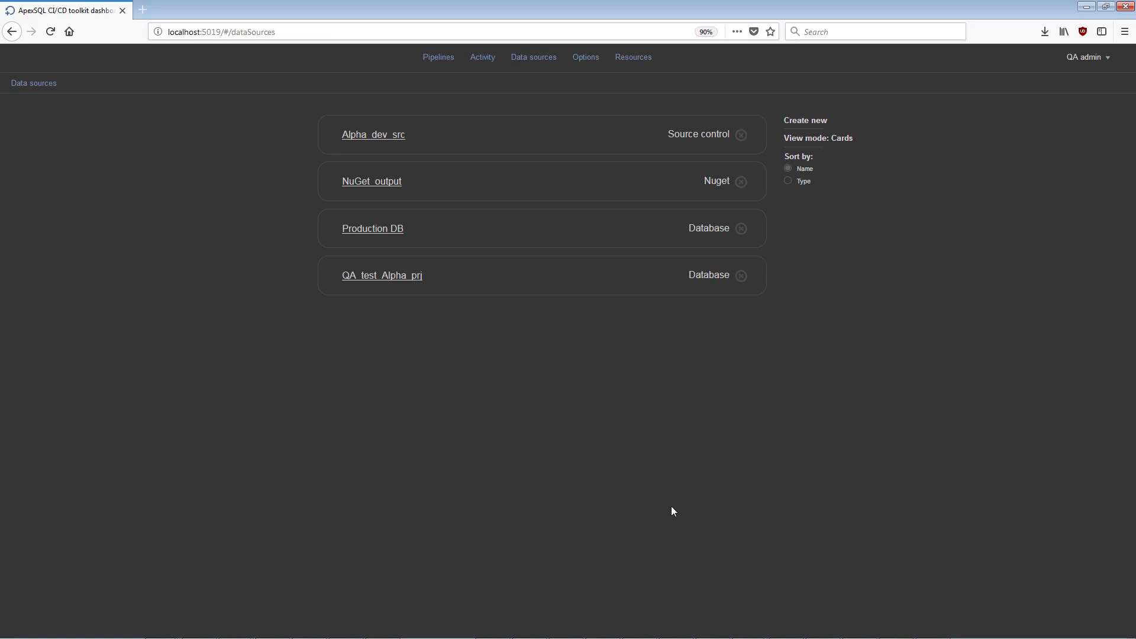
{"action": "mouse_move", "coordinate": [677, 496]}
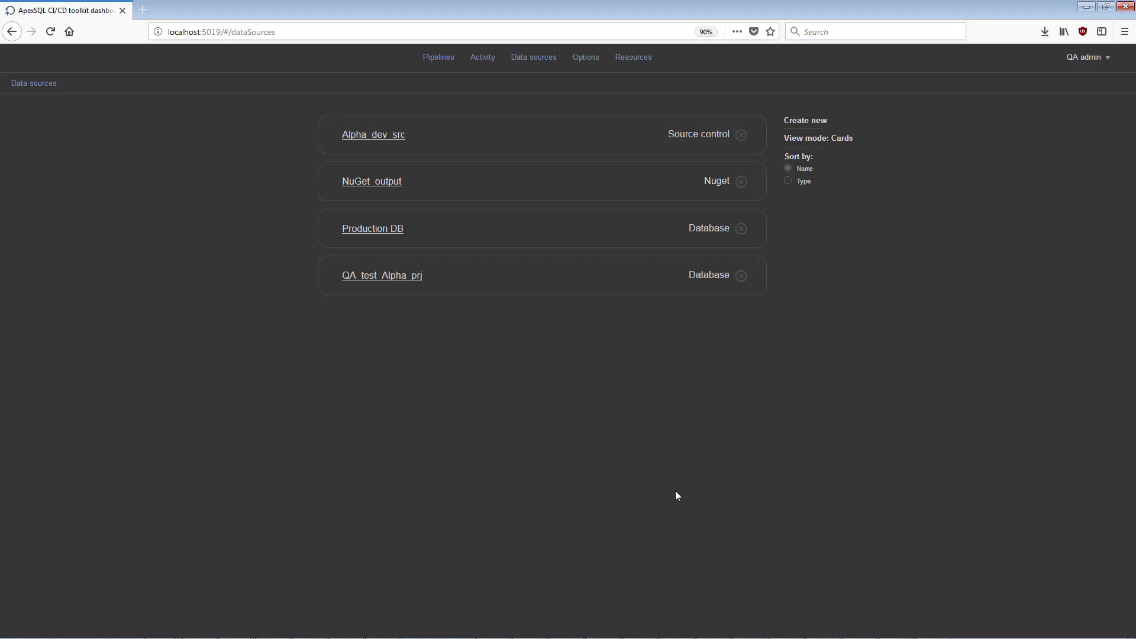
{"action": "mouse_move", "coordinate": [670, 464]}
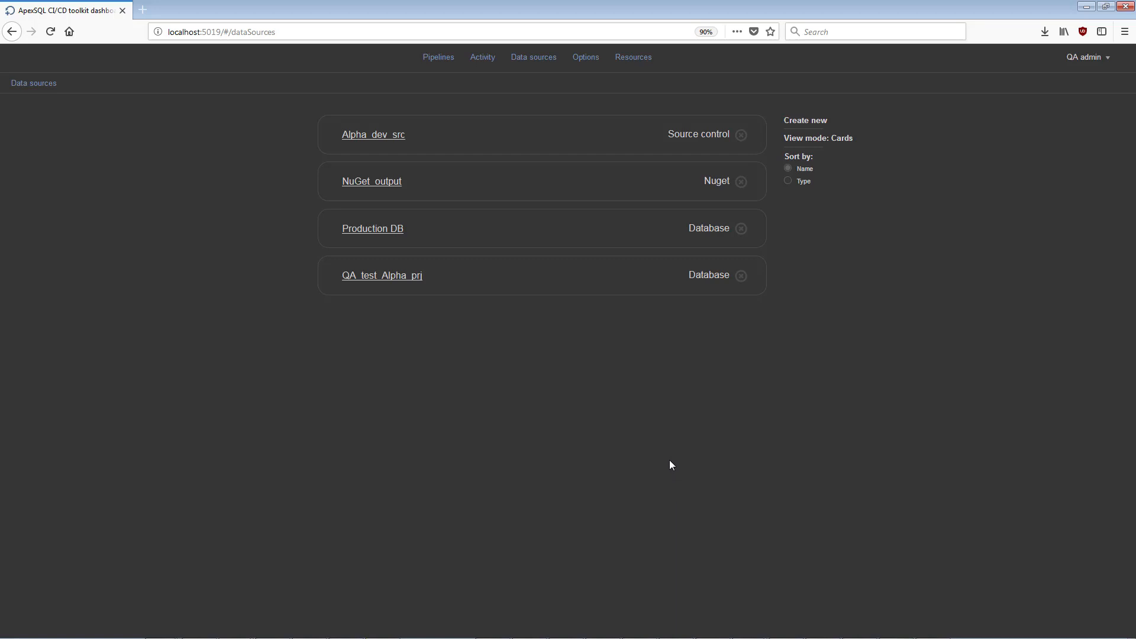
{"action": "mouse_move", "coordinate": [586, 57]}
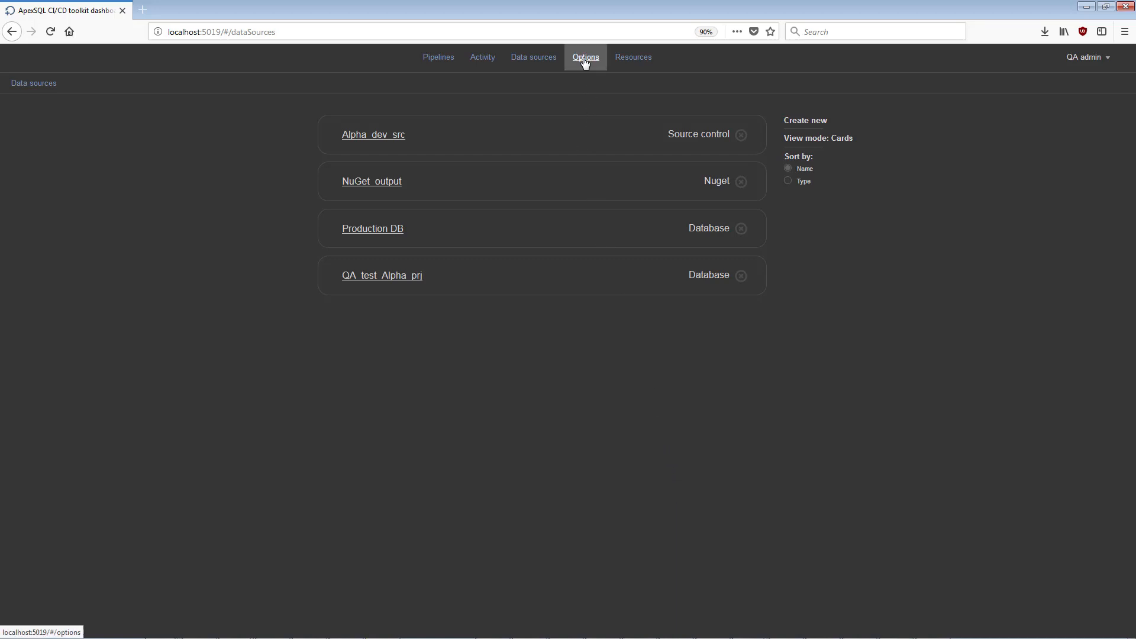
Show the Options page with General, Notification and Administration settings
{"action": "left_click", "coordinate": [586, 57]}
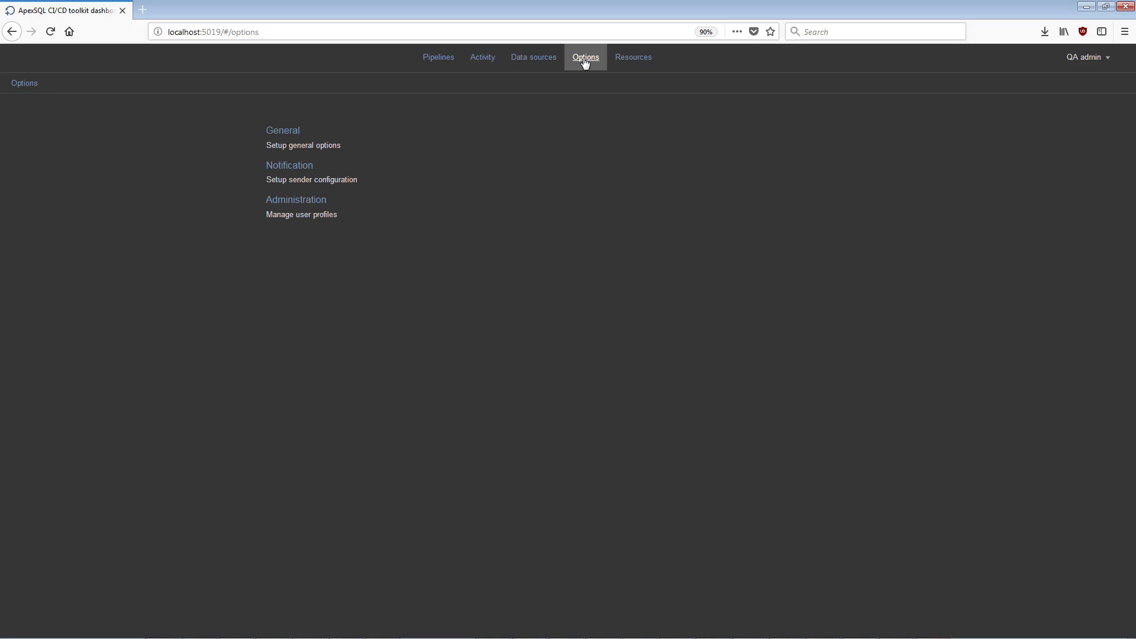
{"action": "mouse_move", "coordinate": [399, 99]}
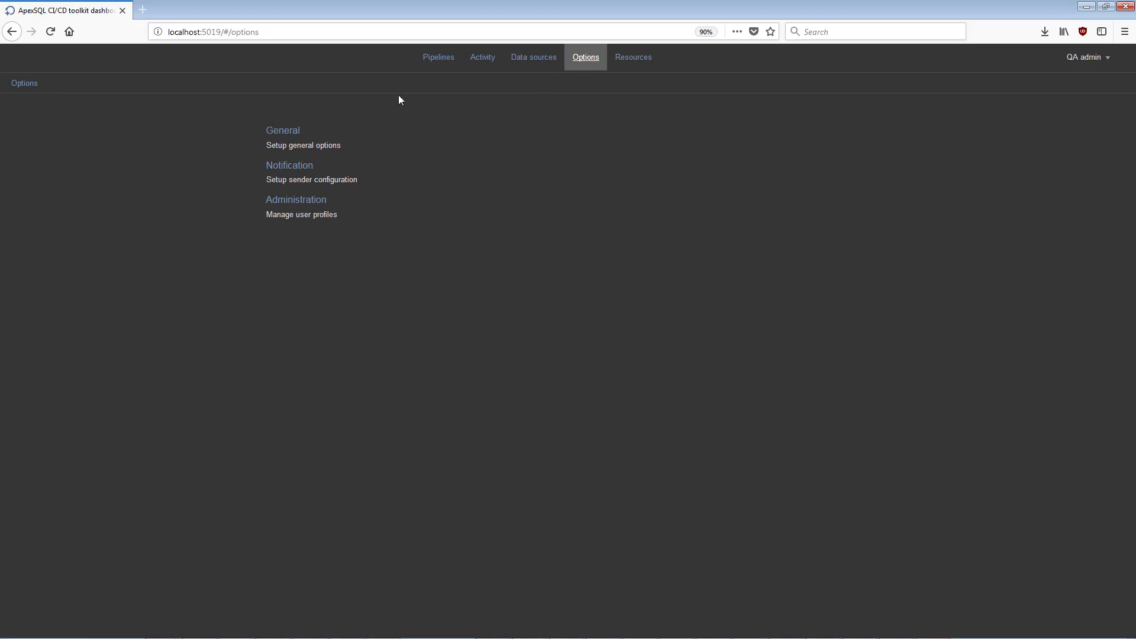
{"action": "left_click", "coordinate": [282, 130]}
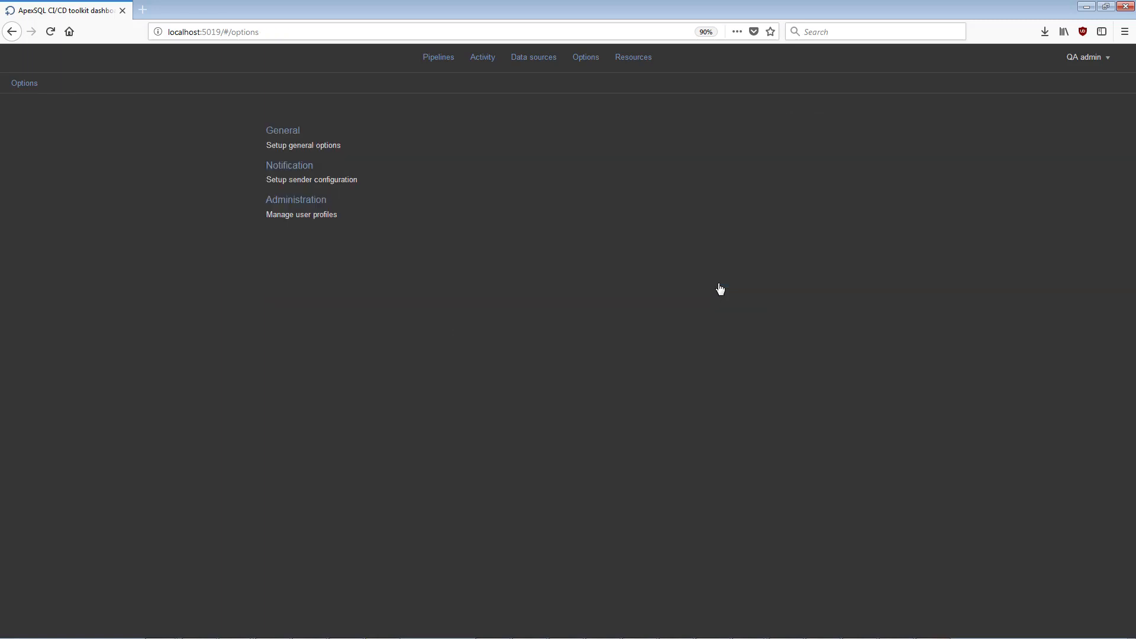
{"action": "mouse_move", "coordinate": [289, 165]}
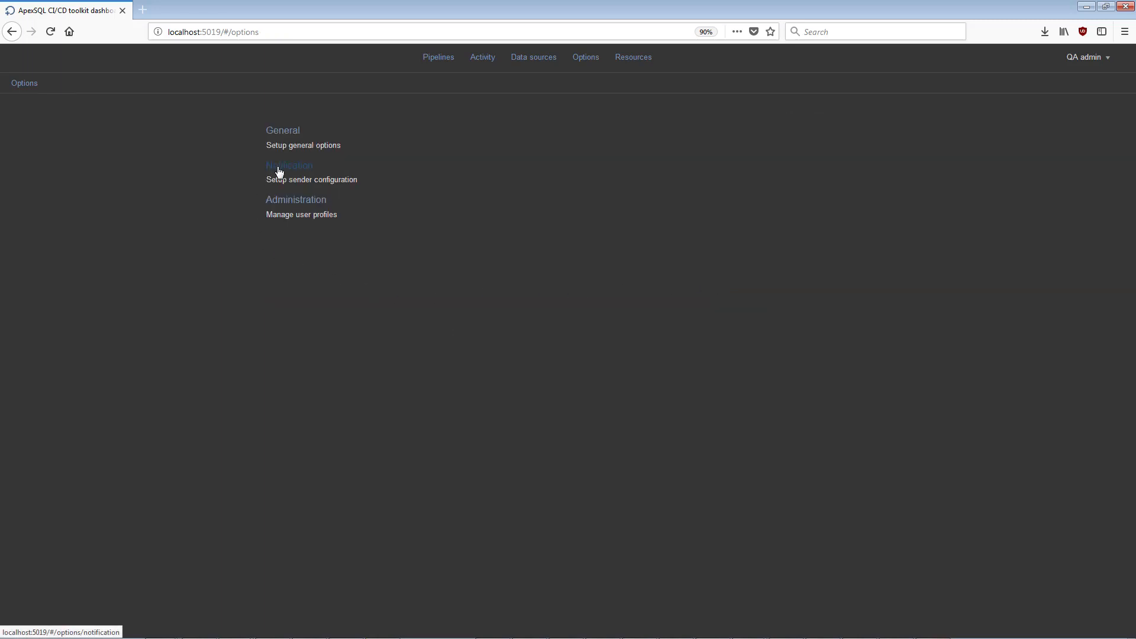
Save the notification sender SMTP settings (office365, port 587, SSL)
{"action": "left_click", "coordinate": [289, 166]}
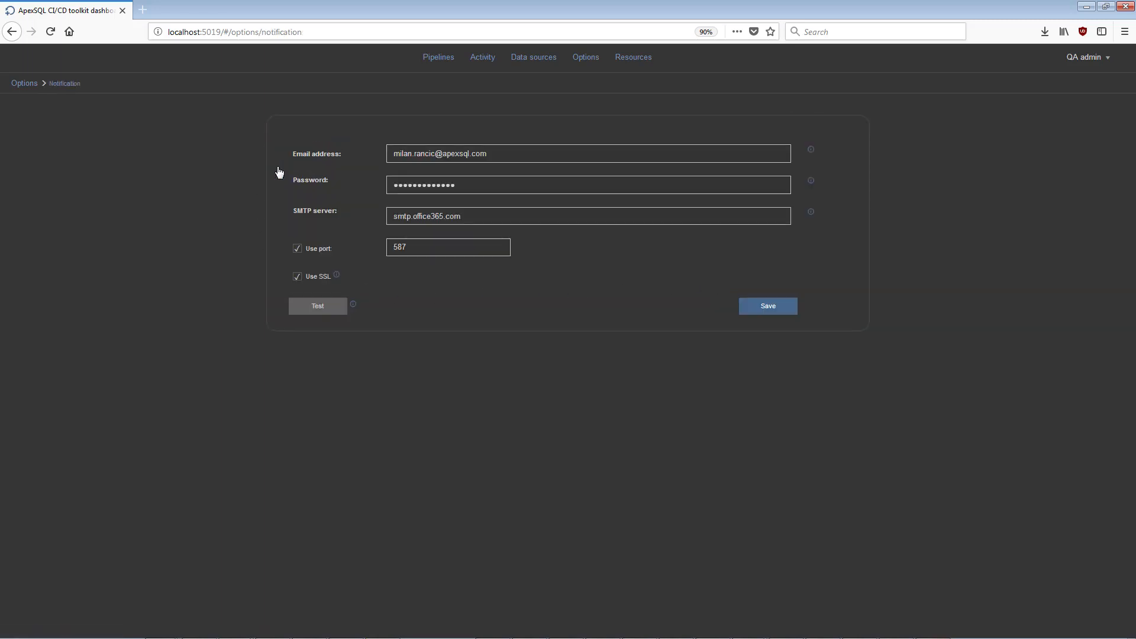
{"action": "mouse_move", "coordinate": [468, 306]}
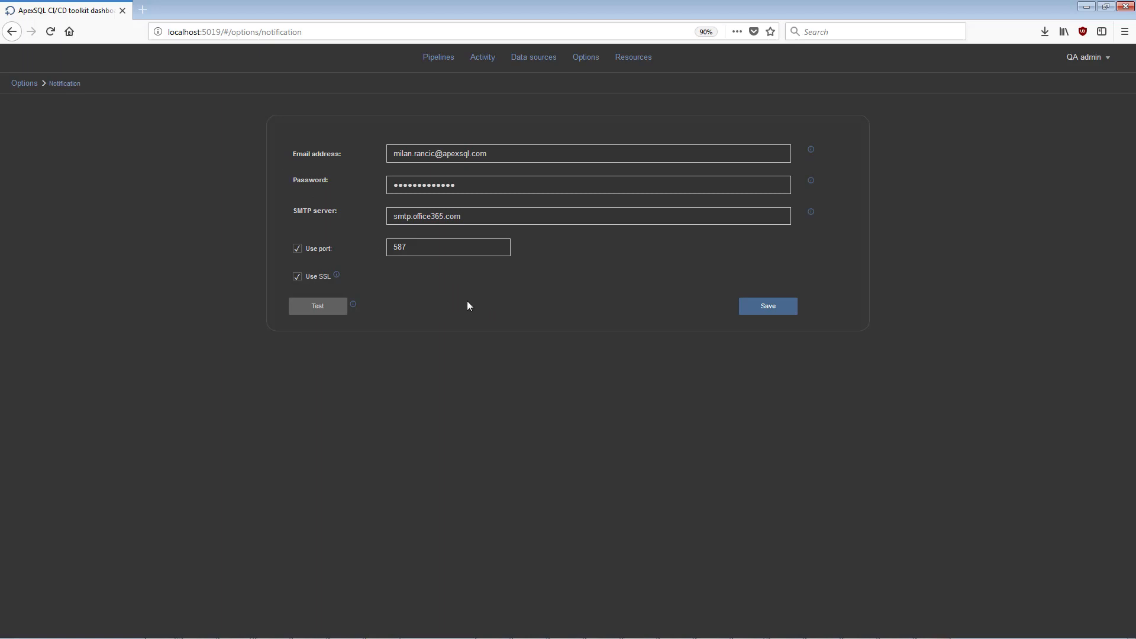
{"action": "left_click", "coordinate": [767, 305]}
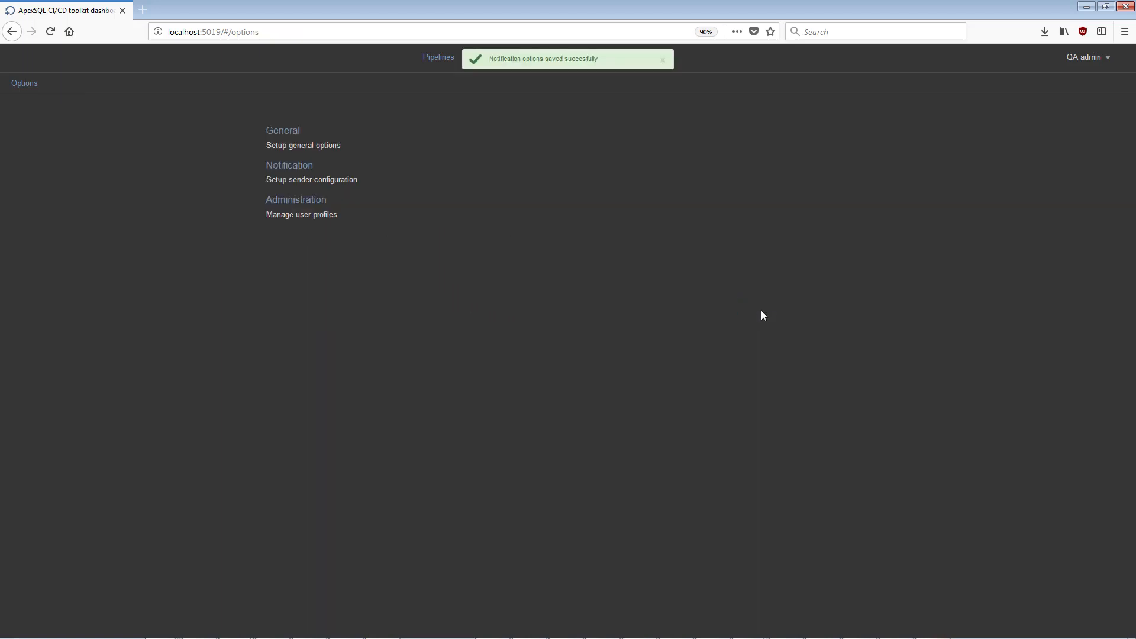
{"action": "mouse_move", "coordinate": [312, 207]}
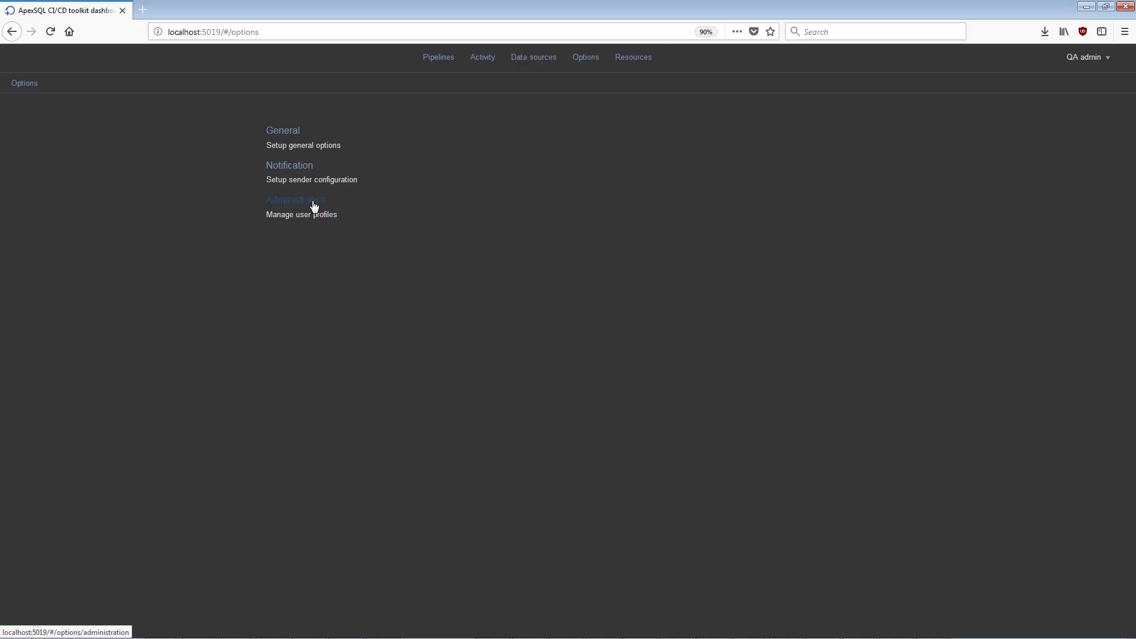
Create a DevOps user under Administration and assign it the Administrator role
{"action": "left_click", "coordinate": [294, 200]}
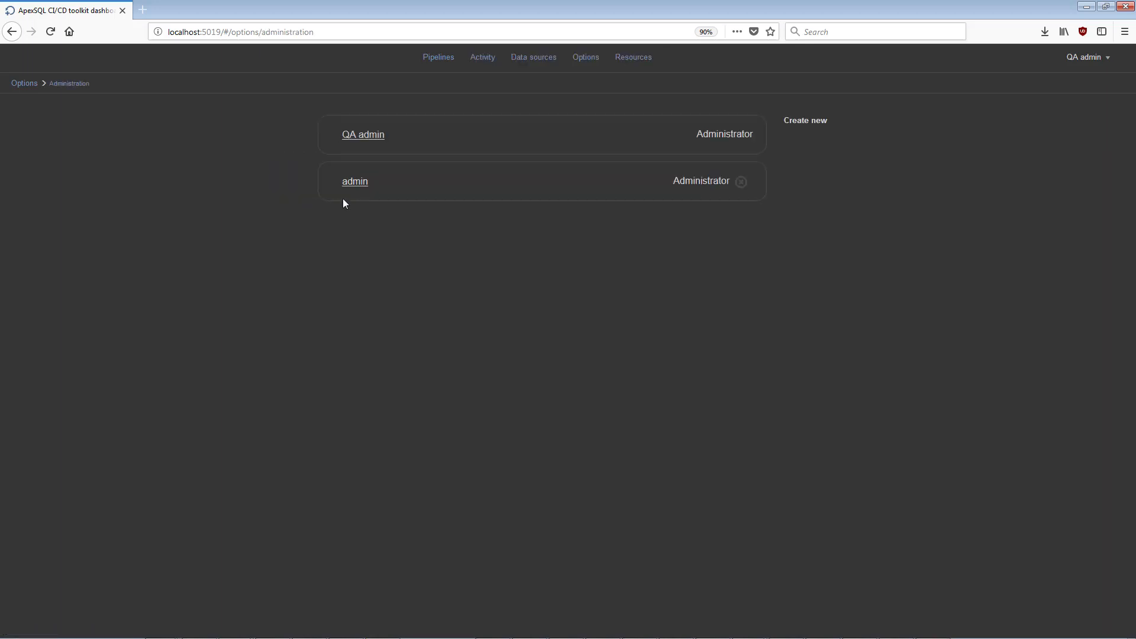
{"action": "left_click", "coordinate": [353, 181]}
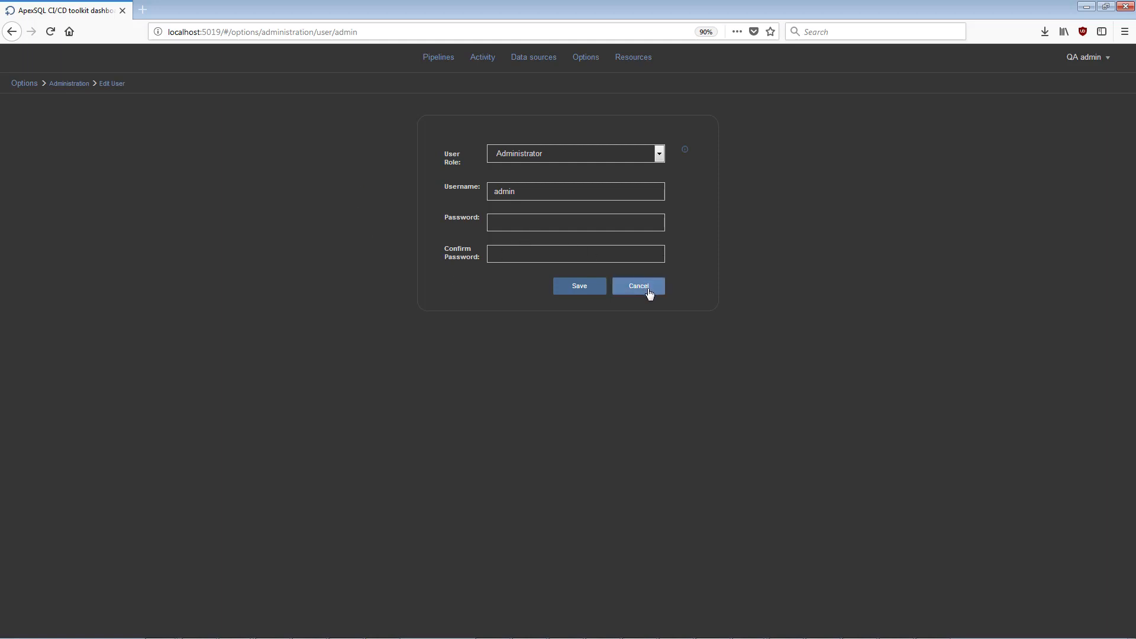
{"action": "left_click", "coordinate": [637, 285]}
{"action": "type", "text": "Dev"}
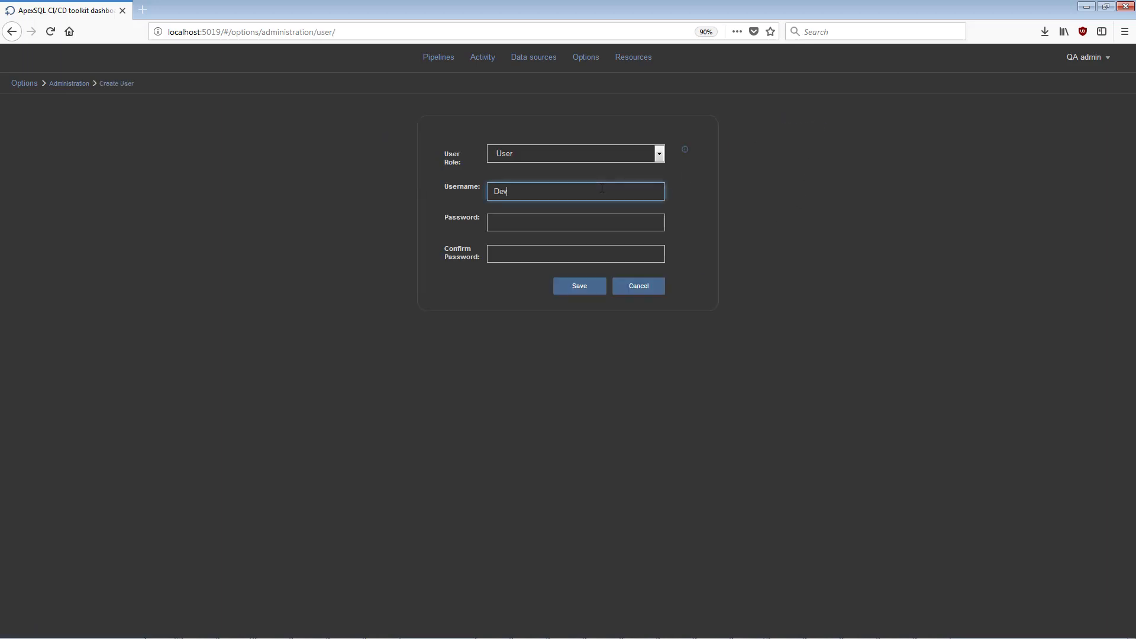
{"action": "type", "text": "Ops"}
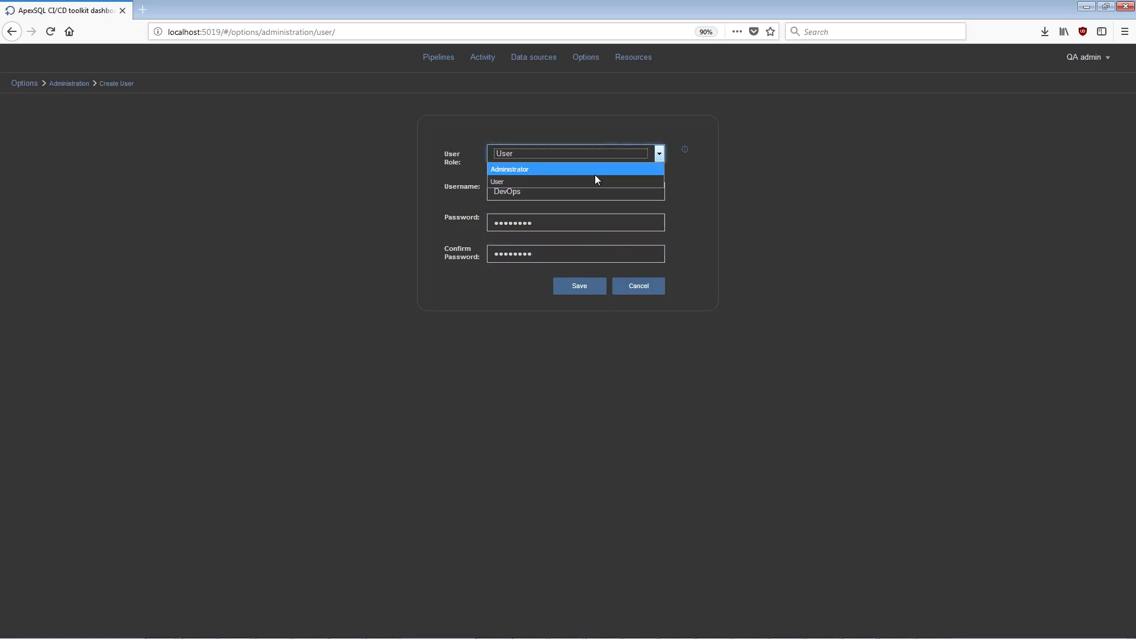
{"action": "left_click", "coordinate": [578, 285]}
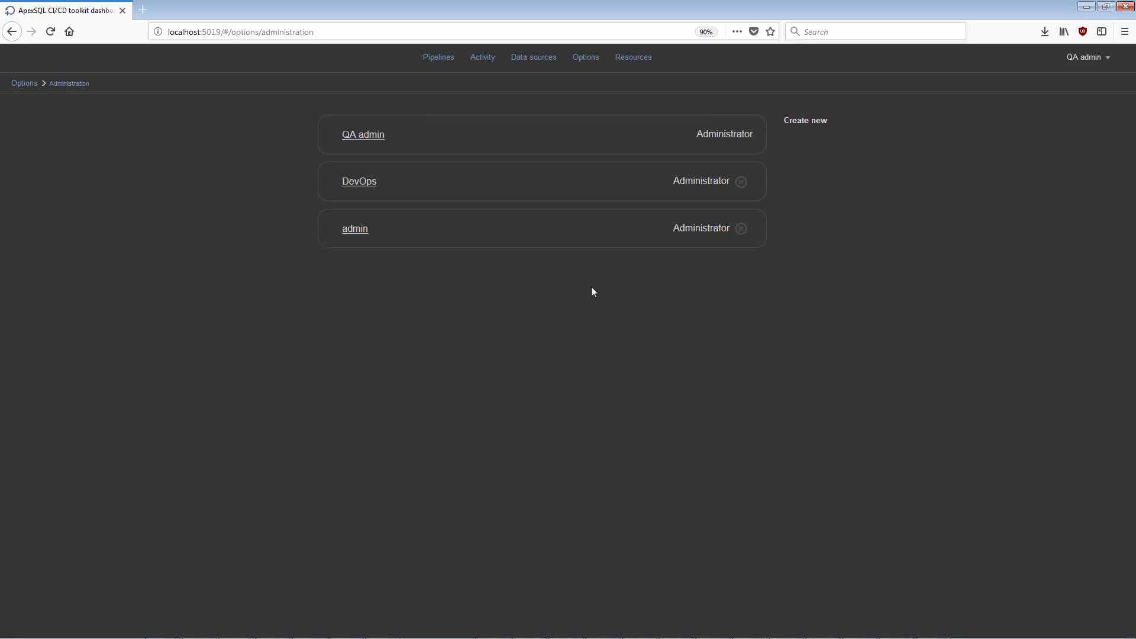
{"action": "mouse_move", "coordinate": [632, 57]}
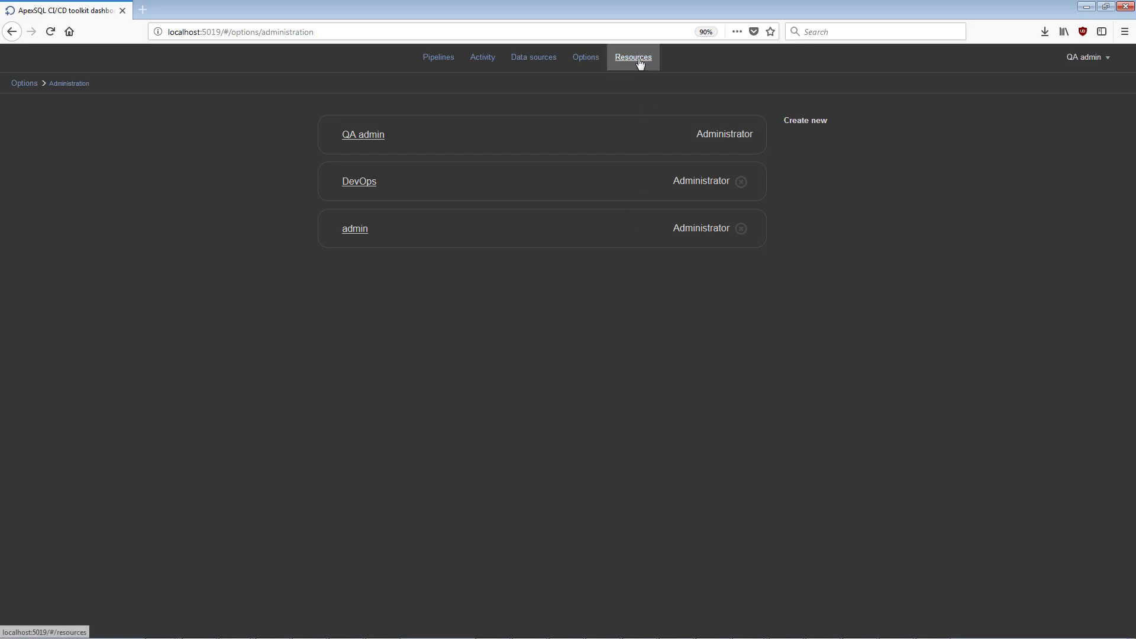
Show the Resources page listing Help, Send log, Support center, Product page, About and Contact us
{"action": "left_click", "coordinate": [632, 57]}
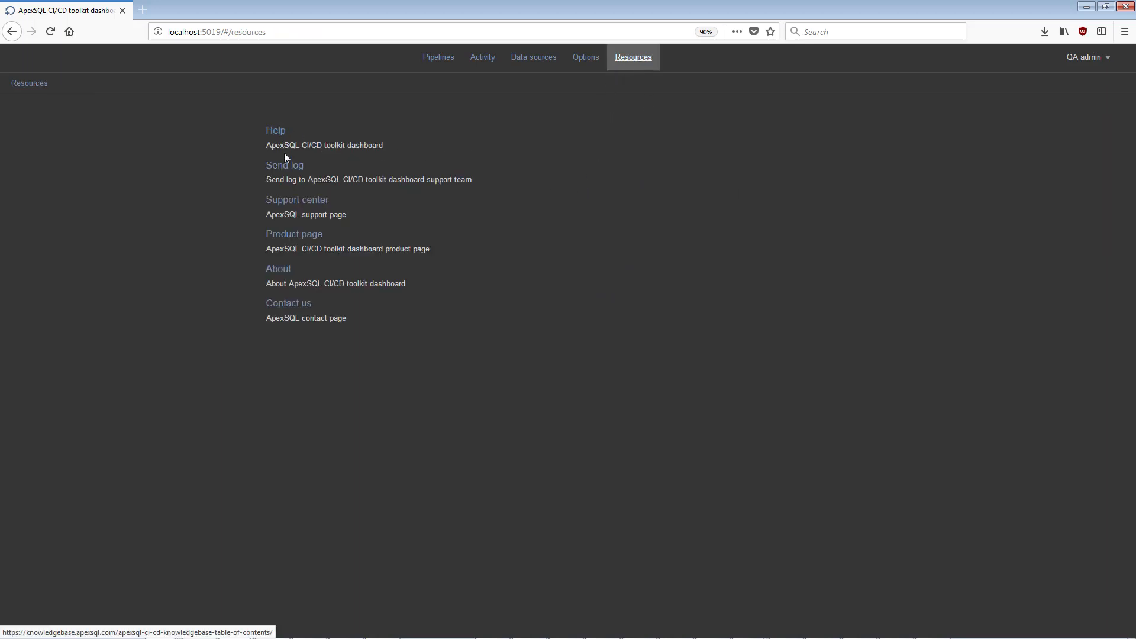
{"action": "mouse_move", "coordinate": [294, 234]}
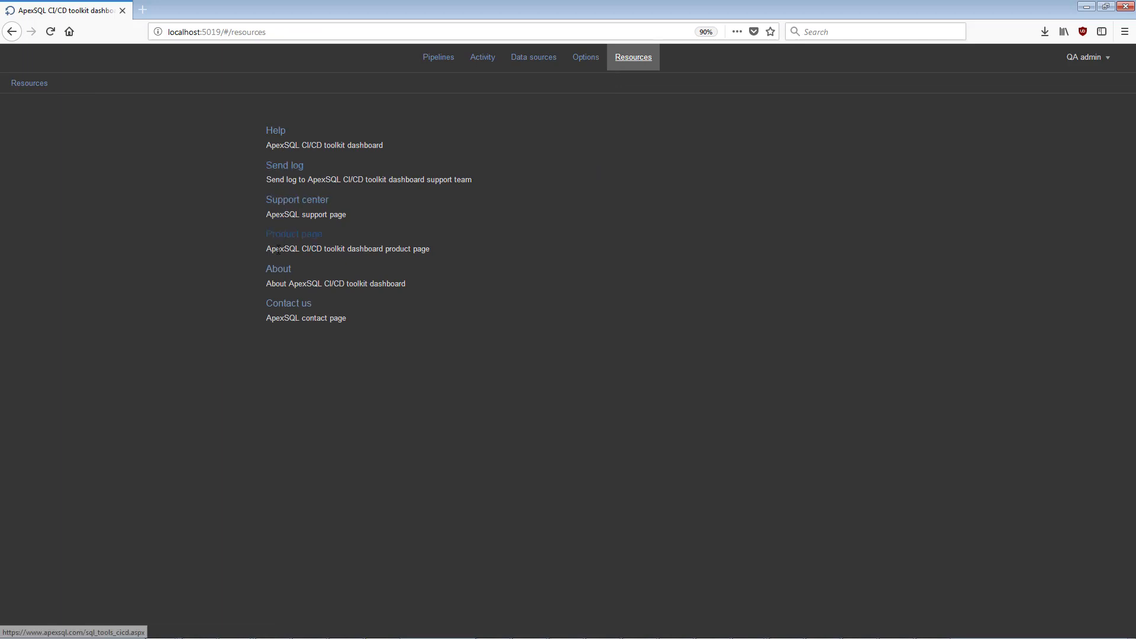
{"action": "mouse_move", "coordinate": [280, 337]}
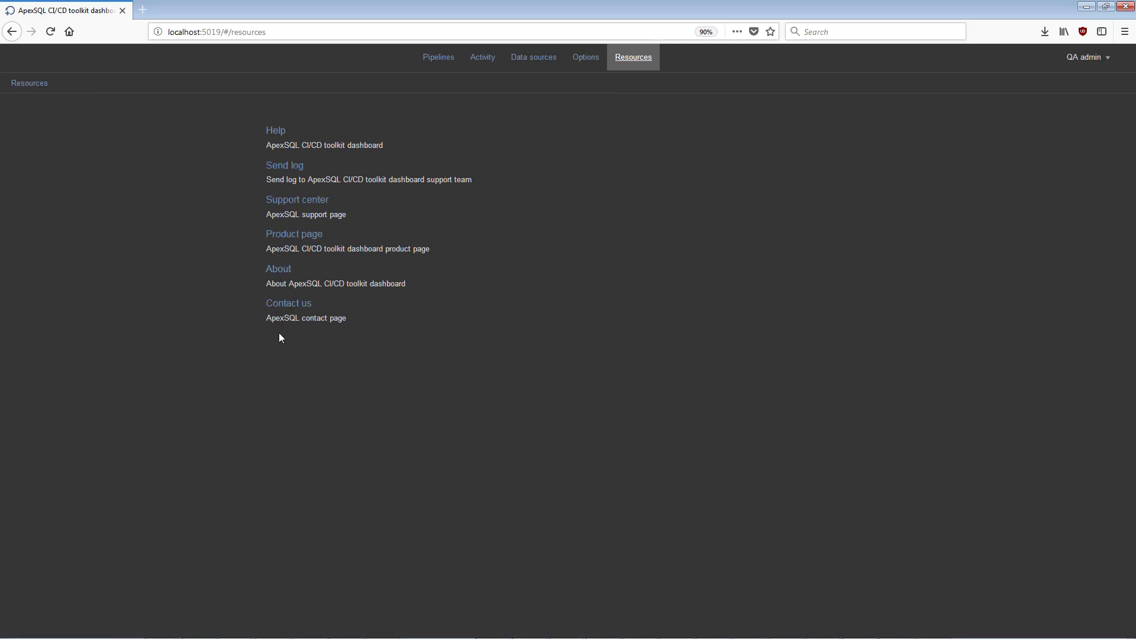